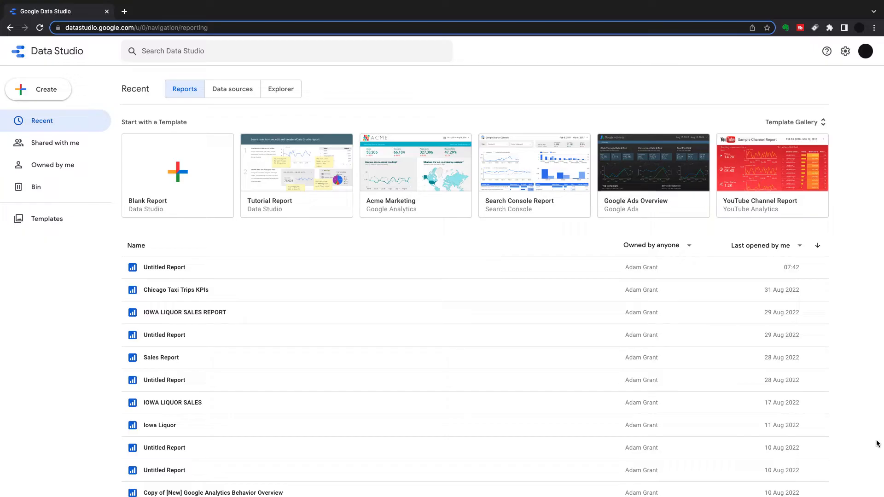
{"action": "mouse_move", "coordinate": [152, 216]}
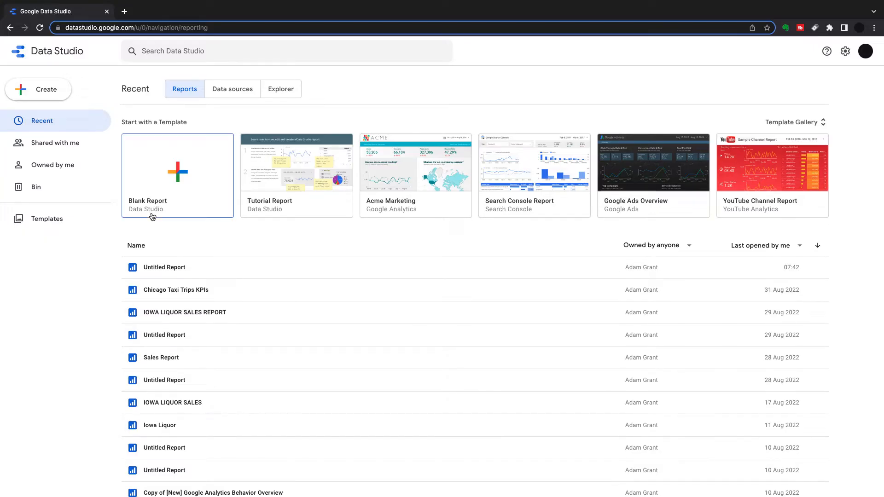
Step: Create a blank report and add the saved 'sales' data source to it
{"action": "left_click", "coordinate": [178, 175]}
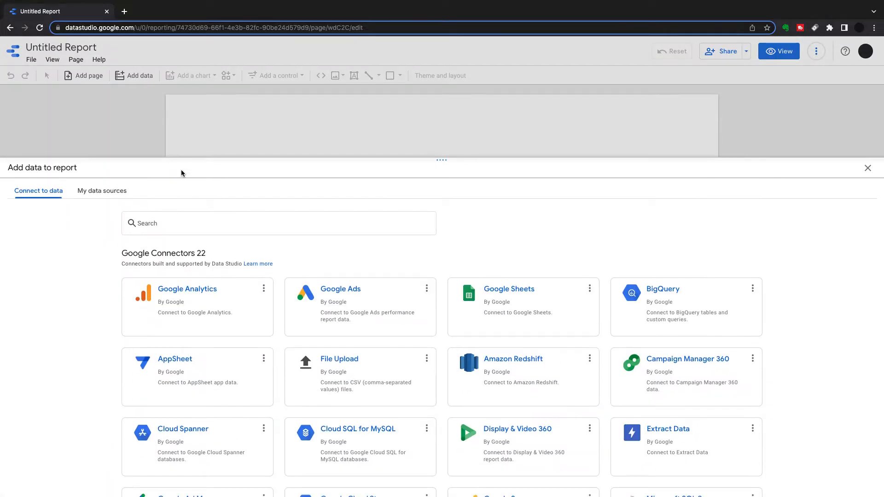
{"action": "left_click", "coordinate": [102, 190]}
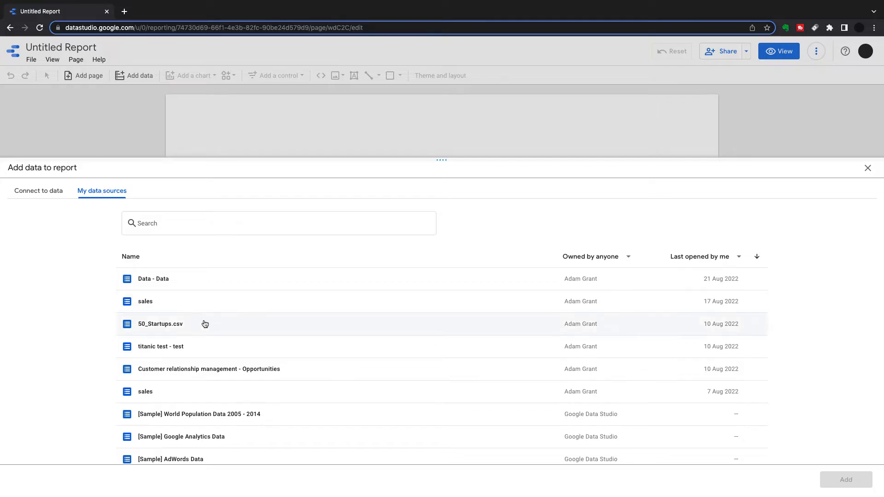
{"action": "left_click", "coordinate": [145, 301]}
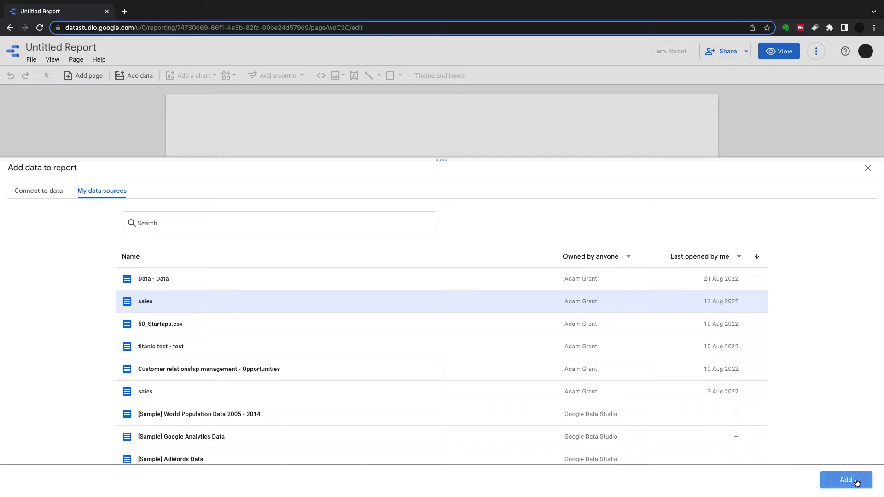
{"action": "left_click", "coordinate": [846, 480]}
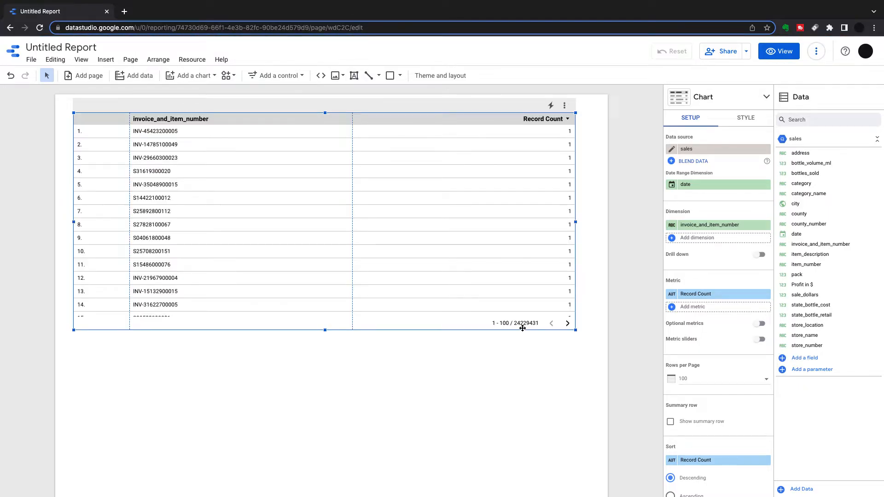
{"action": "mouse_move", "coordinate": [688, 185]}
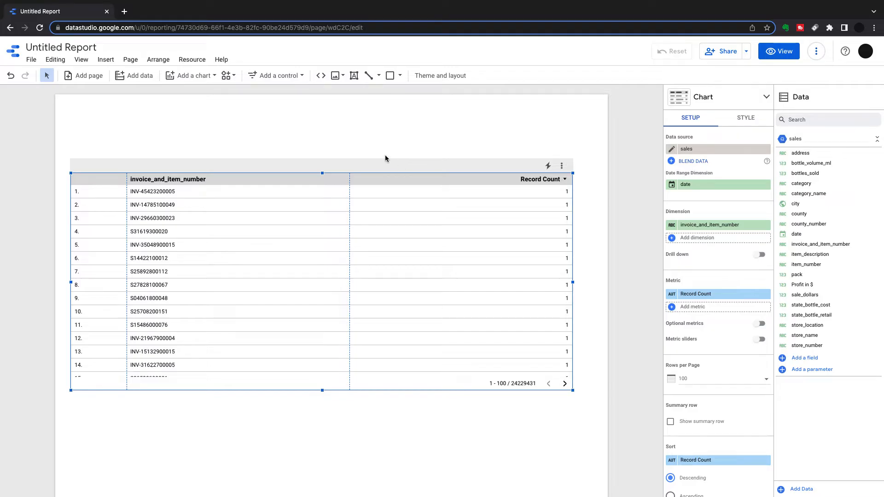
{"action": "mouse_move", "coordinate": [304, 77]}
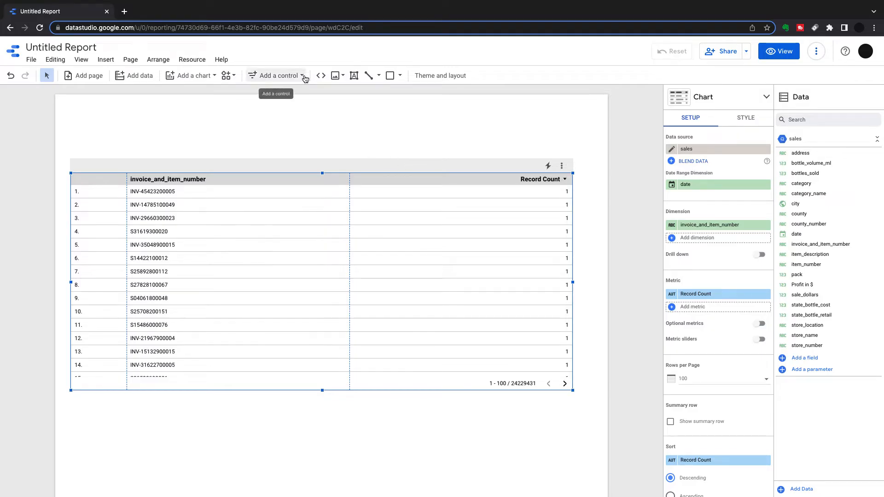
Step: Draw a date range control at the page's top left and enlarge it
{"action": "left_click", "coordinate": [277, 75]}
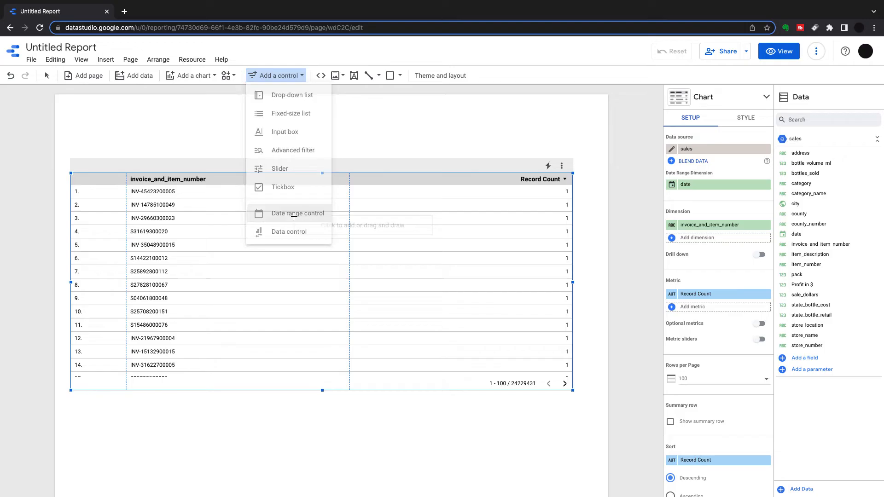
{"action": "left_click", "coordinate": [297, 214]}
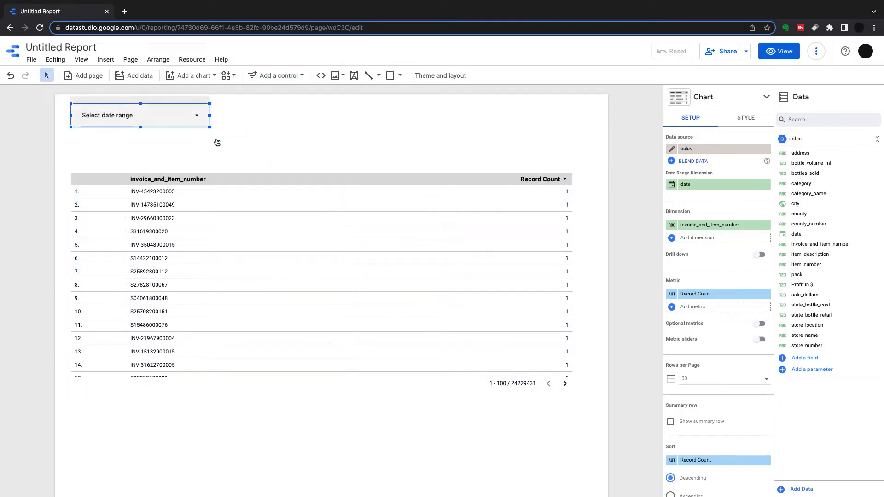
{"action": "left_click_drag", "start_coordinate": [209, 127], "coordinate": [234, 148]}
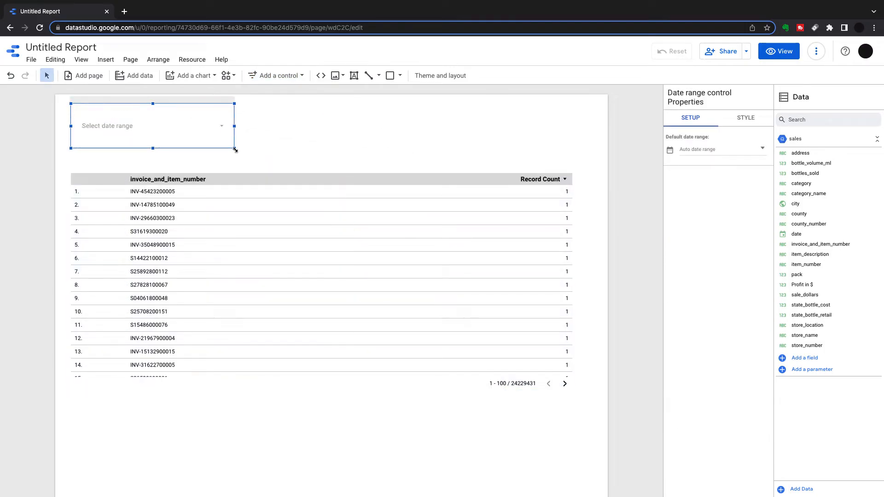
{"action": "left_click_drag", "start_coordinate": [234, 148], "coordinate": [241, 139]}
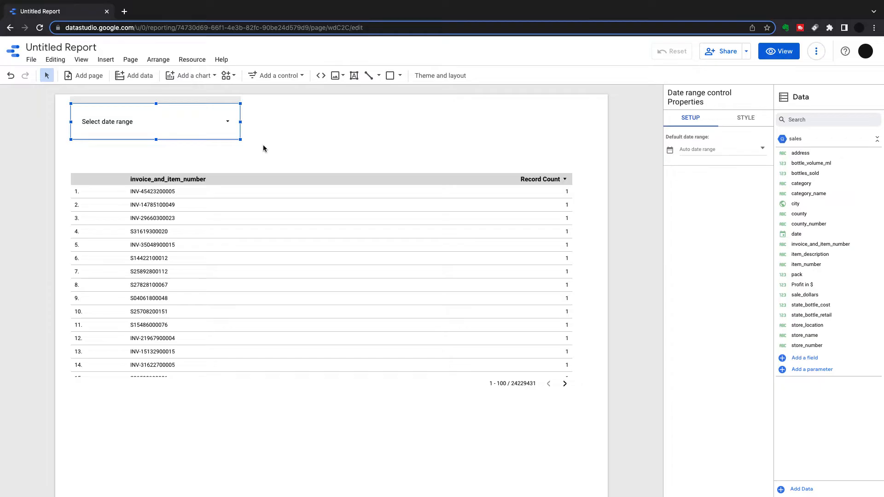
{"action": "left_click", "coordinate": [461, 184]}
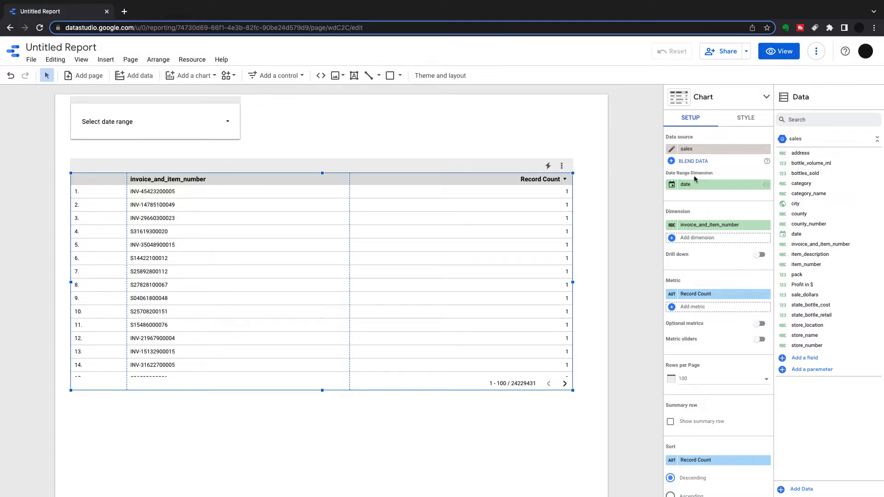
Step: Add the calculated Profit in $ field (retail minus cost) as a second metric
{"action": "scroll", "scroll_direction": "down", "scroll_amount": 3}
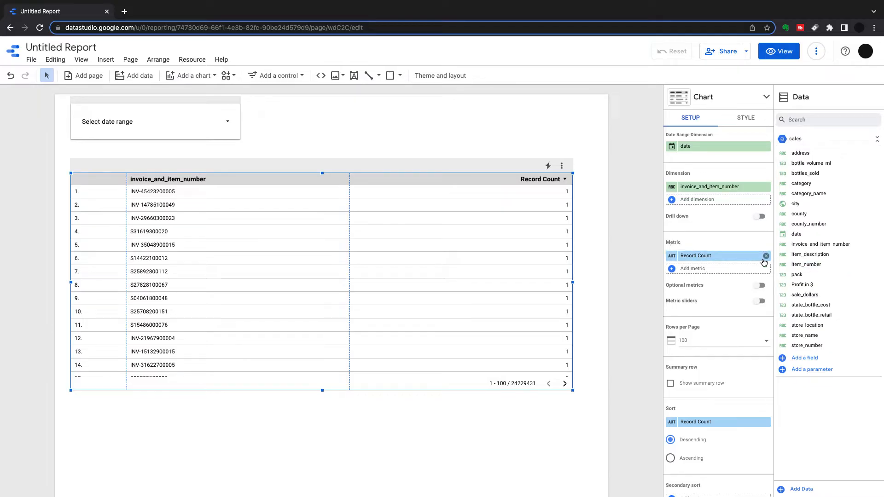
{"action": "mouse_move", "coordinate": [768, 262]}
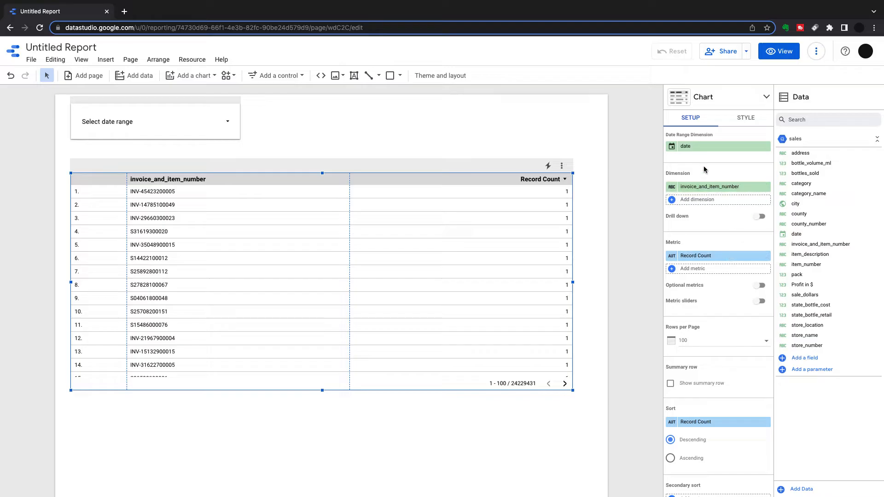
{"action": "mouse_move", "coordinate": [753, 214]}
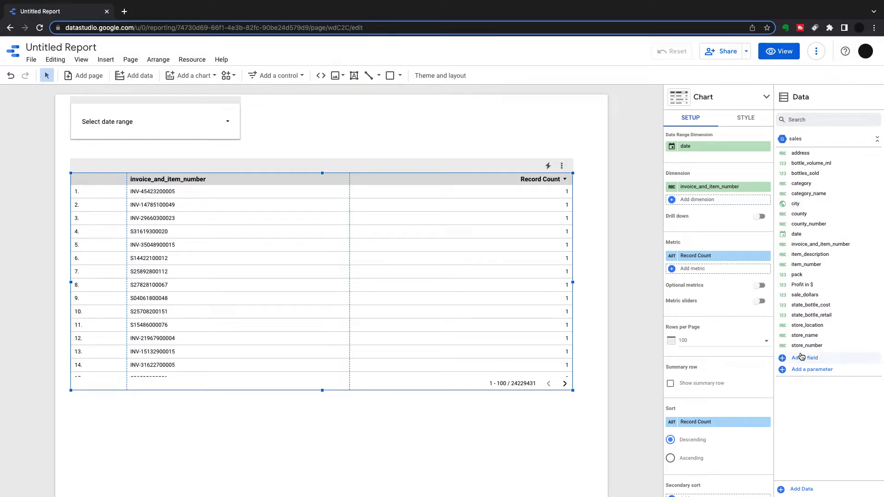
{"action": "mouse_move", "coordinate": [833, 254]}
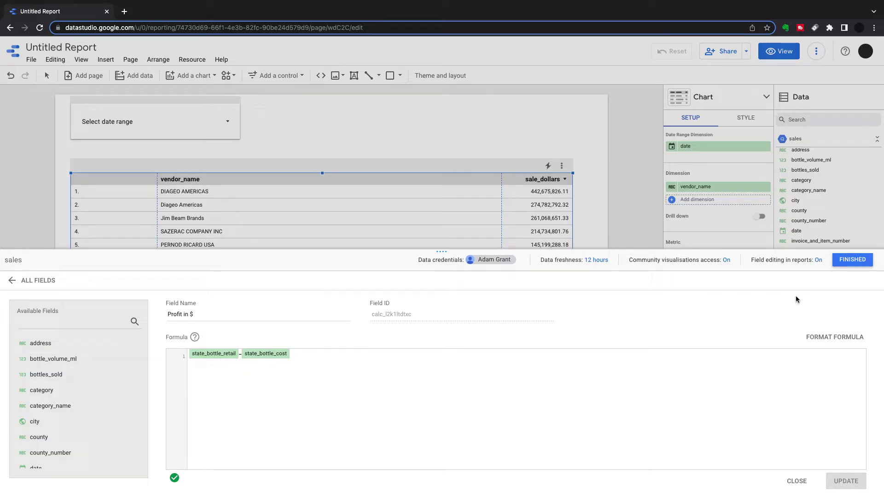
{"action": "left_click", "coordinate": [796, 481]}
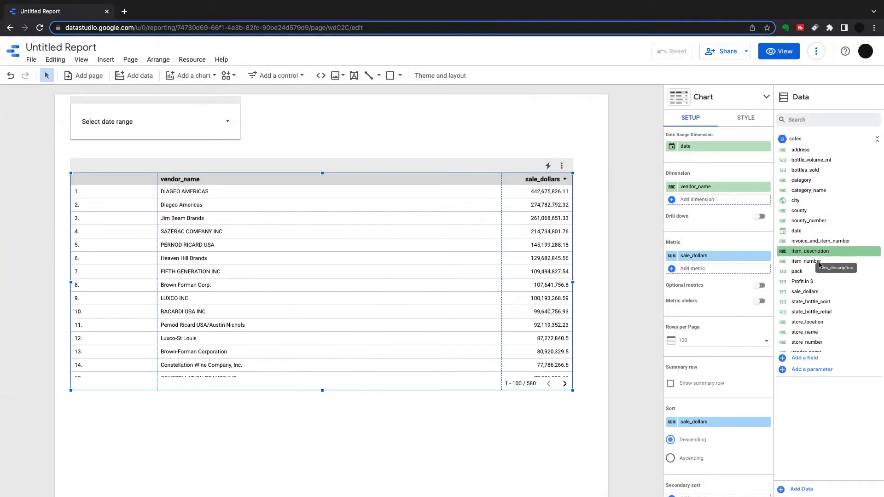
{"action": "left_click_drag", "start_coordinate": [802, 281], "coordinate": [716, 270]}
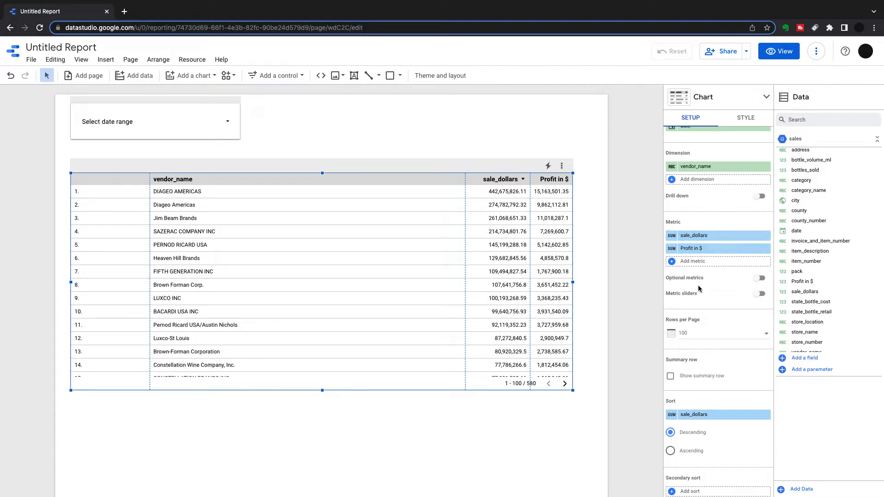
{"action": "mouse_move", "coordinate": [723, 286]}
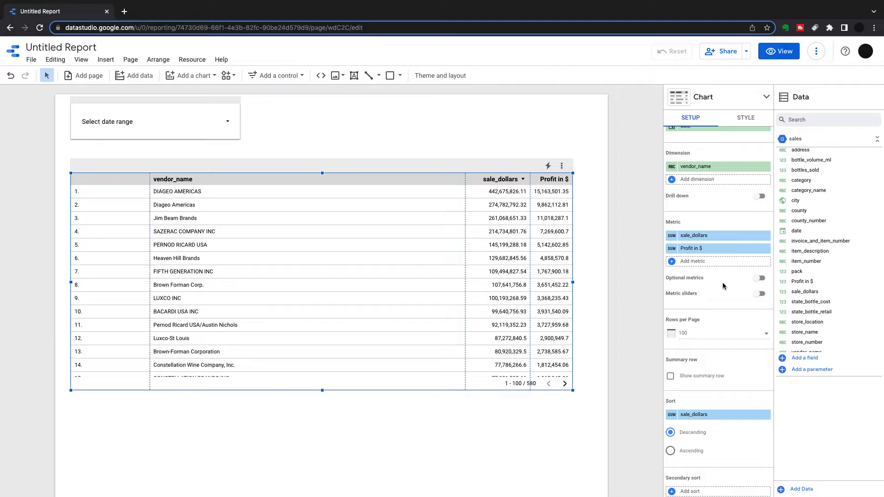
Step: Add volume_sold_gallons and volume_sold_liters as optional metrics, then test showing and hiding them
{"action": "left_click", "coordinate": [759, 278]}
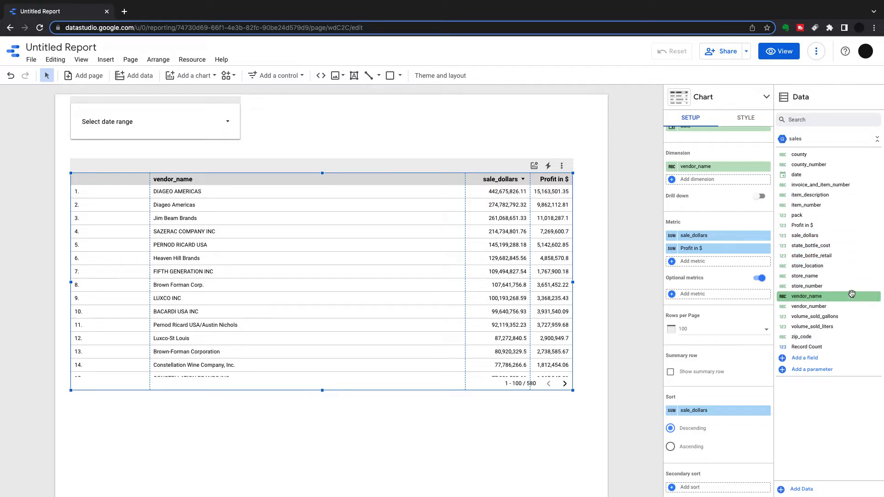
{"action": "mouse_move", "coordinate": [843, 326]}
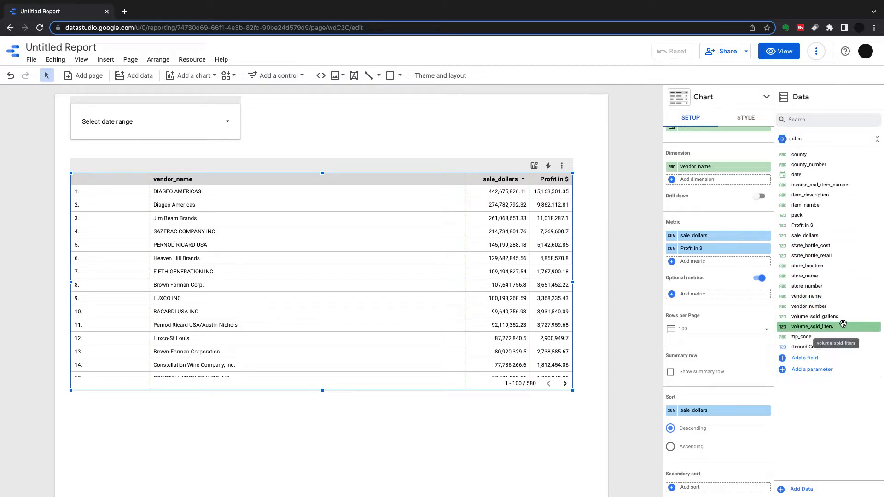
{"action": "left_click", "coordinate": [815, 317]}
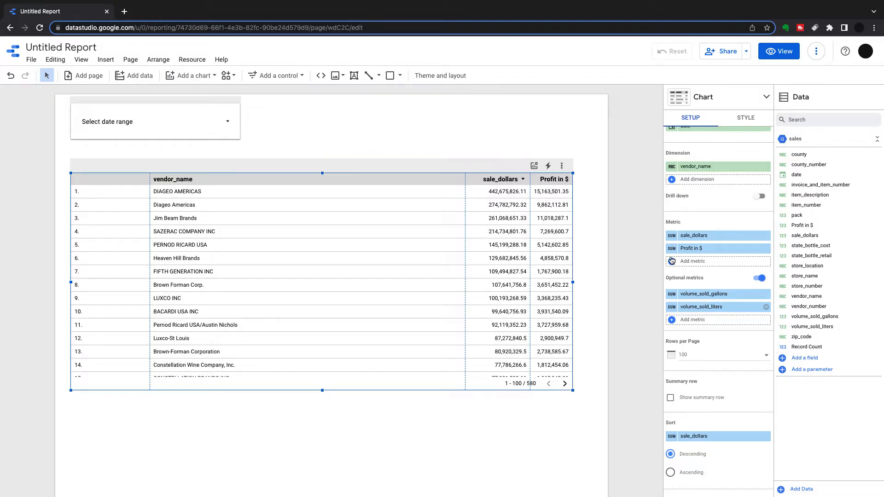
{"action": "mouse_move", "coordinate": [724, 284]}
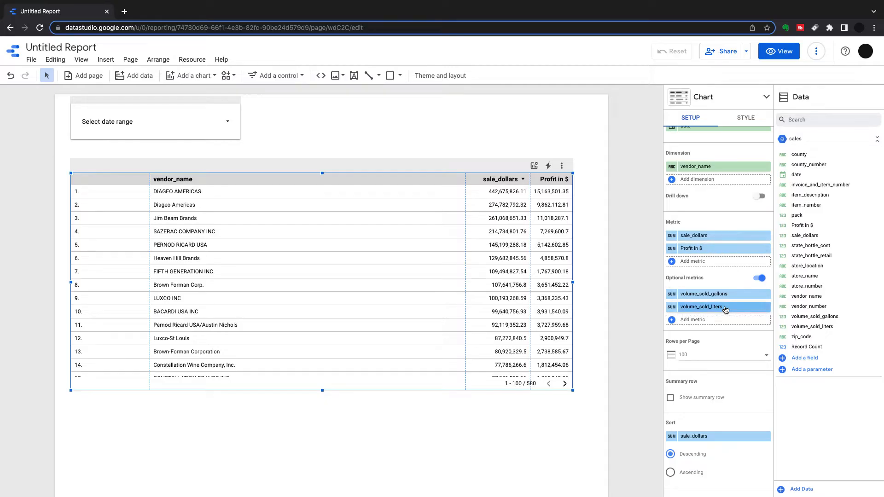
{"action": "mouse_move", "coordinate": [534, 166]}
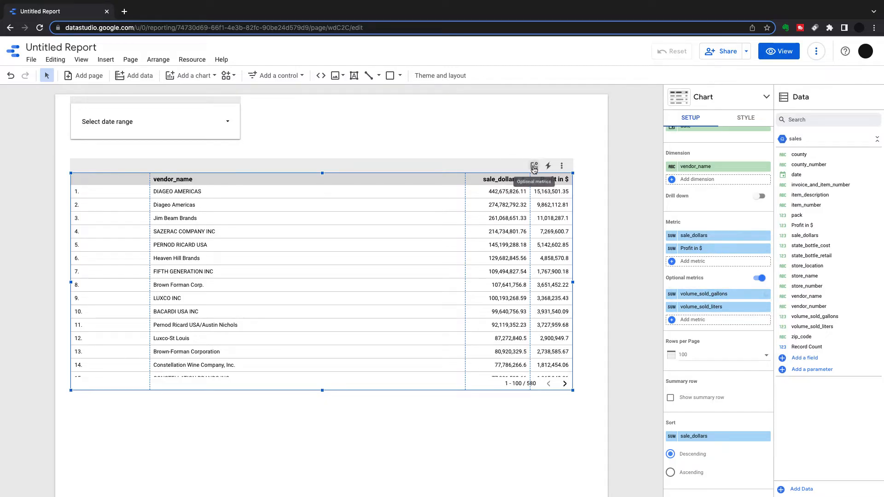
{"action": "left_click", "coordinate": [535, 166]}
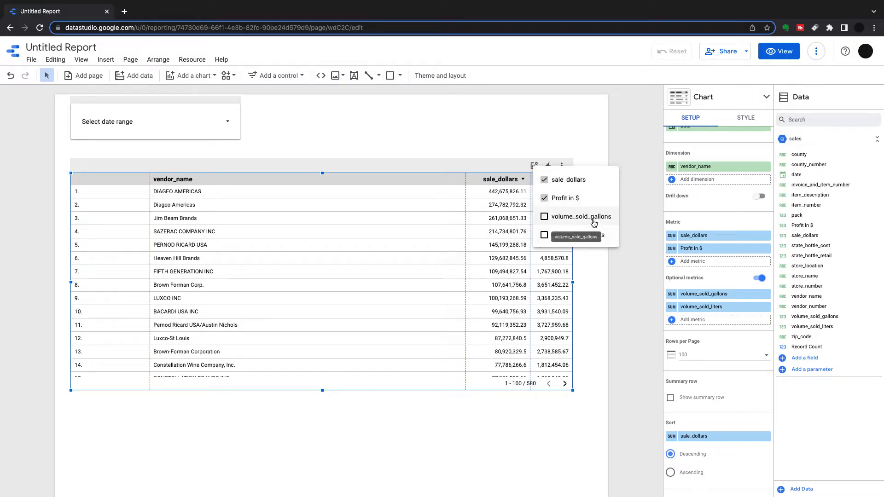
{"action": "left_click", "coordinate": [544, 217]}
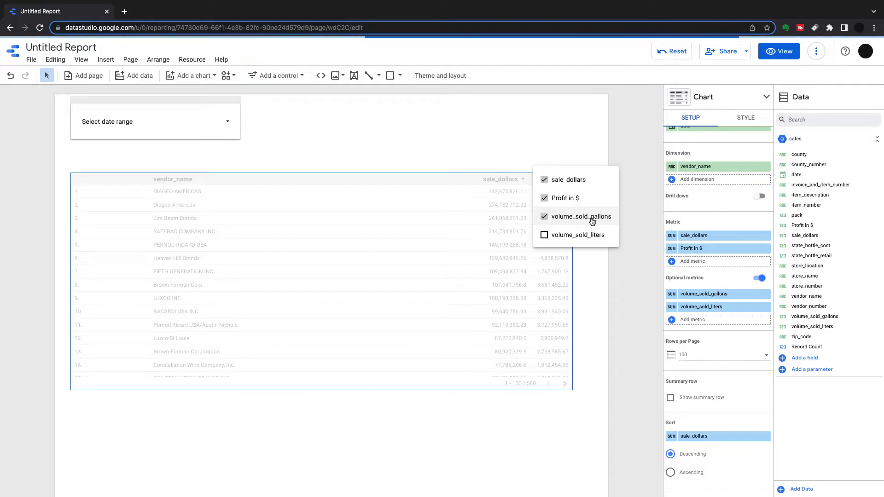
{"action": "left_click", "coordinate": [544, 235]}
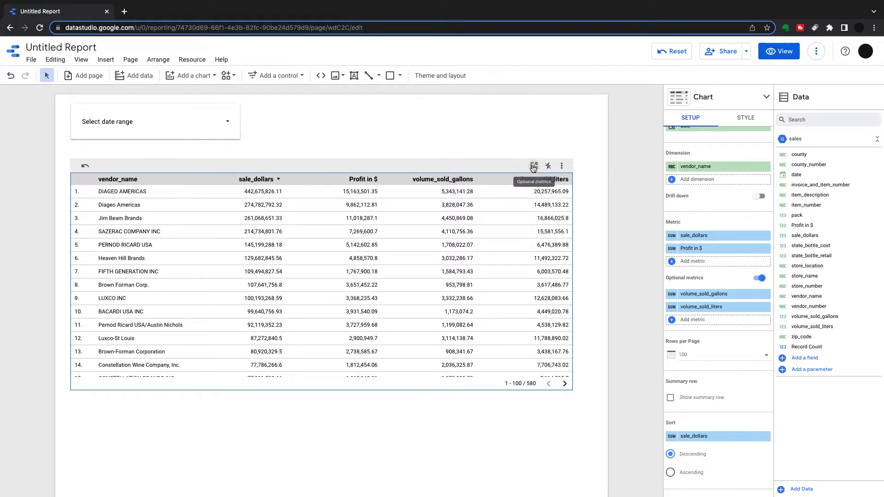
{"action": "left_click", "coordinate": [532, 166]}
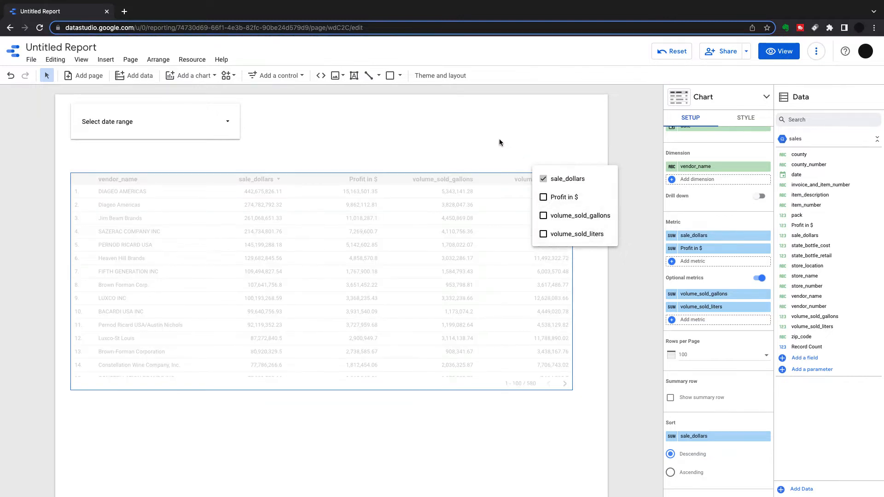
{"action": "left_click", "coordinate": [500, 142]}
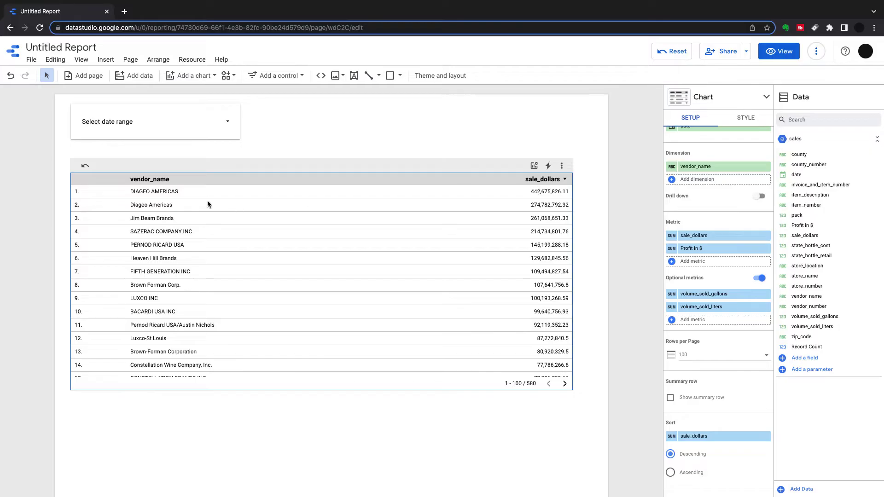
{"action": "mouse_move", "coordinate": [562, 239]}
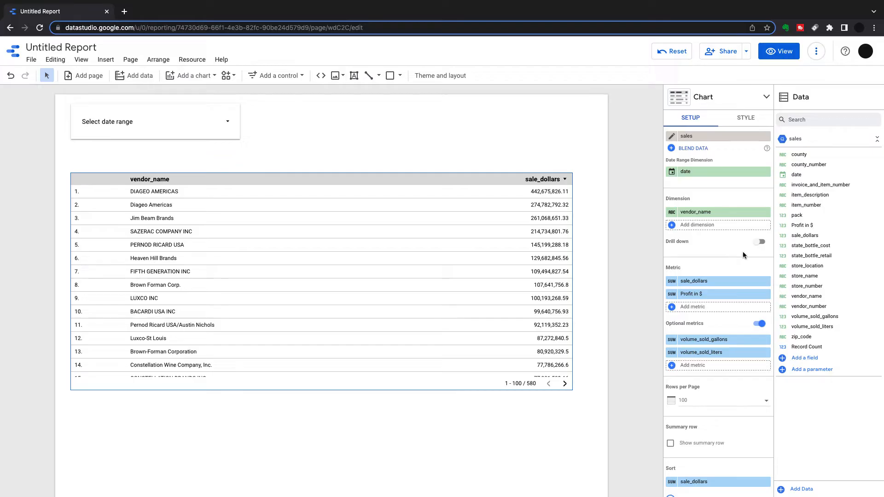
Step: Turn on drill down with category_name and store_name levels under vendor_name
{"action": "left_click", "coordinate": [759, 242]}
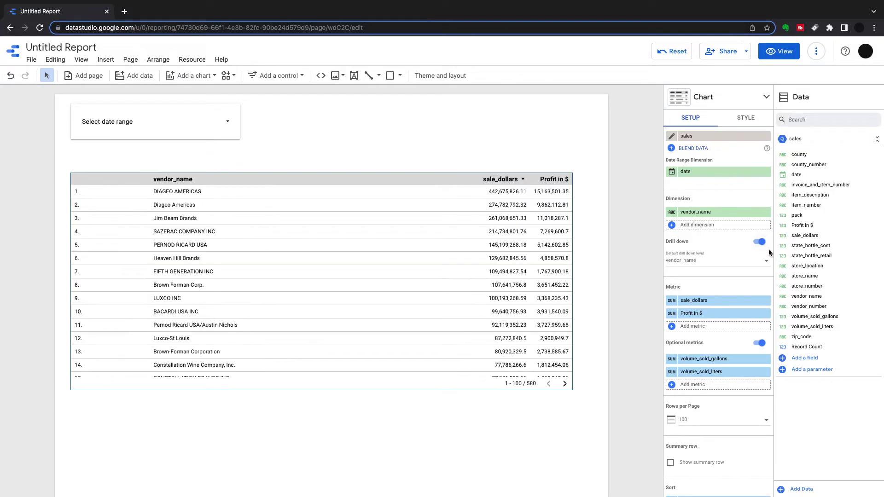
{"action": "mouse_move", "coordinate": [705, 265]}
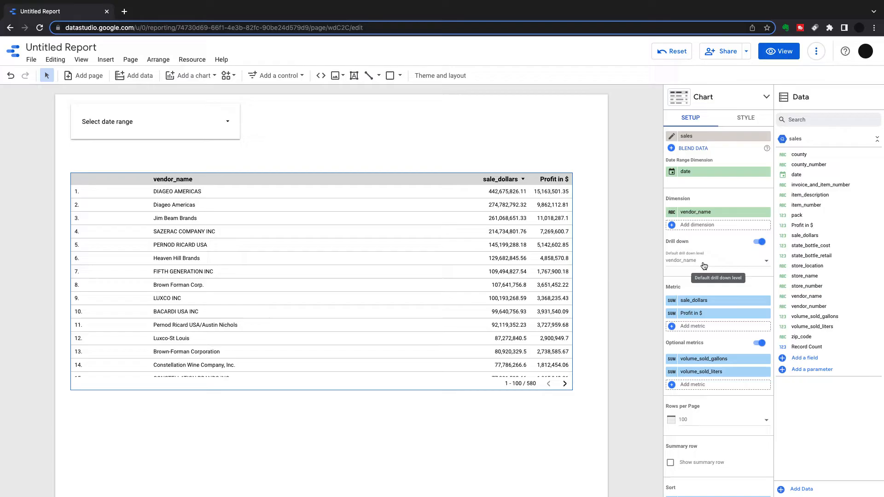
{"action": "left_click", "coordinate": [718, 260]}
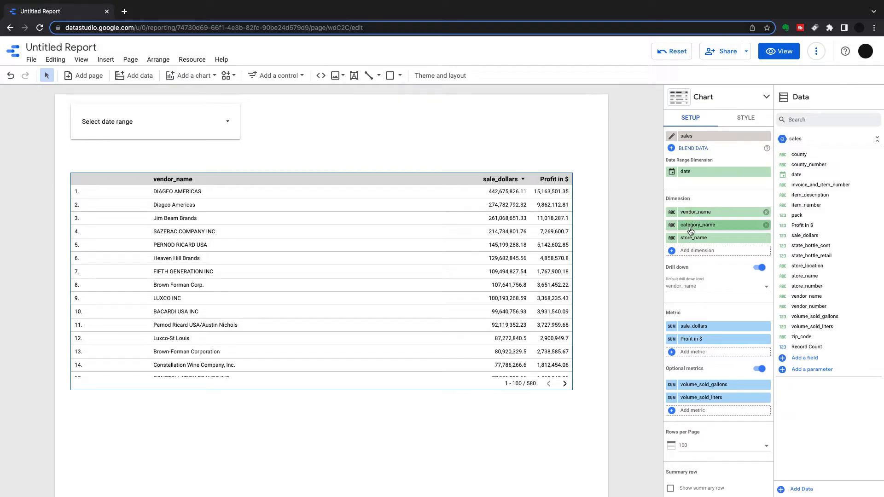
{"action": "mouse_move", "coordinate": [595, 263]}
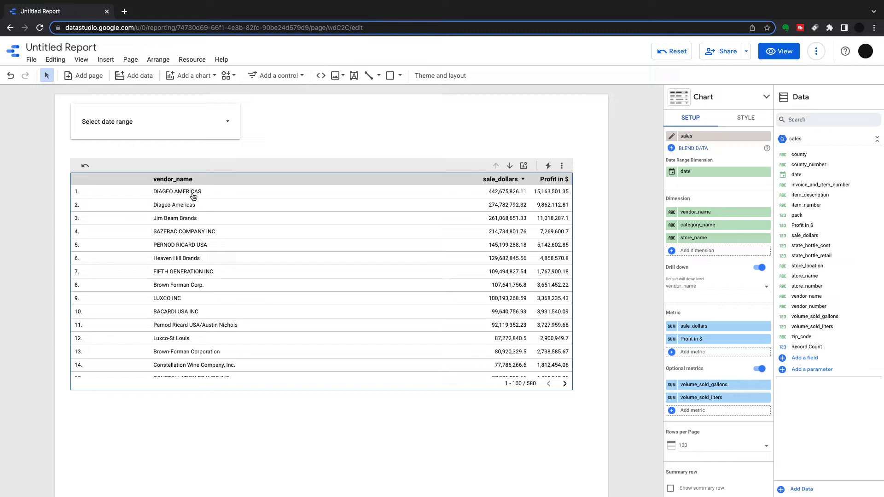
{"action": "mouse_move", "coordinate": [510, 167]}
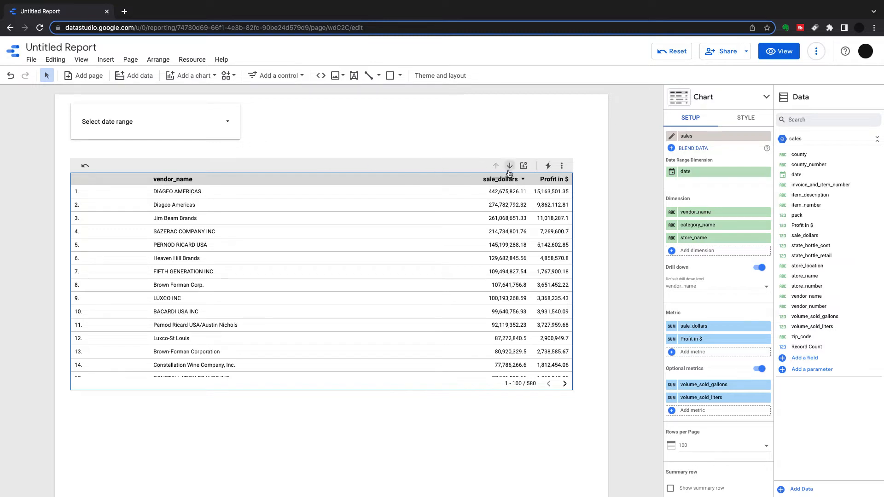
Step: Test drilling the vendor table down to categories and stores and back up
{"action": "left_click", "coordinate": [510, 166]}
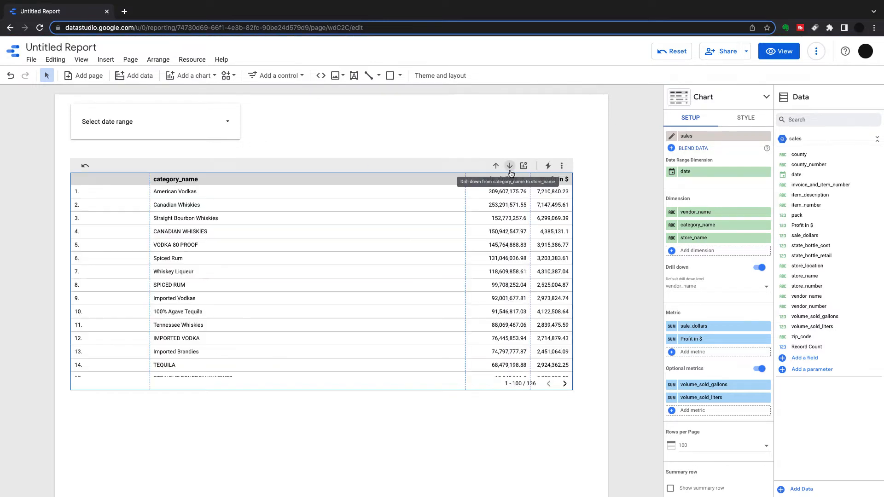
{"action": "mouse_move", "coordinate": [495, 167]}
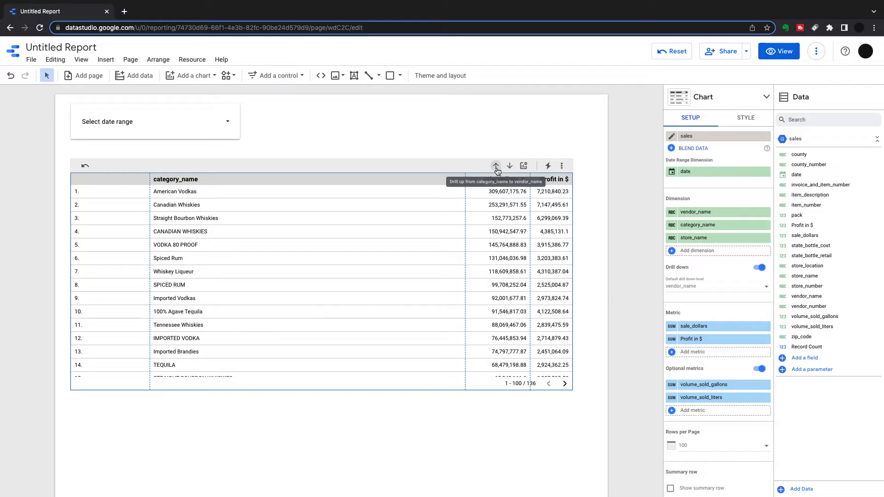
{"action": "left_click", "coordinate": [510, 166]}
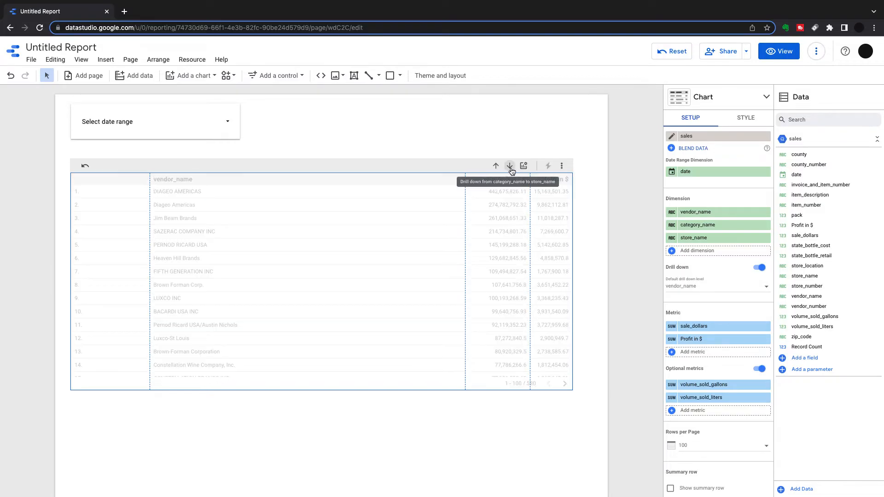
{"action": "left_click", "coordinate": [509, 165]}
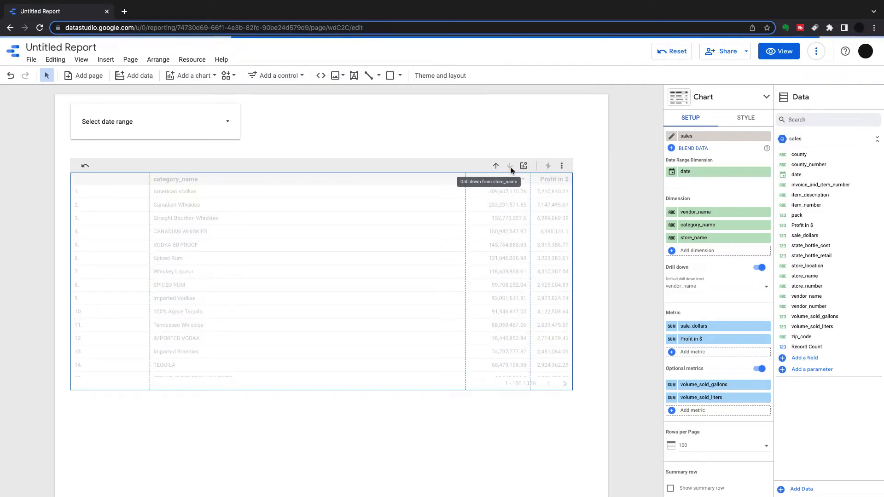
{"action": "left_click", "coordinate": [509, 165]}
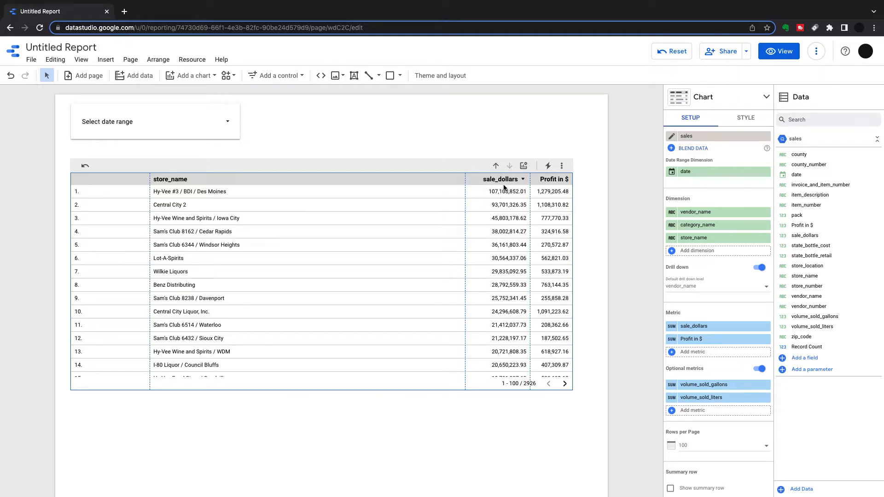
{"action": "left_click", "coordinate": [496, 166]}
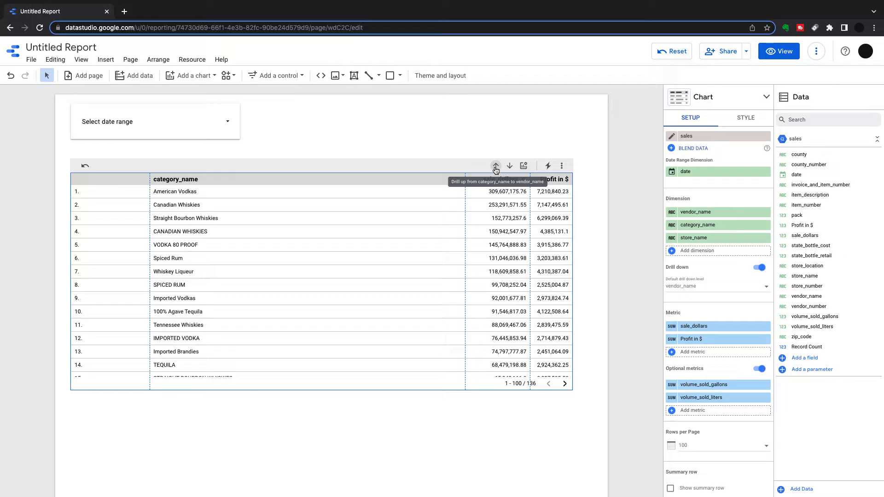
{"action": "left_click", "coordinate": [495, 166]}
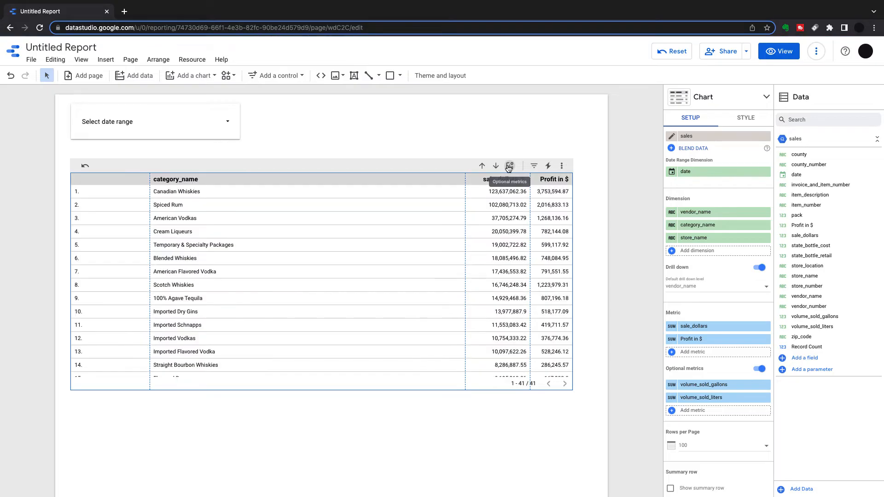
{"action": "left_click", "coordinate": [509, 166]}
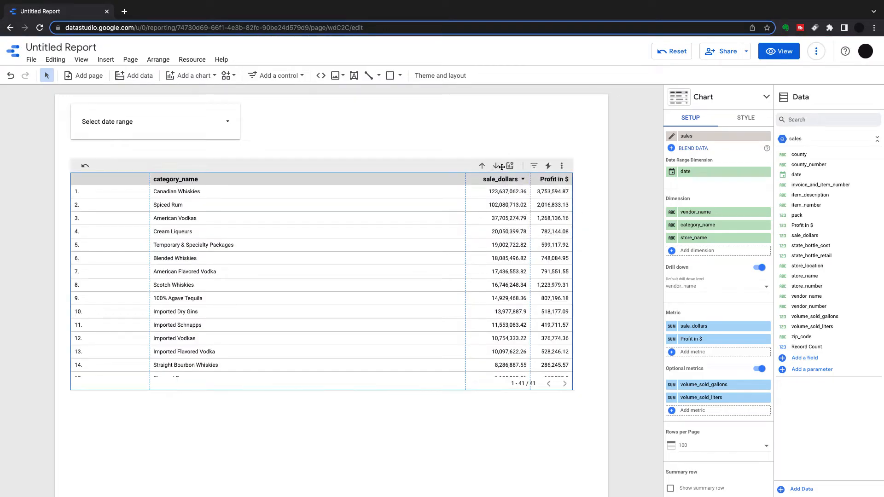
{"action": "mouse_move", "coordinate": [497, 165]}
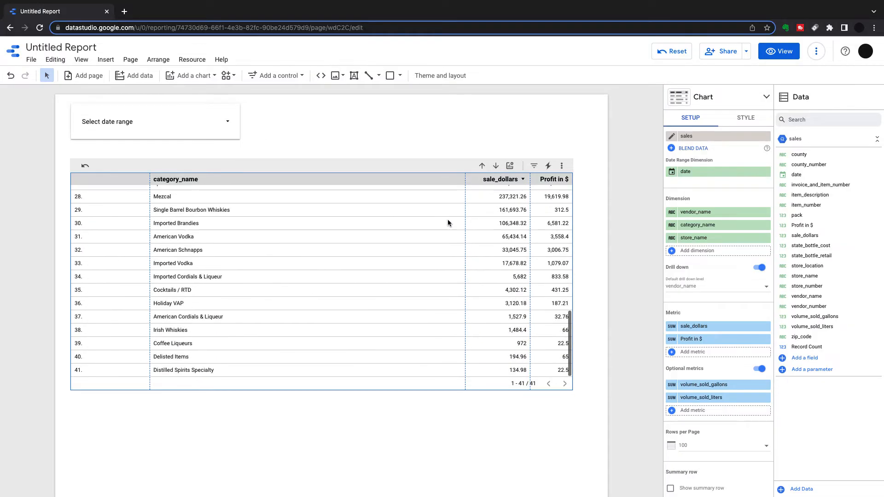
{"action": "left_click", "coordinate": [496, 166]}
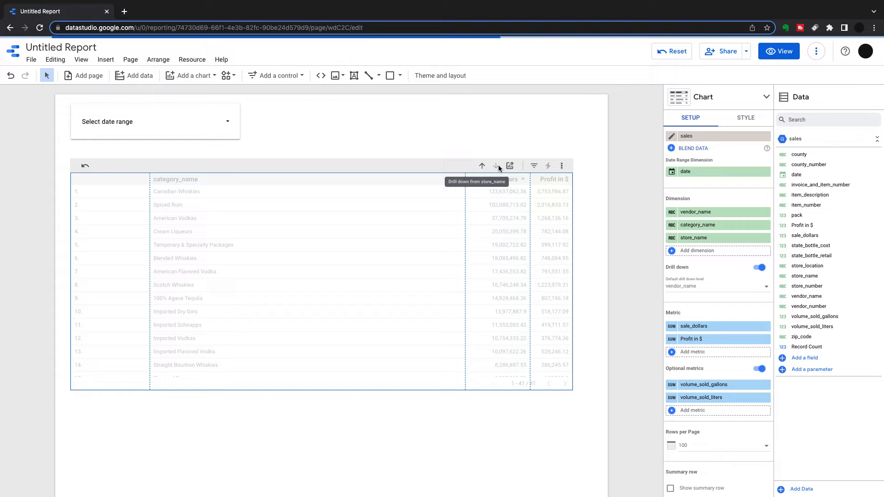
{"action": "left_click", "coordinate": [495, 166]}
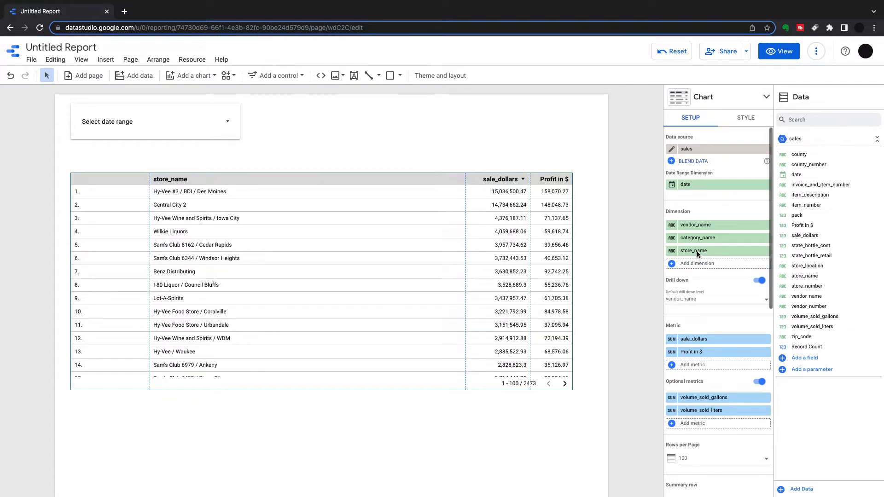
Step: Show a Grand total summary row and return the table to vendor level
{"action": "scroll", "scroll_direction": "down", "scroll_amount": 3}
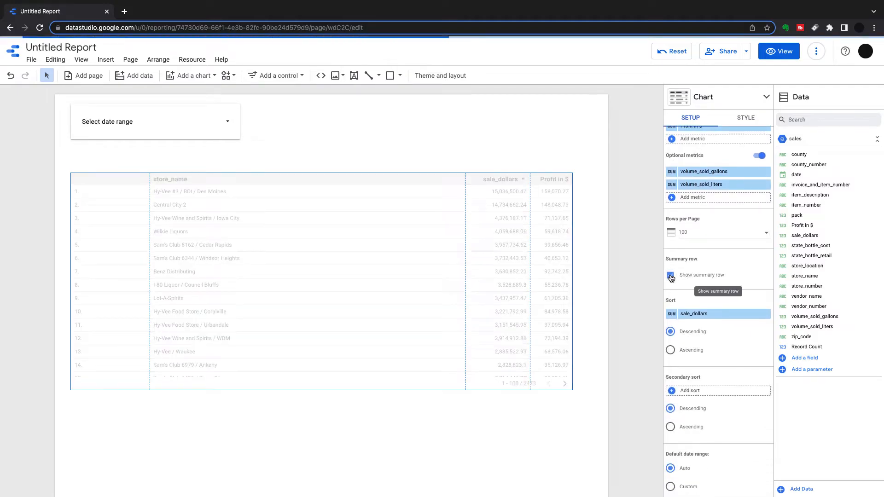
{"action": "left_click", "coordinate": [670, 275]}
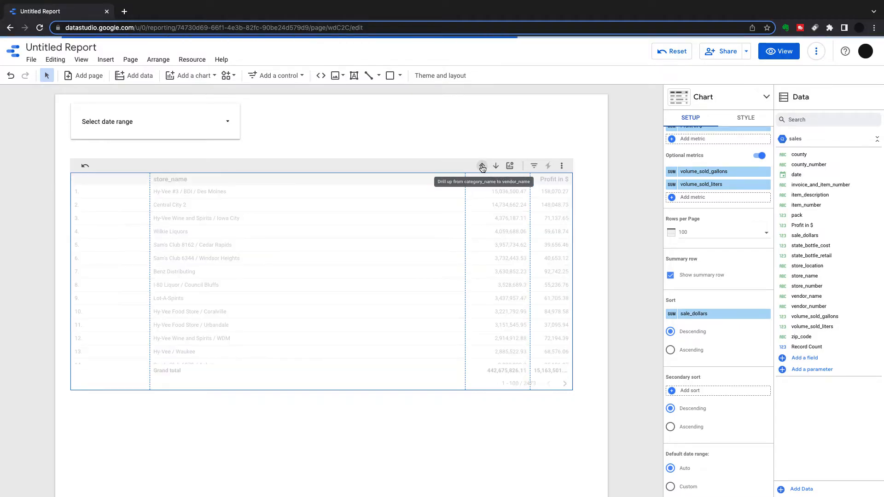
{"action": "left_click", "coordinate": [482, 166]}
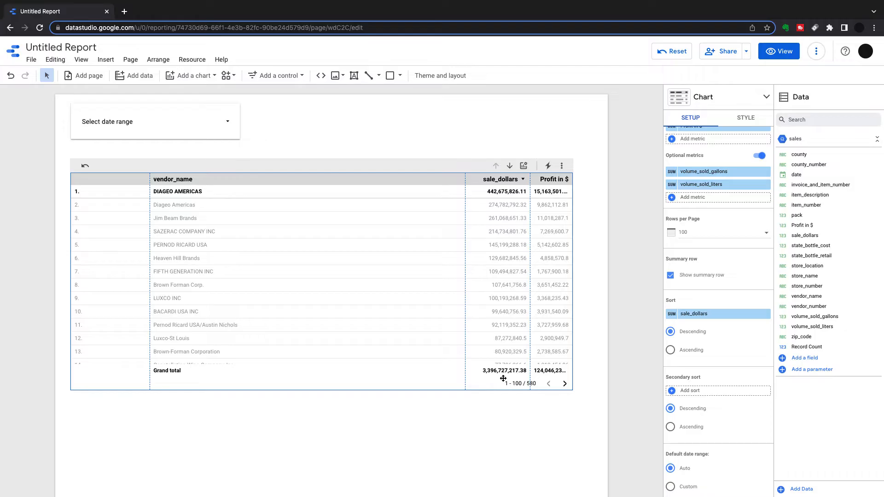
{"action": "mouse_move", "coordinate": [505, 207]}
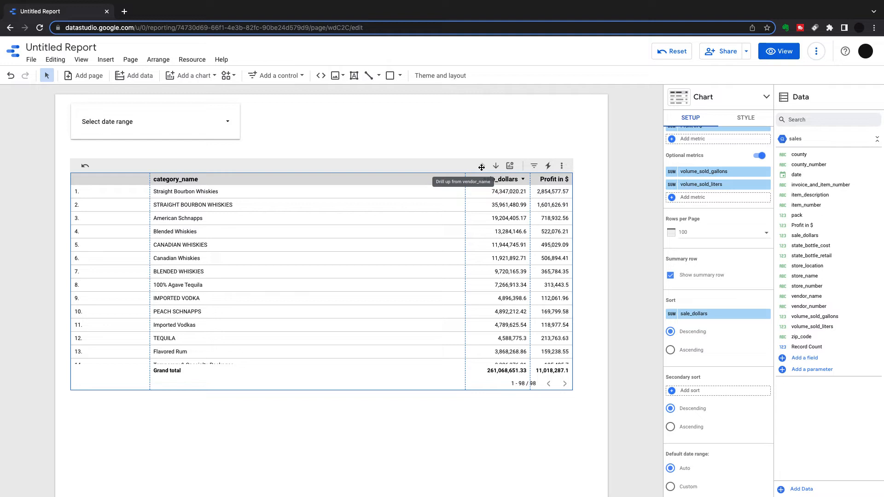
{"action": "left_click", "coordinate": [482, 165]}
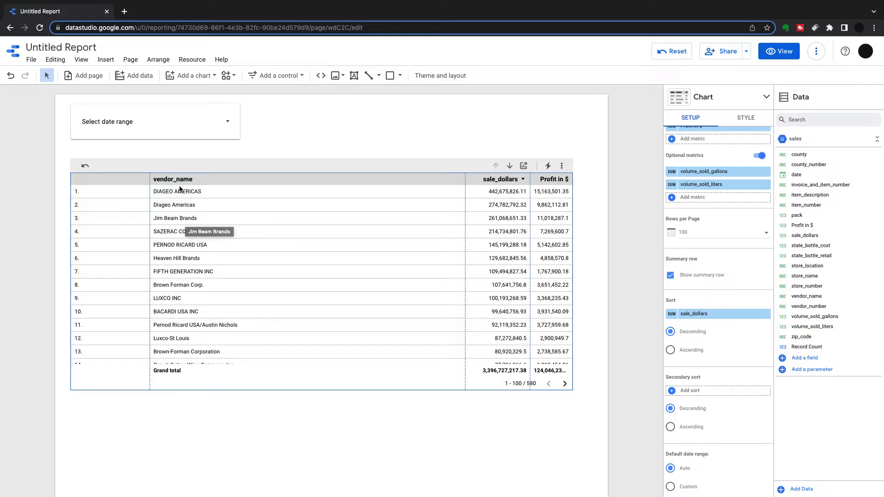
{"action": "right_click", "coordinate": [180, 191]}
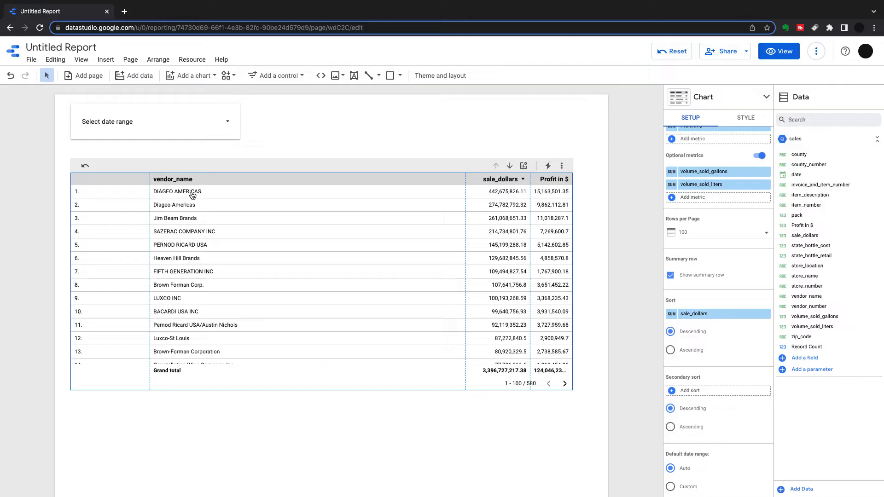
{"action": "right_click", "coordinate": [192, 194]}
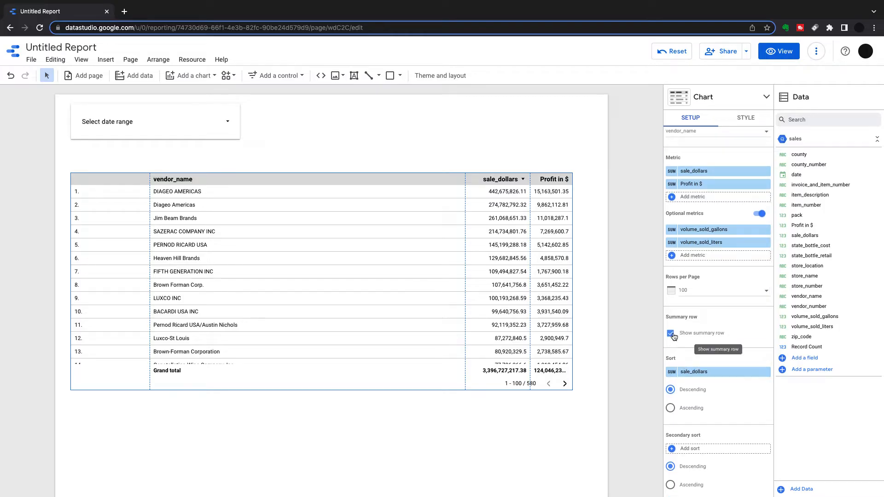
{"action": "scroll", "scroll_direction": "down", "scroll_amount": 3}
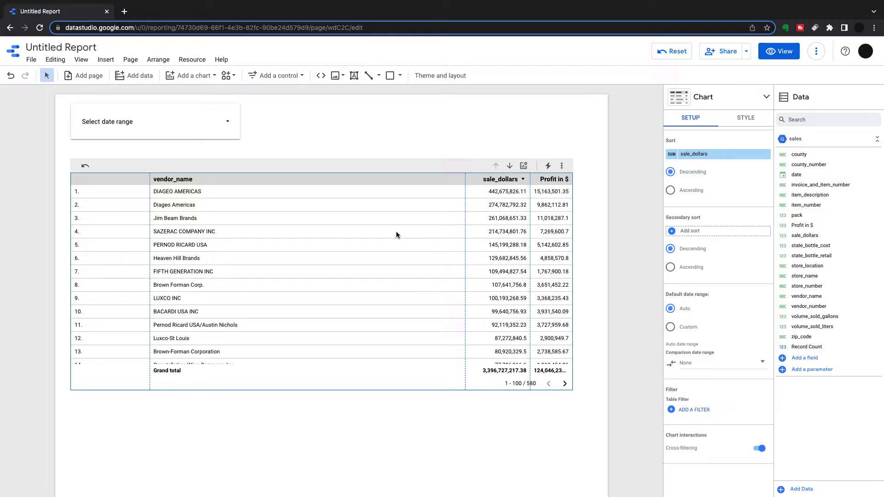
Step: Set the date range control to Last year (1 Jan – 31 Dec 2021)
{"action": "left_click", "coordinate": [155, 122]}
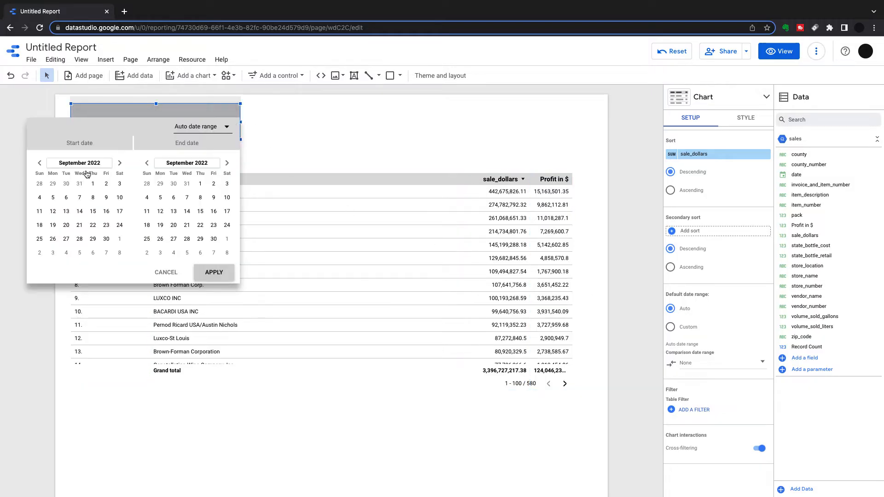
{"action": "left_click", "coordinate": [202, 126]}
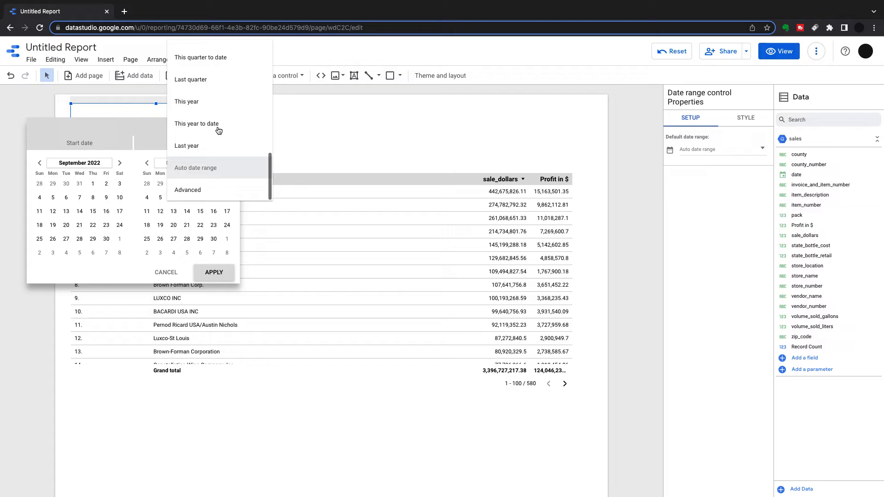
{"action": "mouse_move", "coordinate": [208, 150]}
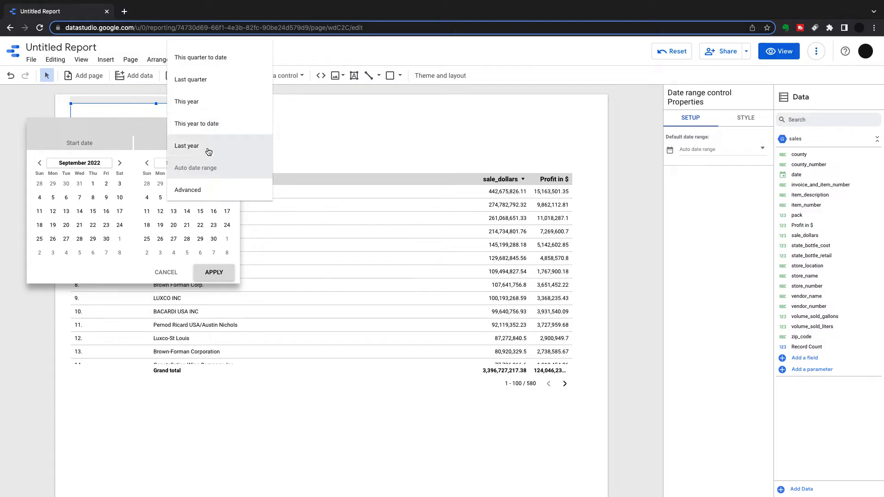
{"action": "mouse_move", "coordinate": [202, 148]}
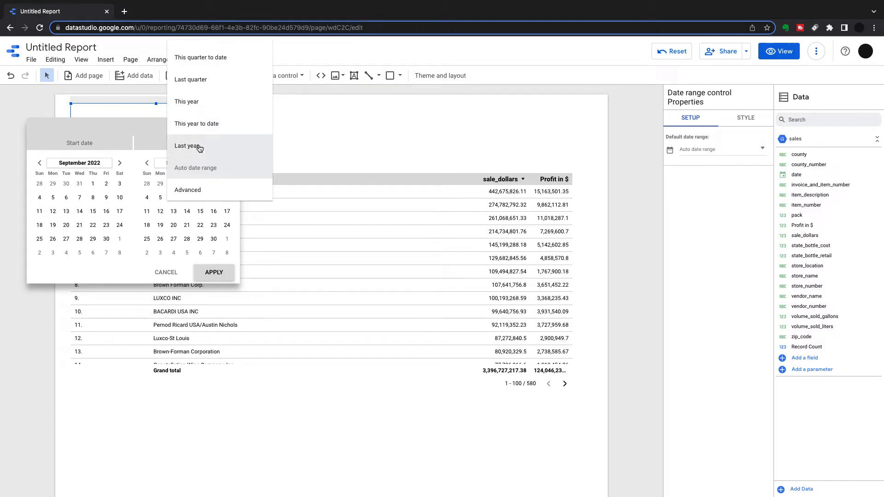
{"action": "left_click", "coordinate": [186, 145]}
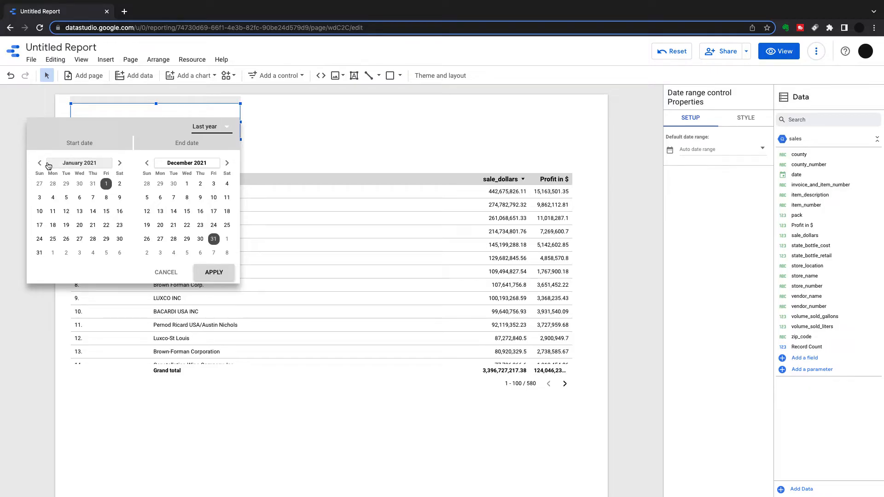
{"action": "mouse_move", "coordinate": [174, 241]}
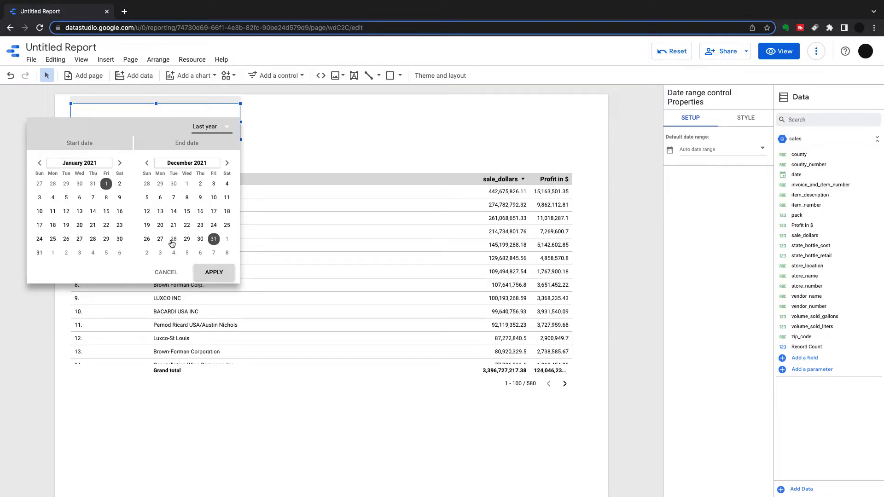
{"action": "left_click", "coordinate": [214, 273]}
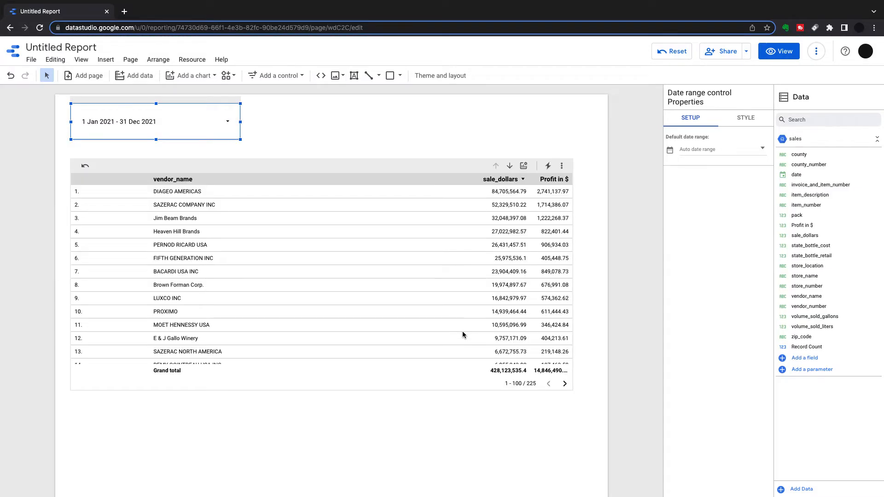
{"action": "mouse_move", "coordinate": [498, 371]}
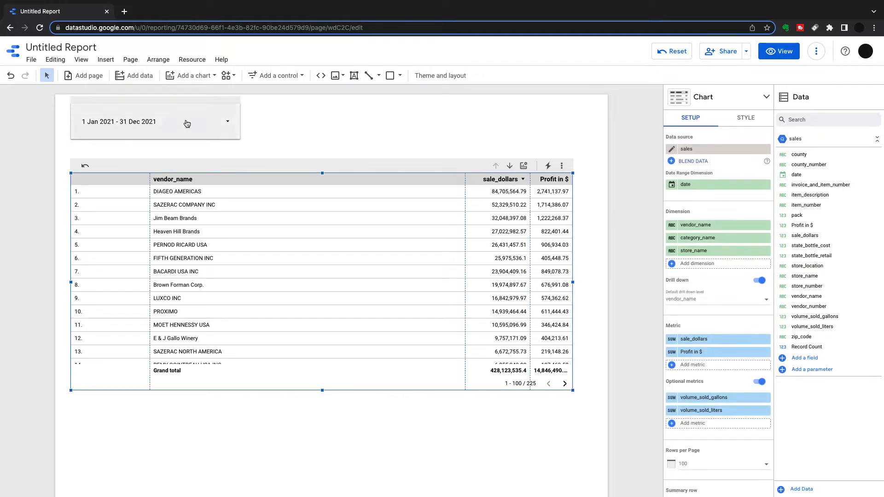
Step: Set the table's comparison date range to Previous period
{"action": "scroll", "scroll_direction": "down", "scroll_amount": 3}
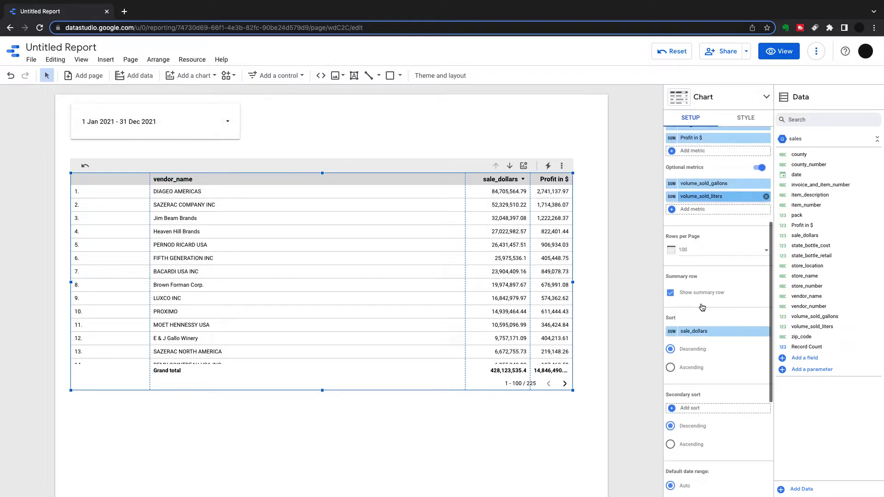
{"action": "scroll", "scroll_direction": "down", "scroll_amount": 3}
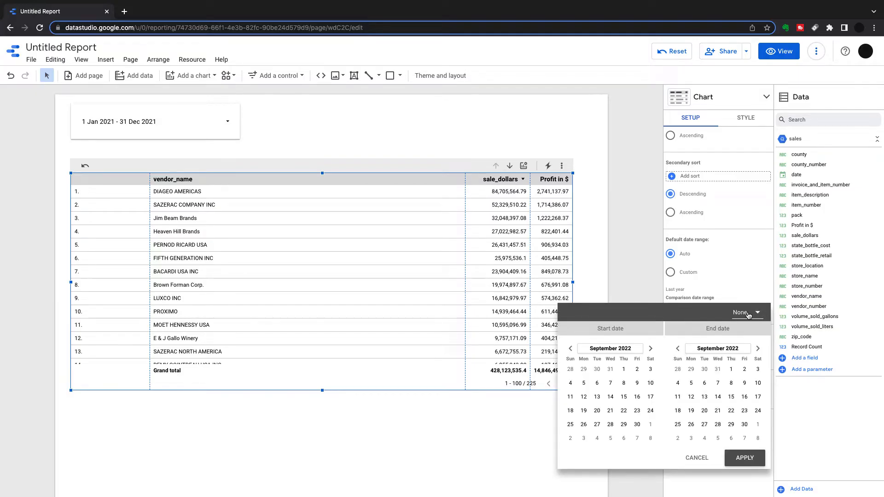
{"action": "left_click", "coordinate": [745, 312]}
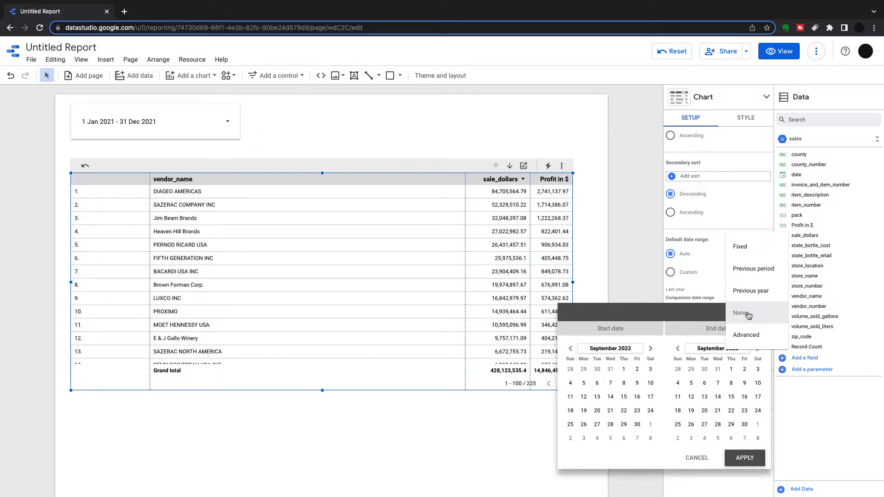
{"action": "mouse_move", "coordinate": [751, 296]}
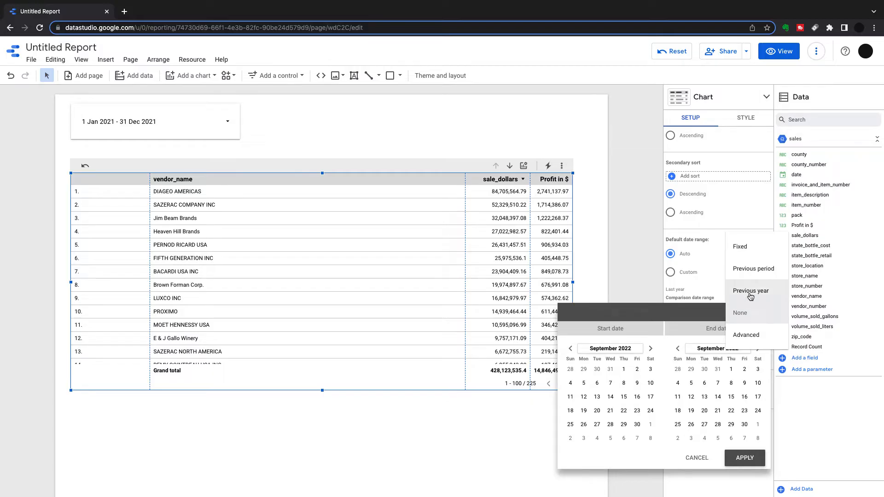
{"action": "mouse_move", "coordinate": [754, 276]}
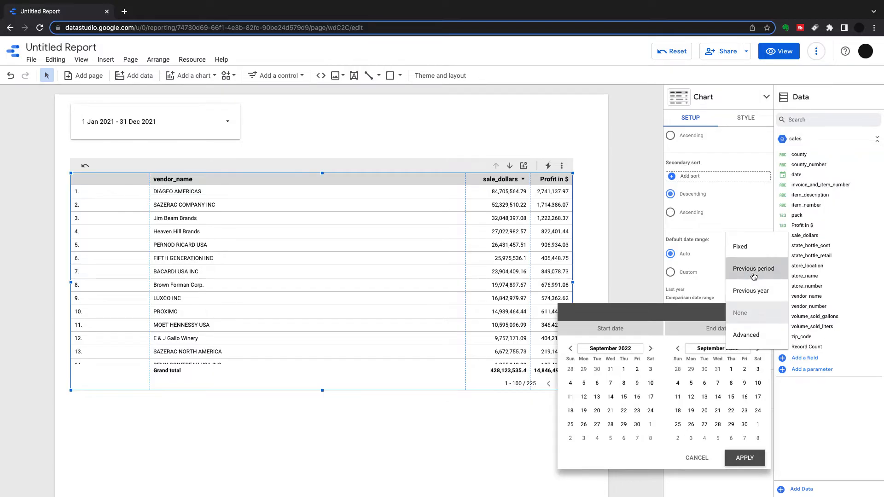
{"action": "left_click", "coordinate": [754, 268]}
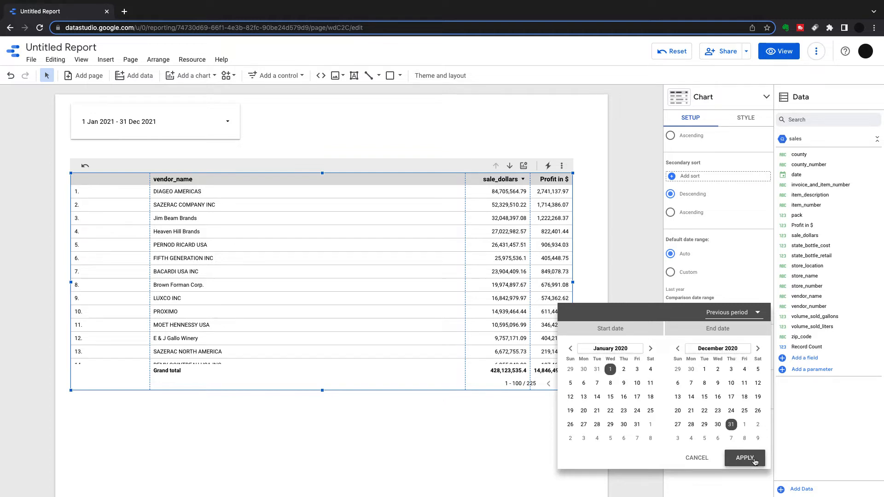
{"action": "left_click", "coordinate": [750, 458]}
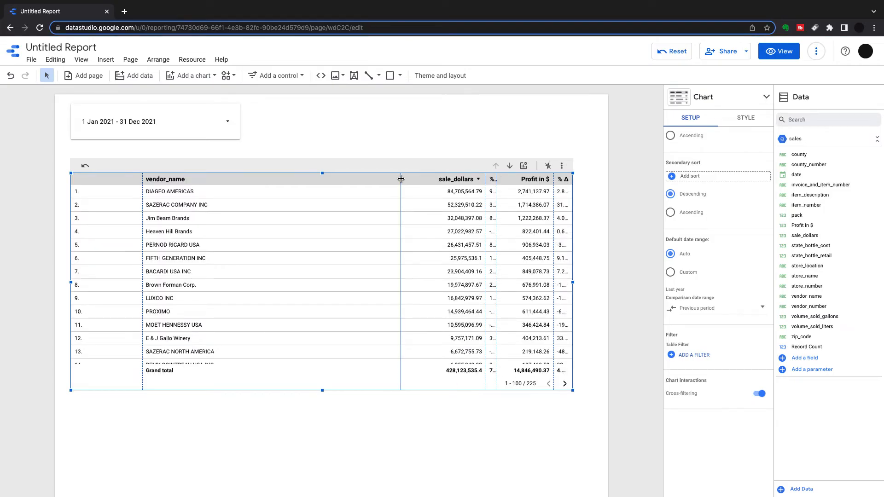
Step: Widen the table columns so percent changes show fully, then drill to category_name
{"action": "left_click_drag", "start_coordinate": [401, 179], "coordinate": [301, 179]}
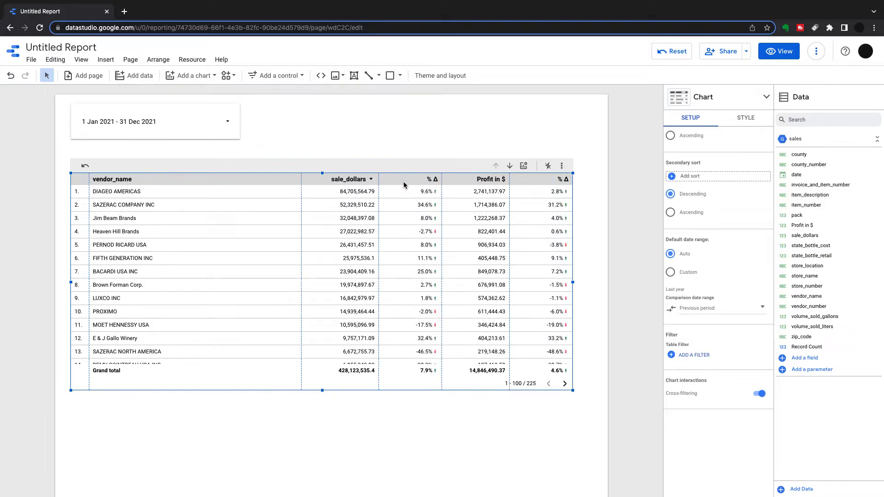
{"action": "mouse_move", "coordinate": [353, 194]}
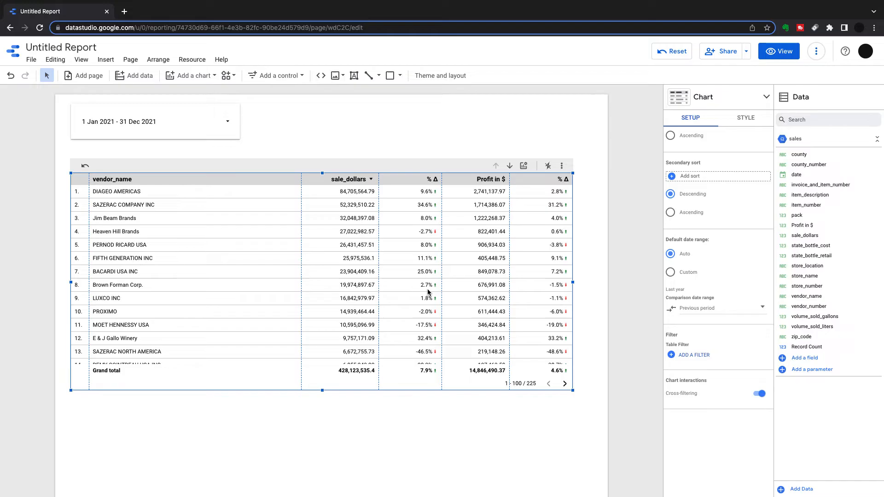
{"action": "mouse_move", "coordinate": [492, 204]}
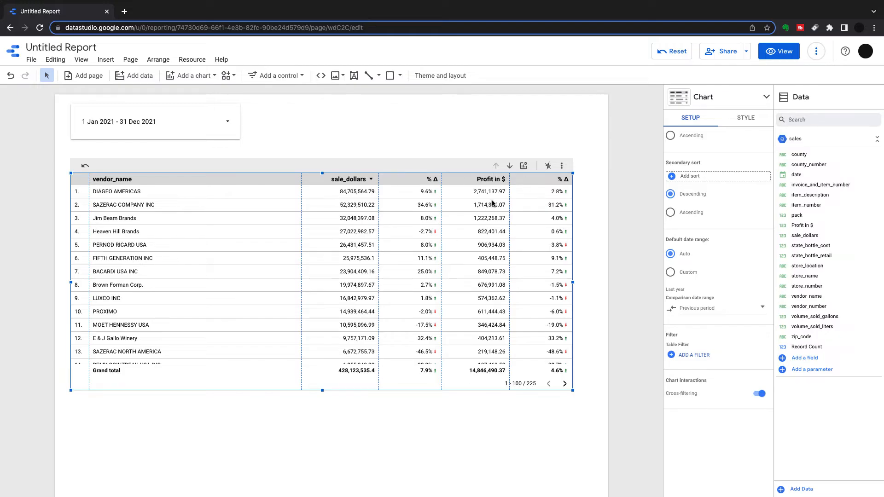
{"action": "mouse_move", "coordinate": [517, 190]}
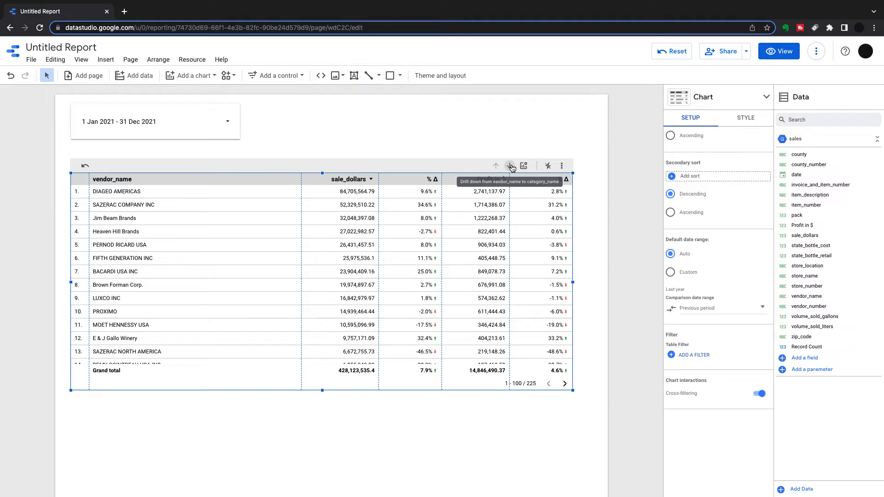
{"action": "left_click", "coordinate": [509, 165]}
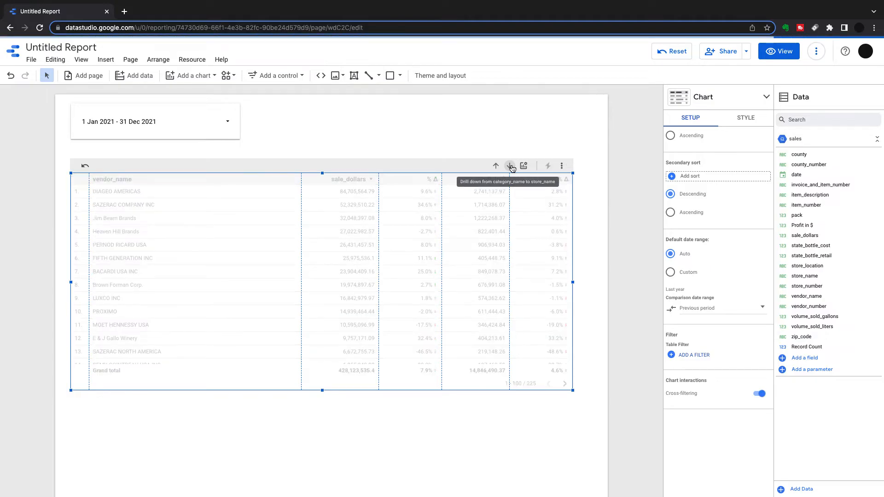
{"action": "left_click", "coordinate": [510, 166]}
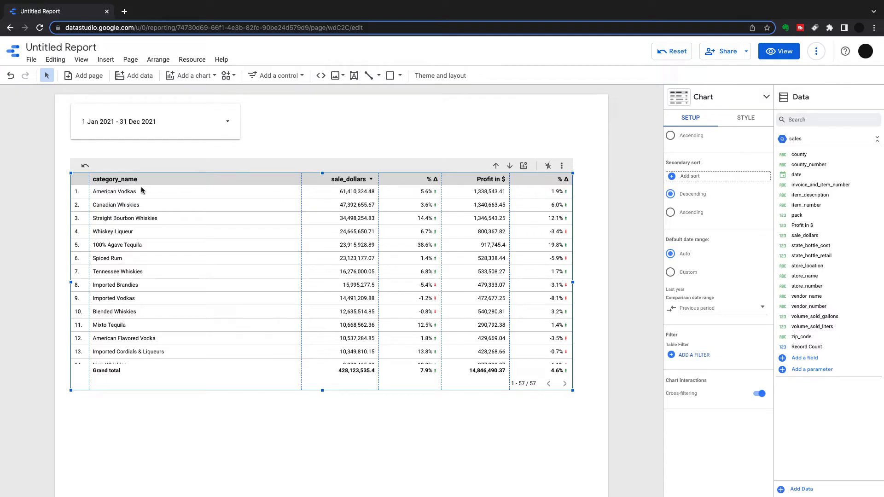
{"action": "mouse_move", "coordinate": [563, 198]}
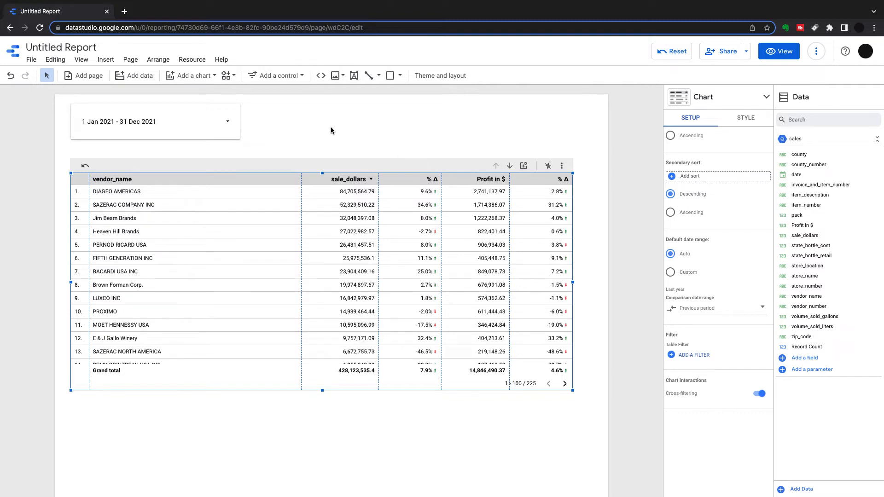
{"action": "mouse_move", "coordinate": [523, 165]}
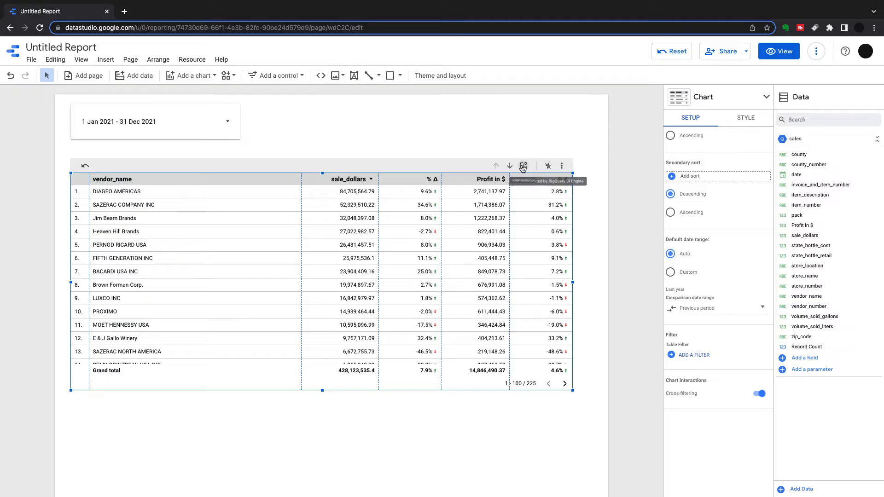
Step: Toggle volume_sold_gallons on, then hide the extra optional metric columns
{"action": "left_click", "coordinate": [523, 165]}
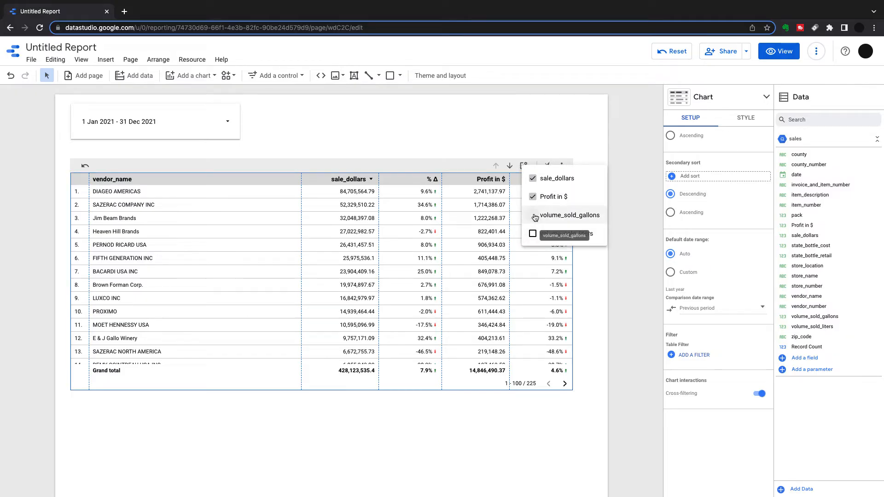
{"action": "left_click", "coordinate": [533, 215]}
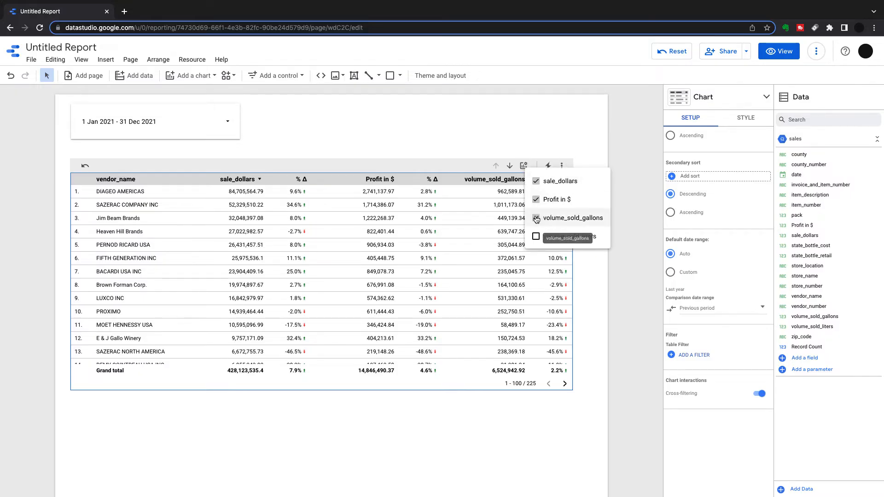
{"action": "left_click", "coordinate": [536, 218]}
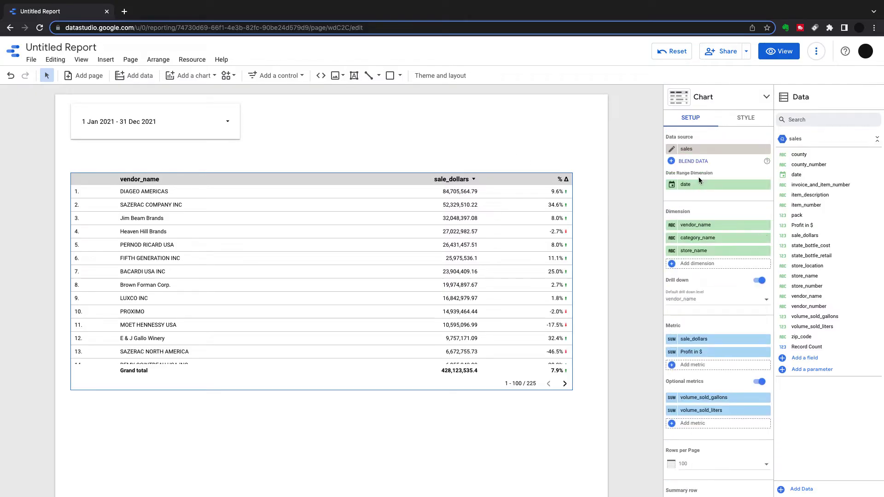
Step: Give the vendor table header a light blue background, leaving header text unwrapped
{"action": "left_click", "coordinate": [746, 118]}
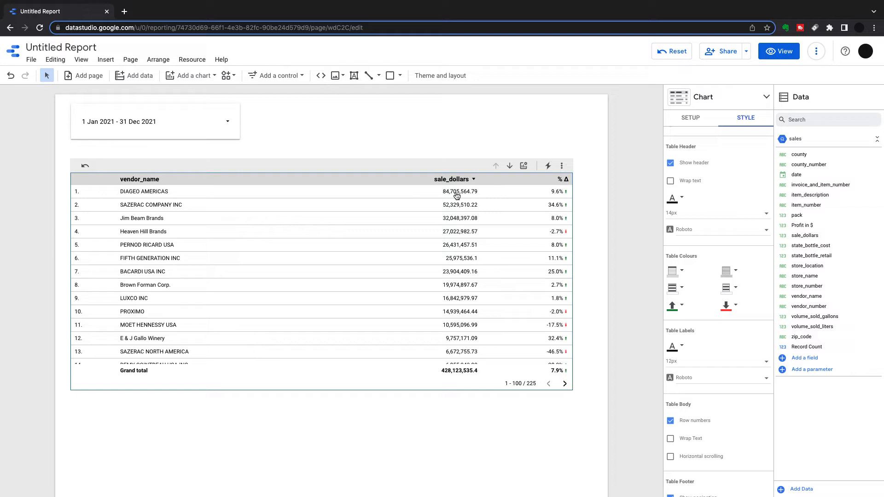
{"action": "left_click", "coordinate": [670, 180]}
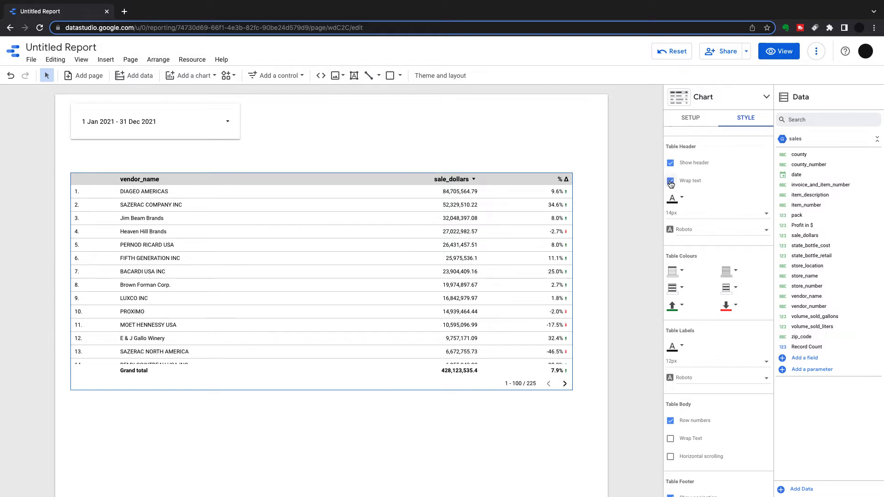
{"action": "left_click", "coordinate": [670, 181]}
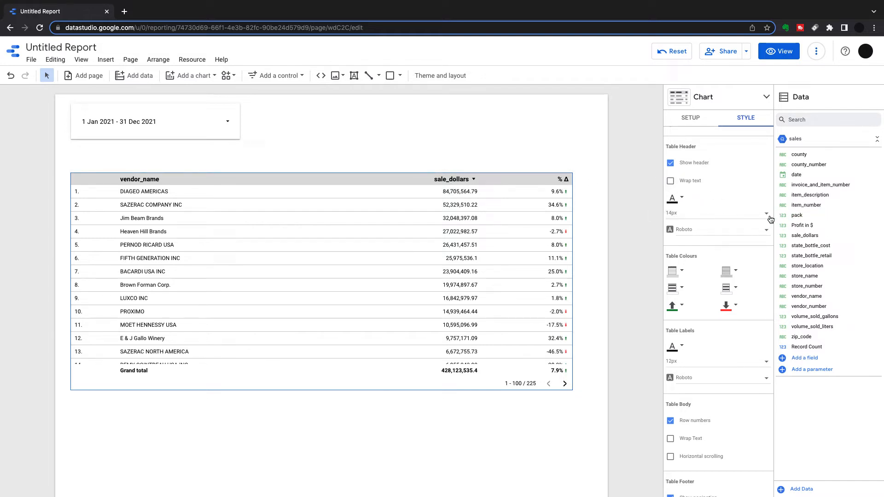
{"action": "left_click", "coordinate": [766, 213]}
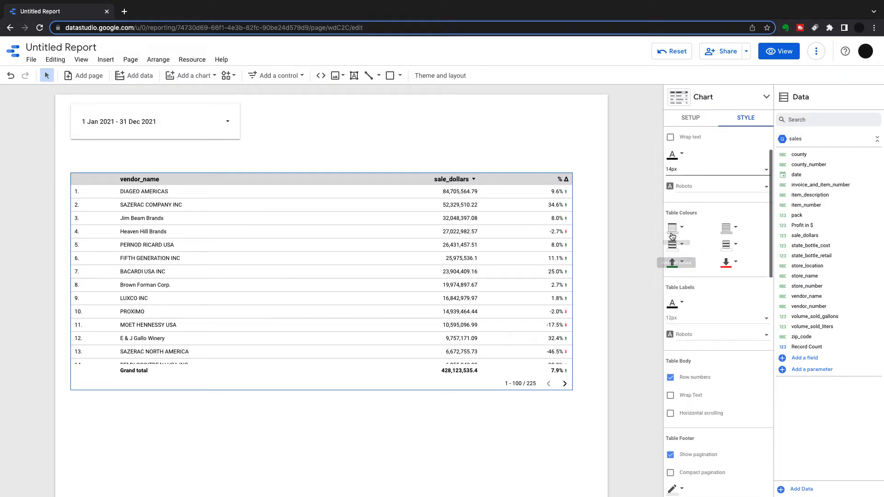
{"action": "mouse_move", "coordinate": [684, 228]}
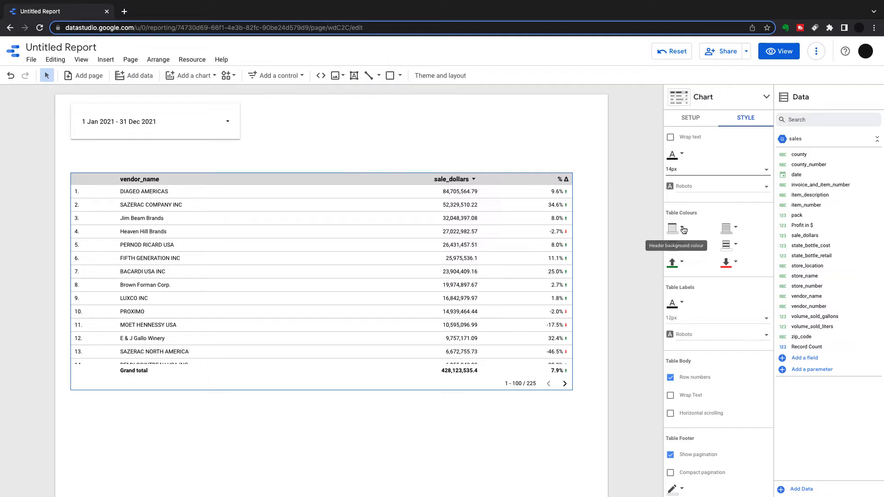
{"action": "left_click", "coordinate": [671, 228]}
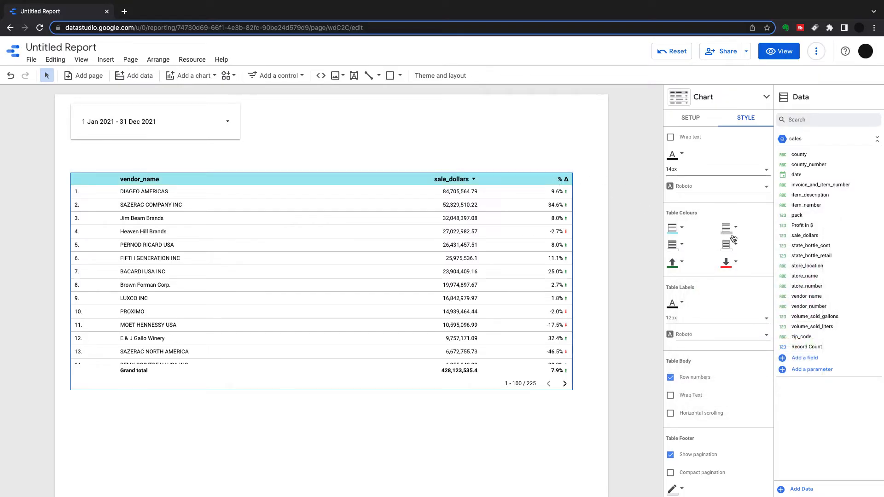
{"action": "mouse_move", "coordinate": [737, 230]}
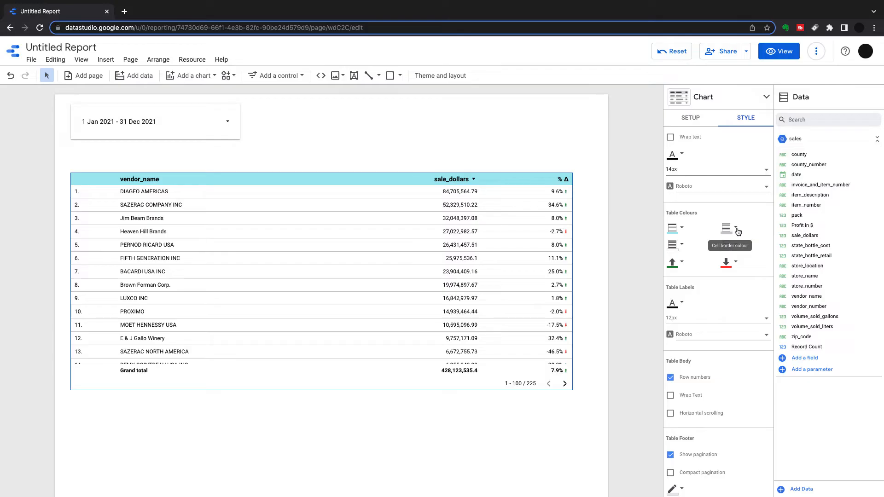
{"action": "mouse_move", "coordinate": [757, 255]}
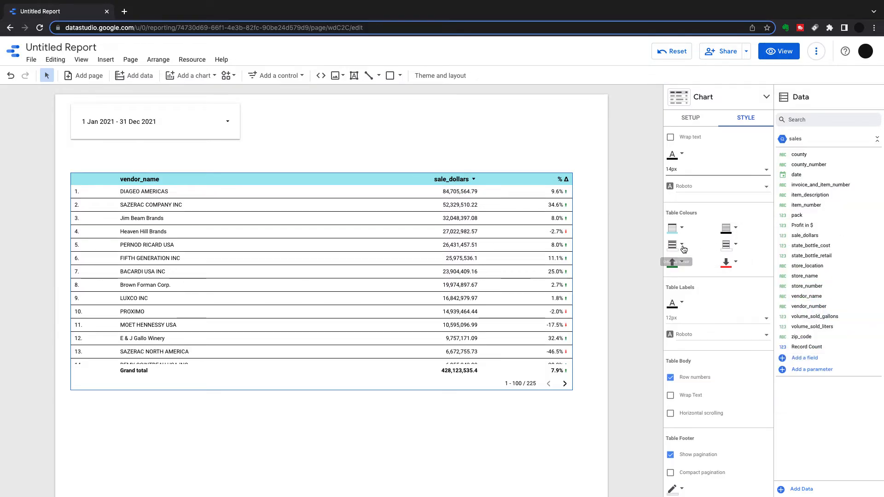
Step: Pick a palette colour for the table borders and turn off Show pagination
{"action": "left_click", "coordinate": [682, 245]}
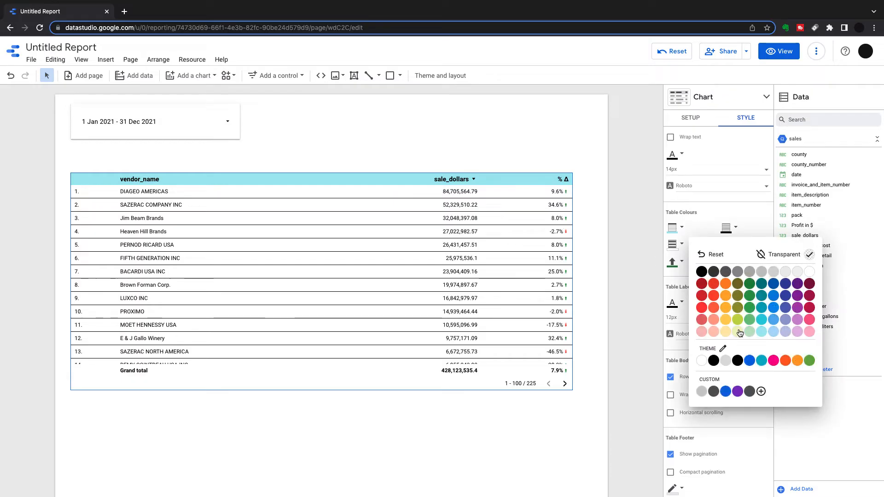
{"action": "left_click", "coordinate": [740, 333]}
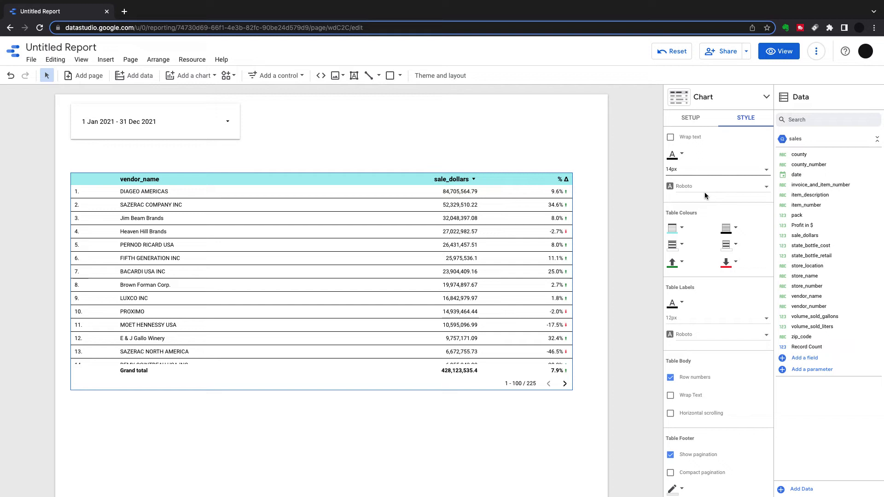
{"action": "scroll", "scroll_direction": "down", "scroll_amount": 3}
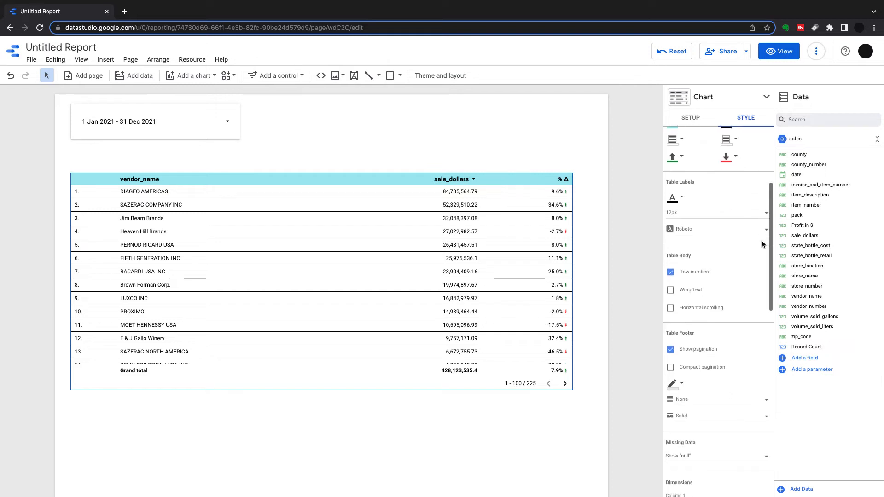
{"action": "mouse_move", "coordinate": [672, 199]}
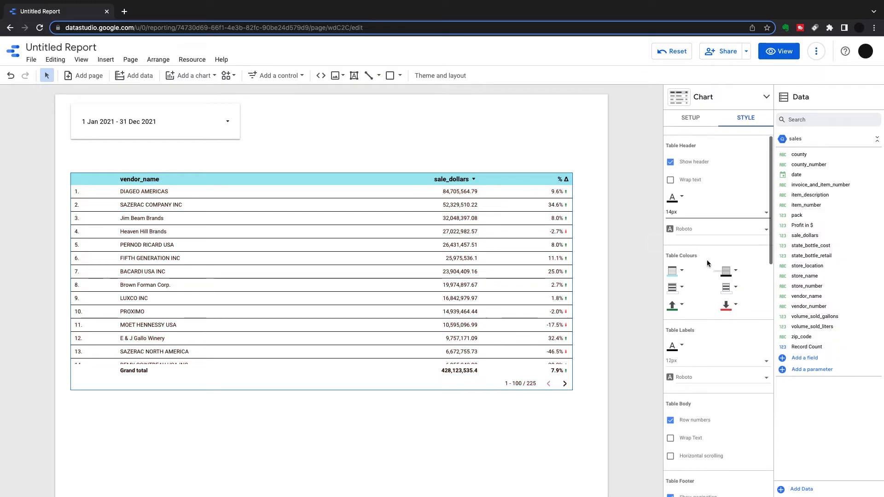
{"action": "scroll", "scroll_direction": "down", "scroll_amount": 3}
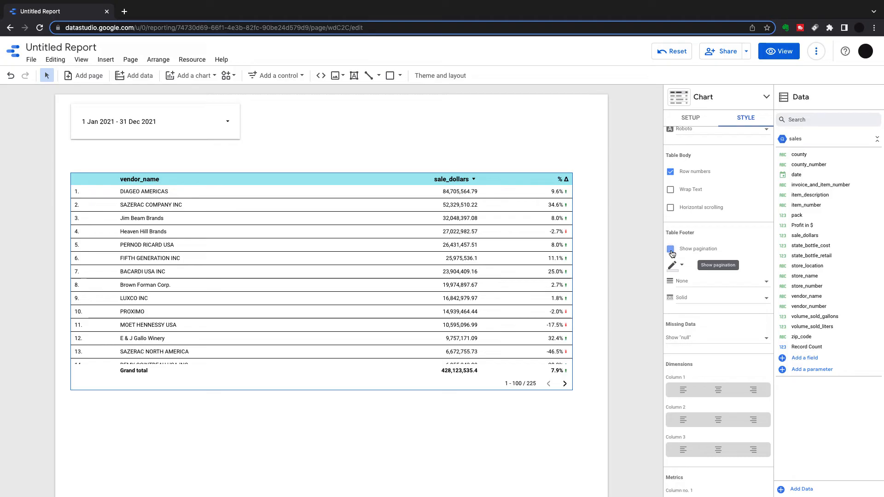
{"action": "left_click", "coordinate": [670, 249]}
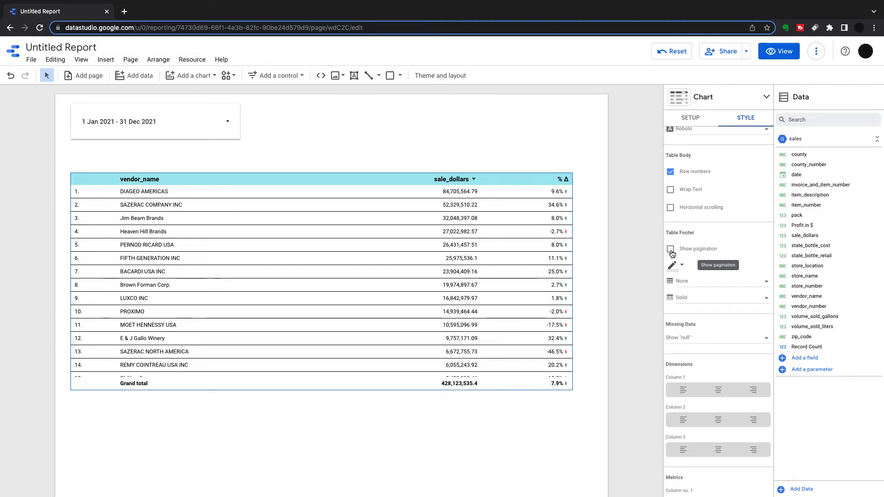
Step: Restore Show pagination, trying compact pagination before returning to the full style
{"action": "left_click", "coordinate": [670, 249]}
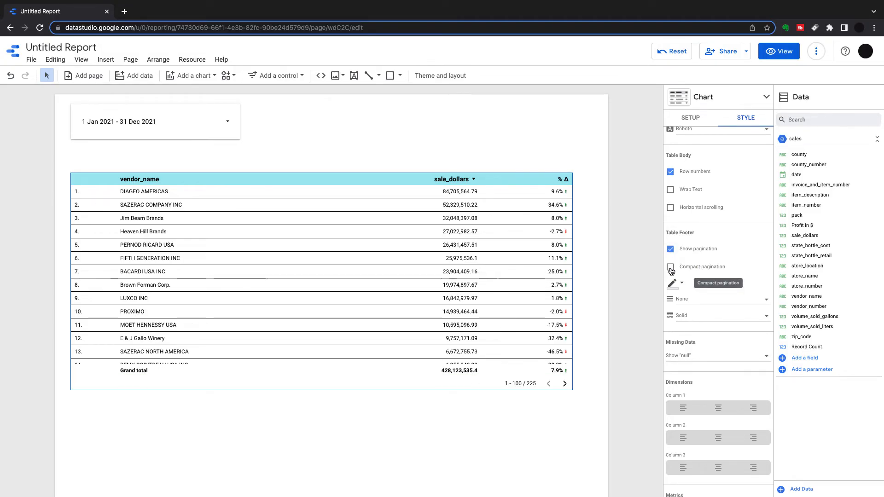
{"action": "left_click", "coordinate": [671, 267]}
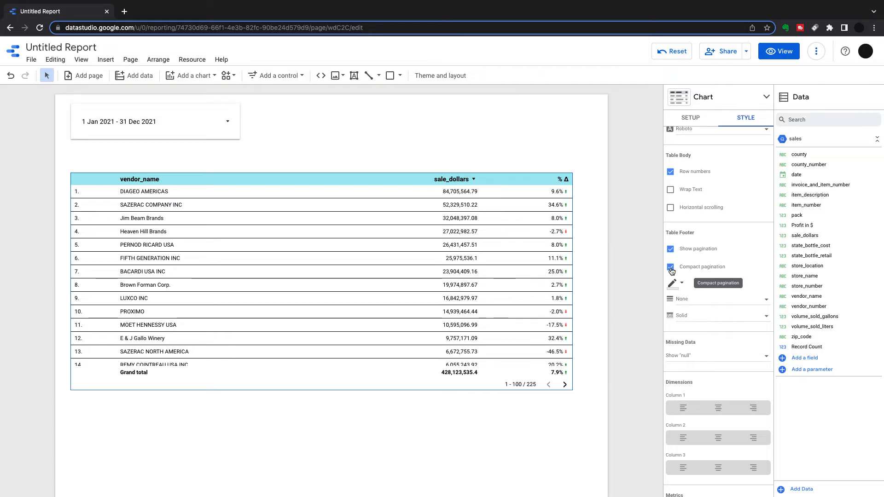
{"action": "left_click", "coordinate": [670, 268]}
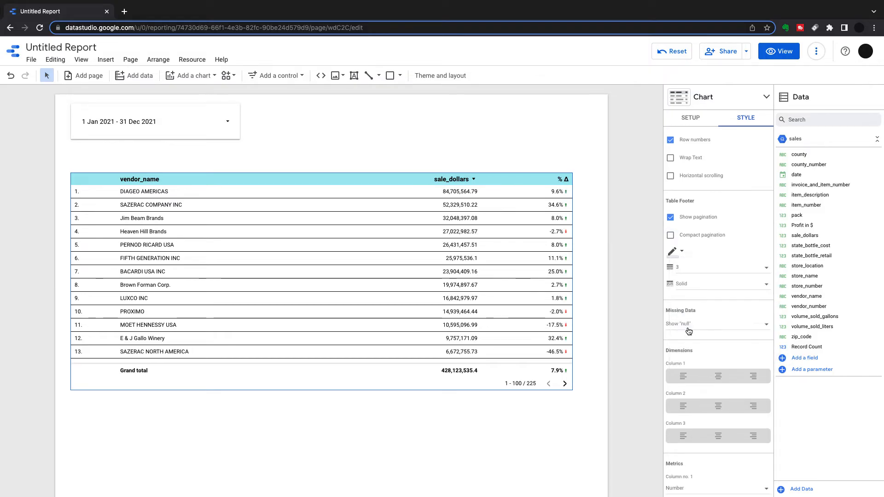
{"action": "mouse_move", "coordinate": [681, 286]}
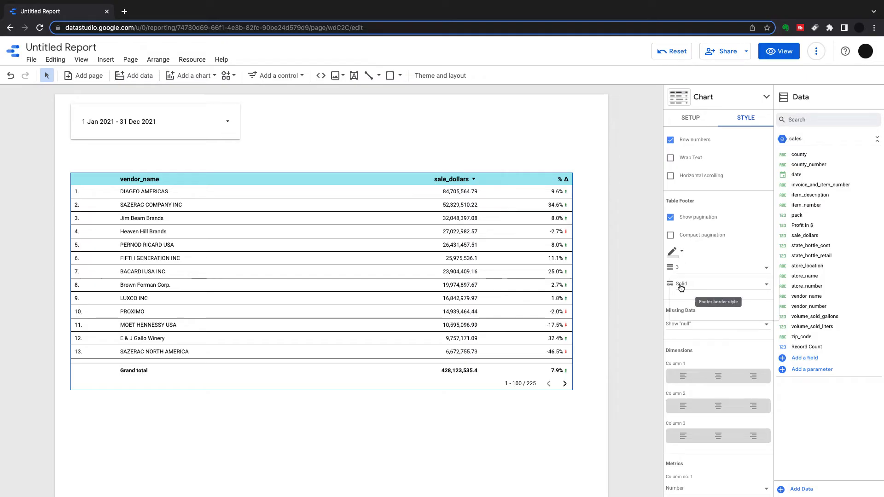
{"action": "left_click", "coordinate": [672, 251]}
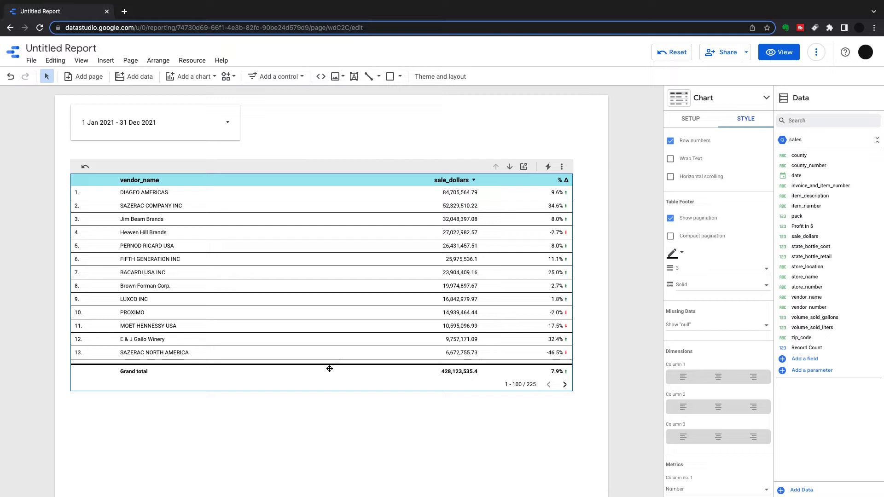
Step: Make the footer border a double line with weight 2
{"action": "scroll", "scroll_direction": "down", "scroll_amount": 3}
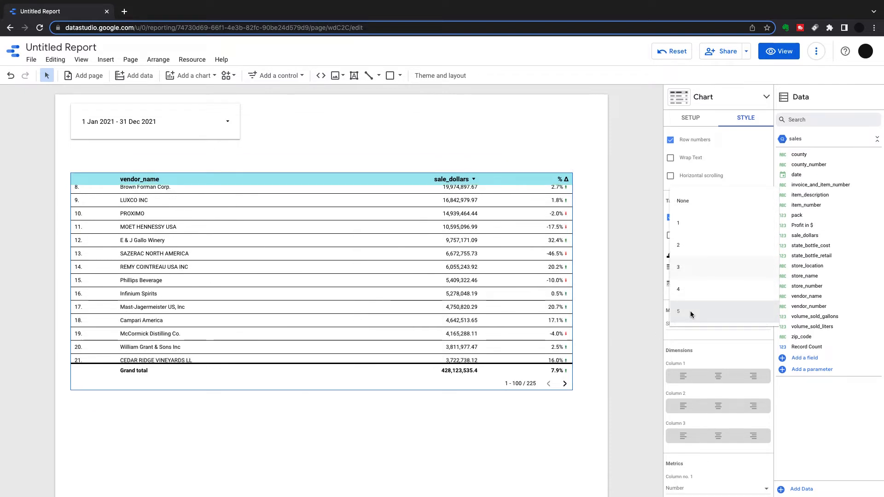
{"action": "left_click", "coordinate": [691, 311]}
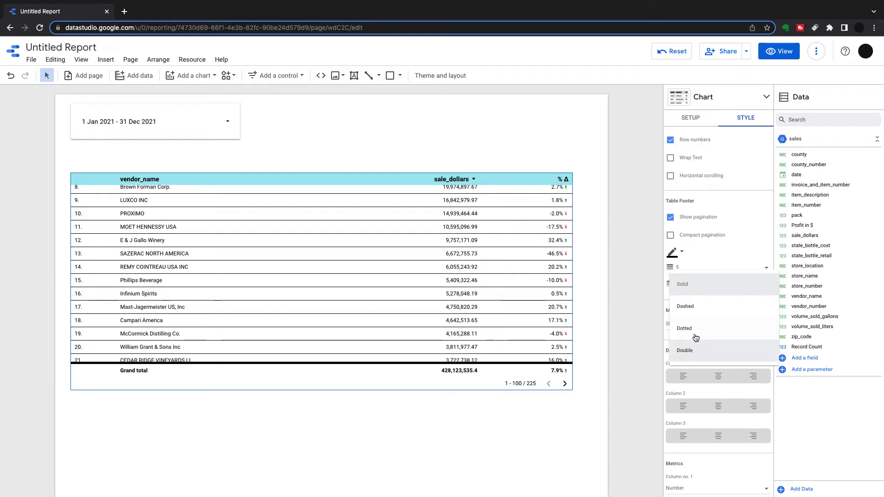
{"action": "mouse_move", "coordinate": [695, 349]}
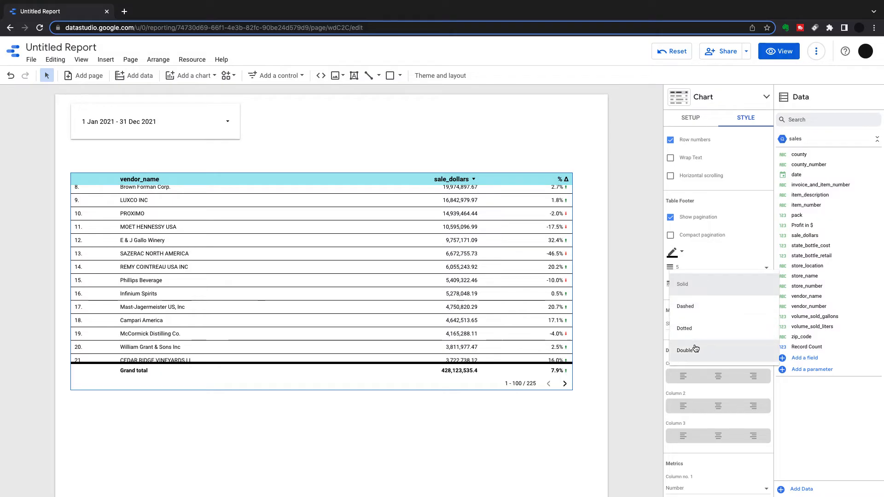
{"action": "left_click", "coordinate": [685, 351]}
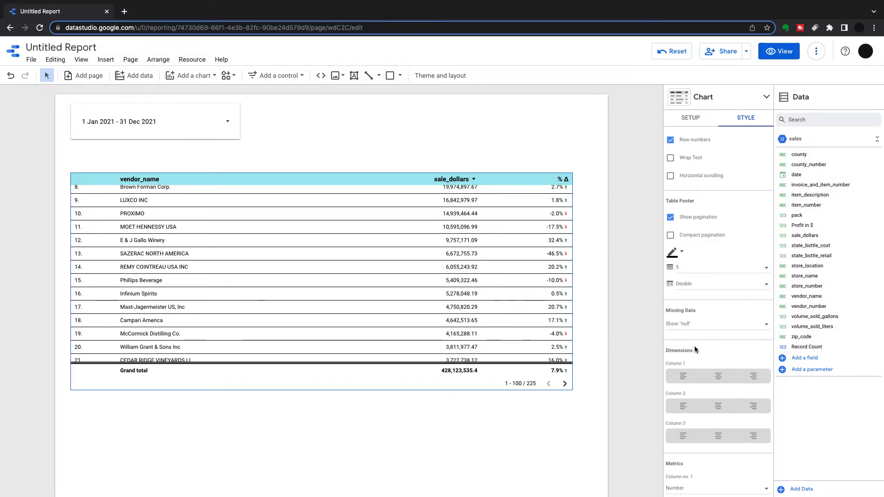
{"action": "mouse_move", "coordinate": [683, 268]}
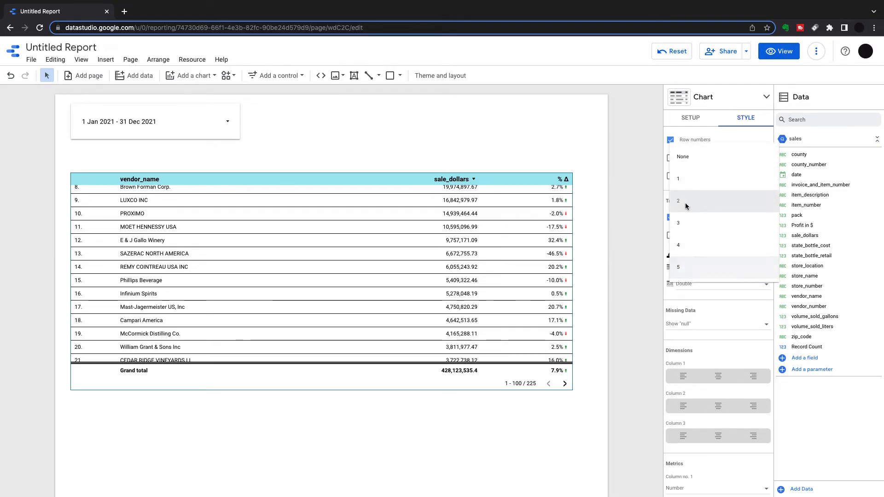
{"action": "left_click", "coordinate": [678, 201]}
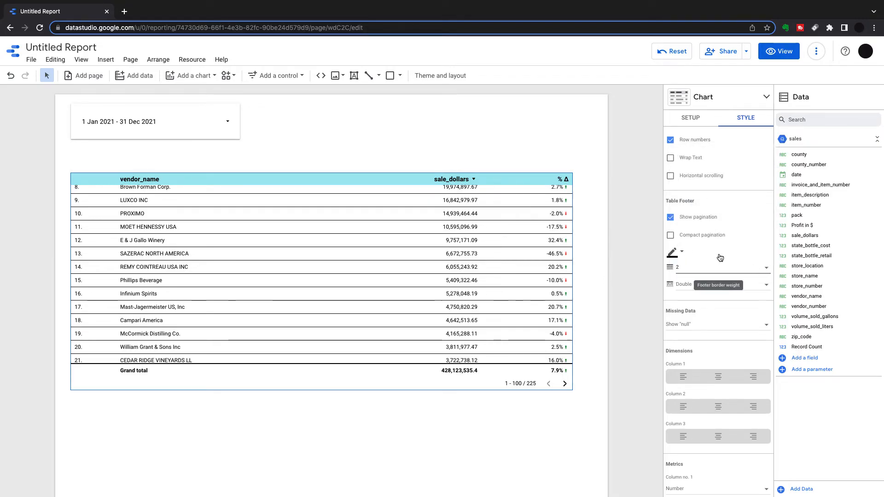
{"action": "scroll", "scroll_direction": "down", "scroll_amount": 3}
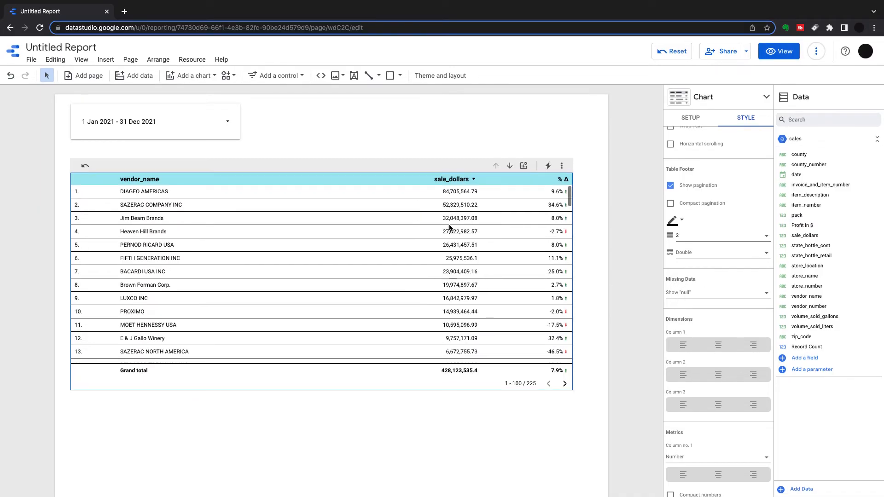
{"action": "left_click", "coordinate": [718, 293]}
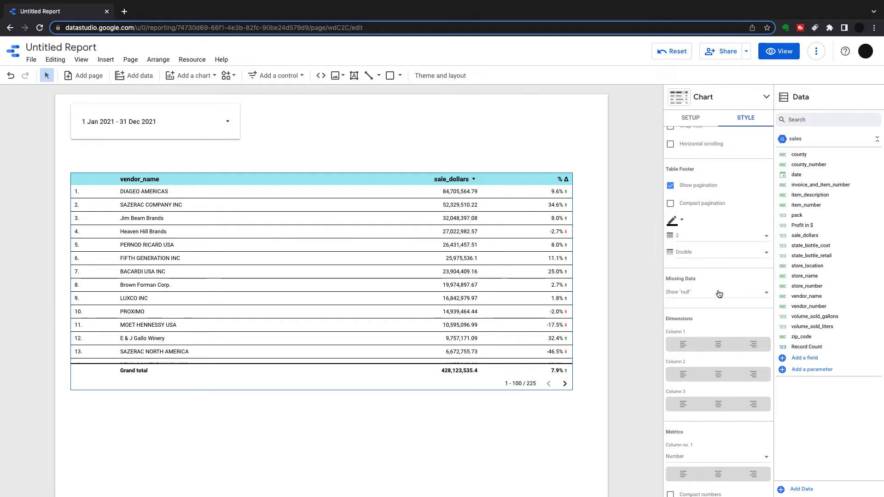
Step: Add category_name and store_name dimensions and the Profit in $ metric to the table
{"action": "left_click", "coordinate": [691, 118]}
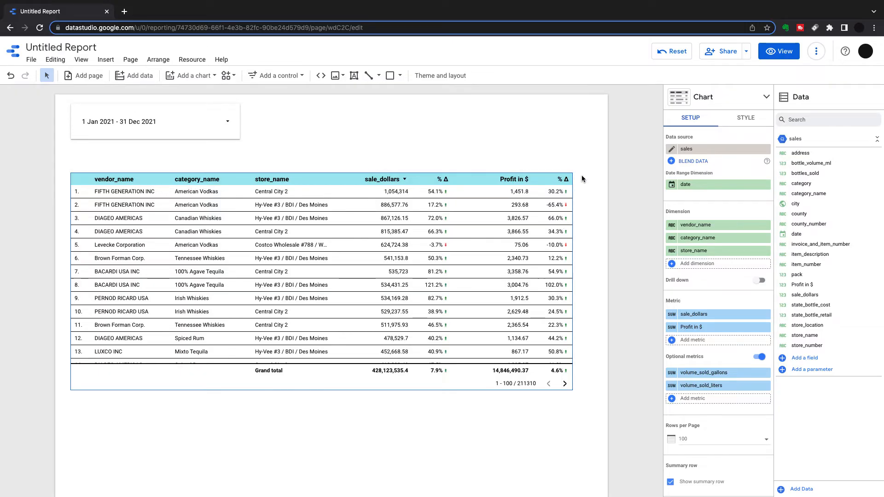
{"action": "left_click", "coordinate": [746, 117]}
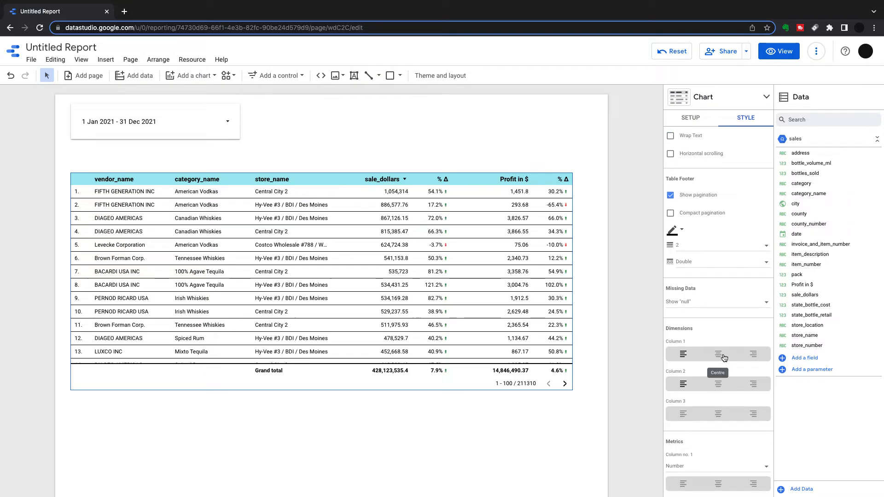
{"action": "left_click", "coordinate": [753, 384]}
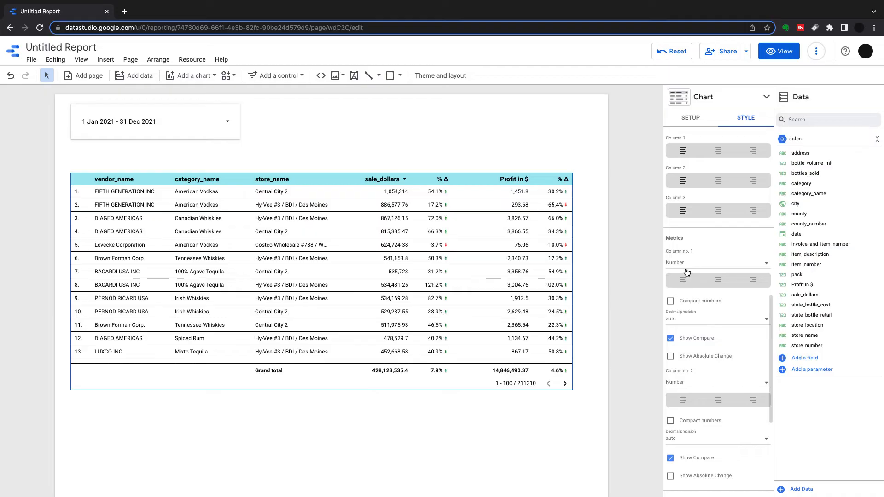
{"action": "mouse_move", "coordinate": [687, 267]}
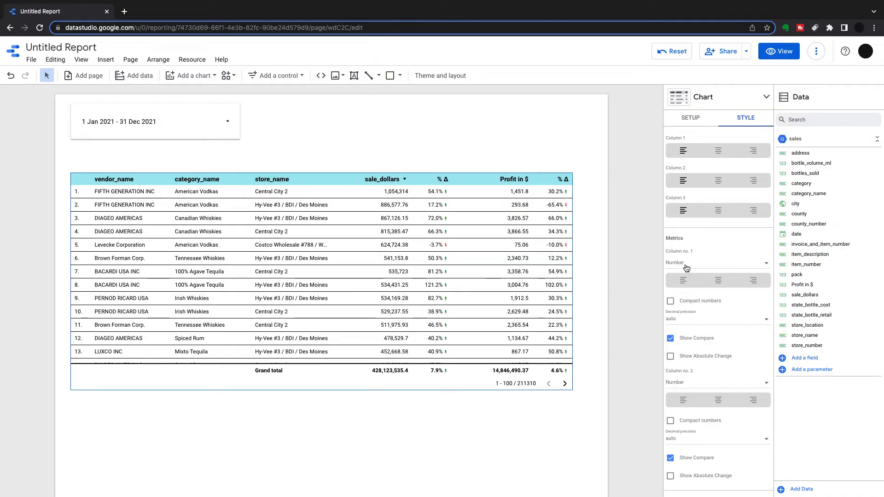
Step: Display sale_dollars as bars with numbers shown, keeping percentage change after testing absolute change
{"action": "left_click", "coordinate": [718, 262]}
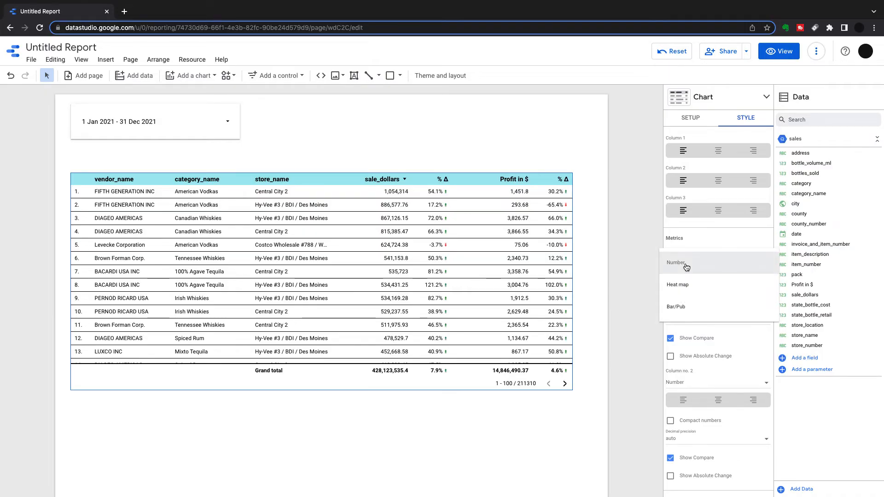
{"action": "mouse_move", "coordinate": [687, 292]}
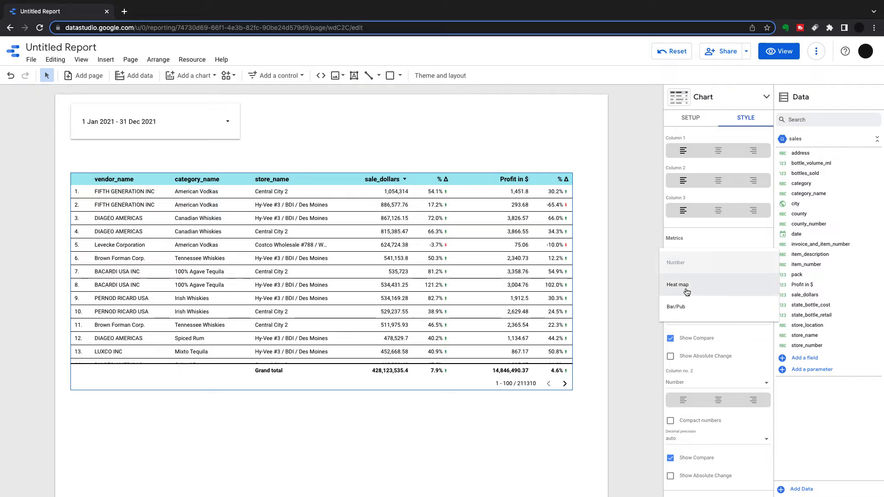
{"action": "left_click", "coordinate": [677, 285]}
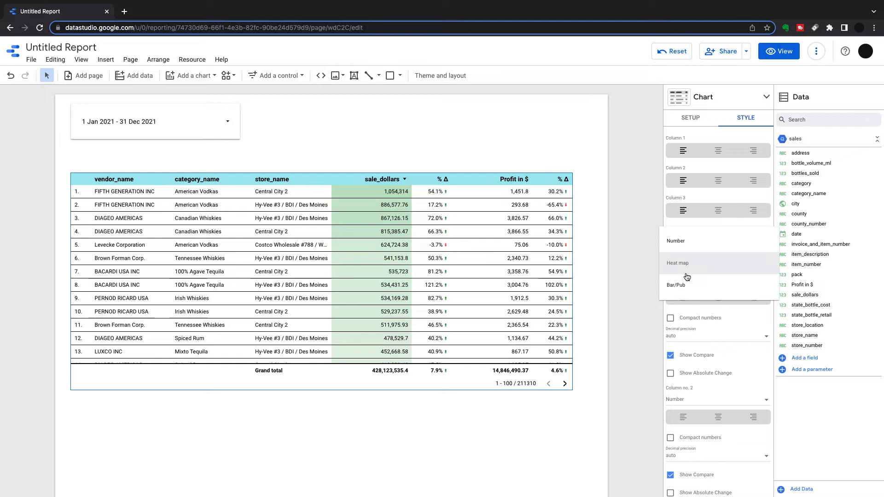
{"action": "left_click", "coordinate": [676, 284]}
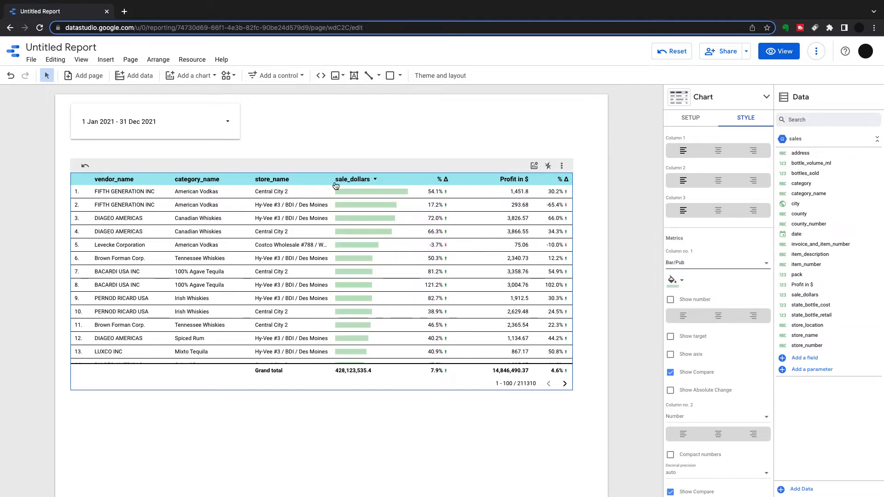
{"action": "mouse_move", "coordinate": [610, 277]}
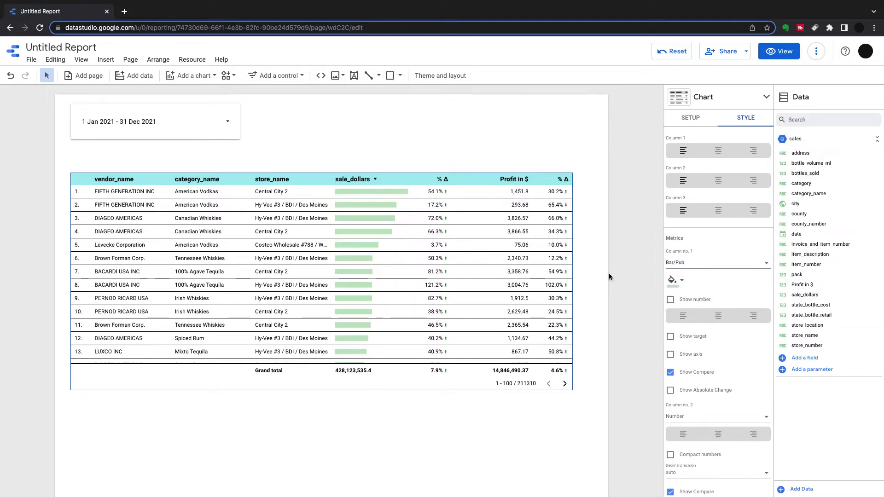
{"action": "left_click", "coordinate": [671, 299]}
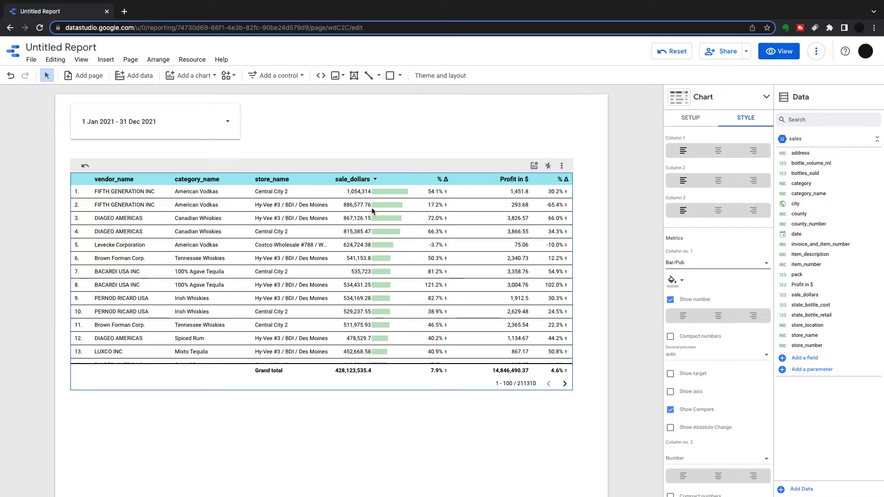
{"action": "scroll", "scroll_direction": "down", "scroll_amount": 3}
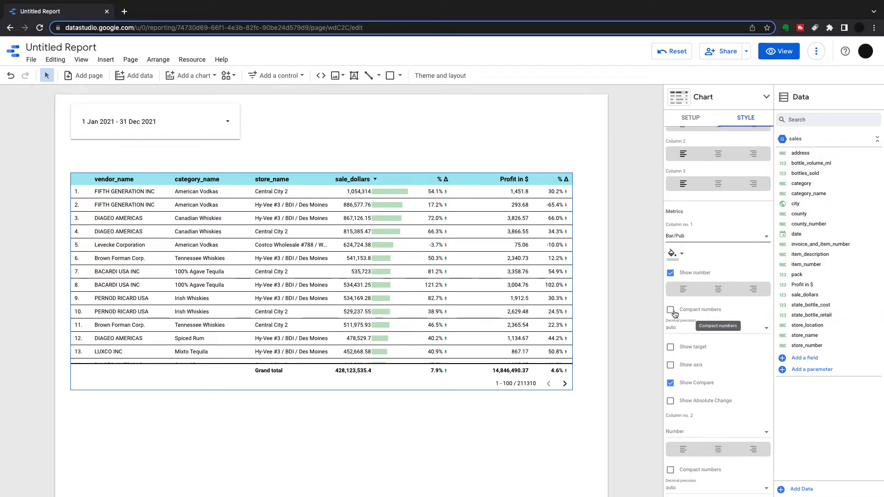
{"action": "left_click", "coordinate": [671, 310]}
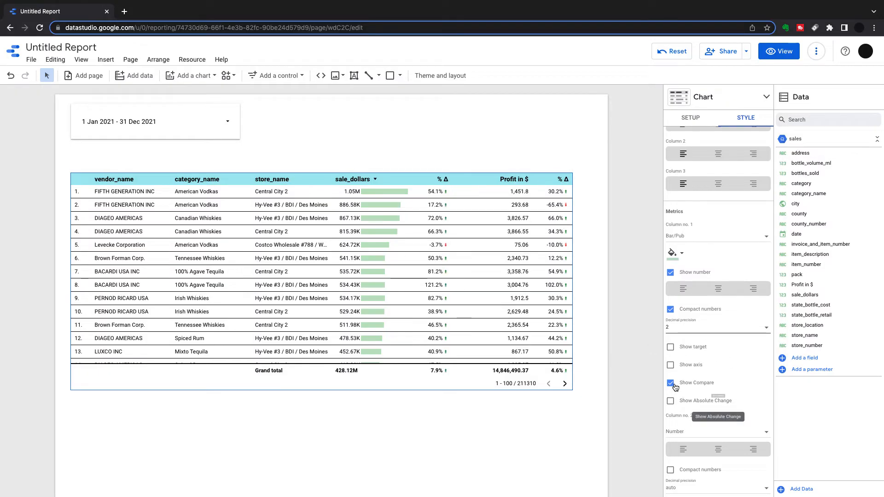
{"action": "left_click", "coordinate": [671, 402]}
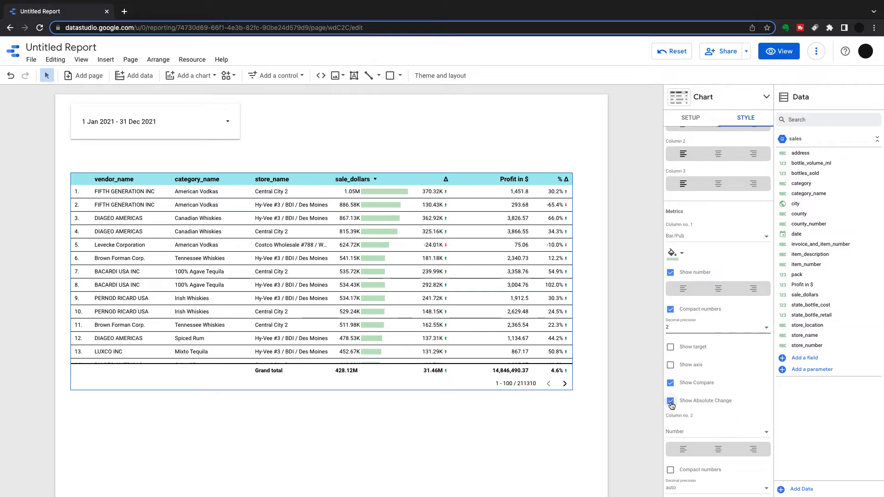
{"action": "left_click", "coordinate": [671, 401]}
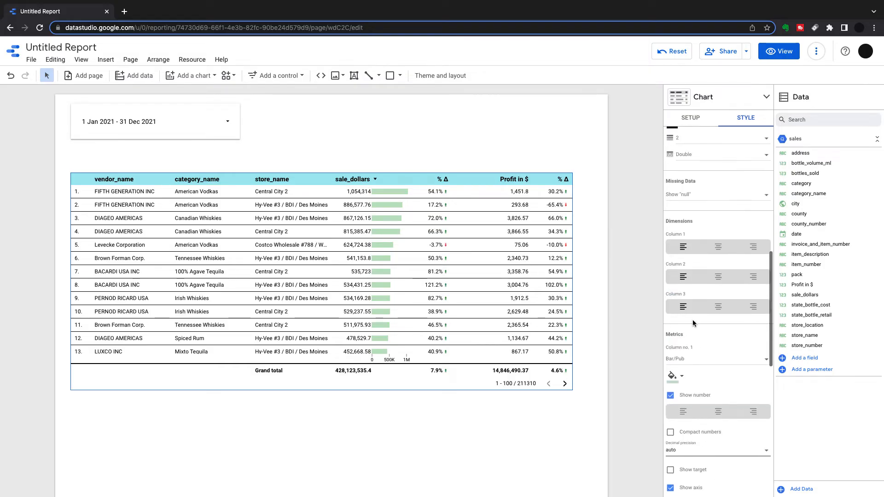
Step: Show sale_dollars and Profit in $ as compact numbers like 1.1M and 1.5K
{"action": "scroll", "scroll_direction": "down", "scroll_amount": 3}
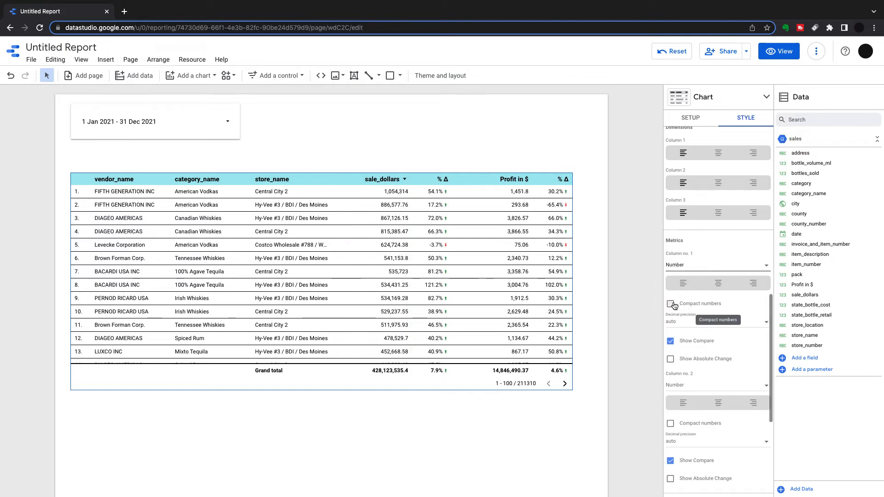
{"action": "left_click", "coordinate": [670, 304]}
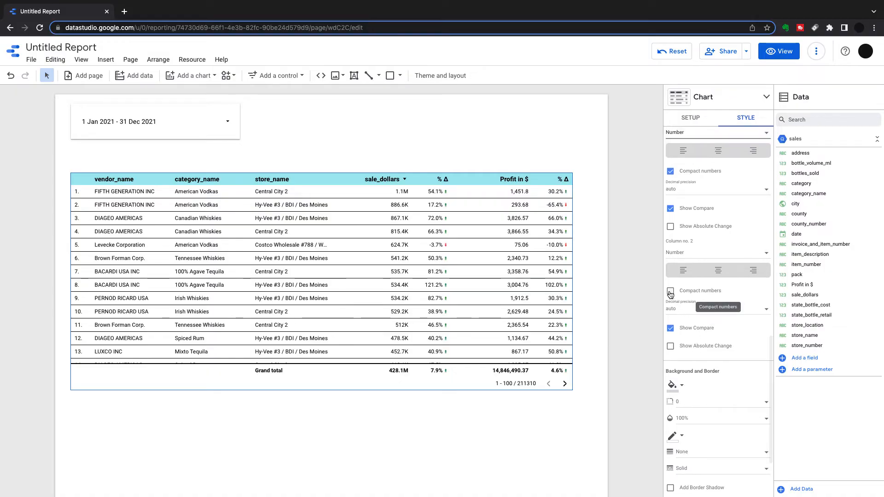
{"action": "left_click", "coordinate": [670, 294]}
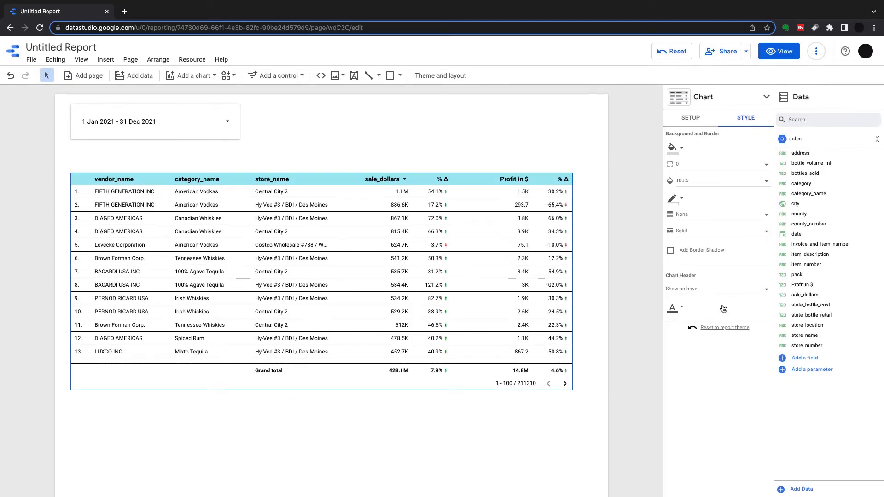
{"action": "scroll", "scroll_direction": "down", "scroll_amount": 3}
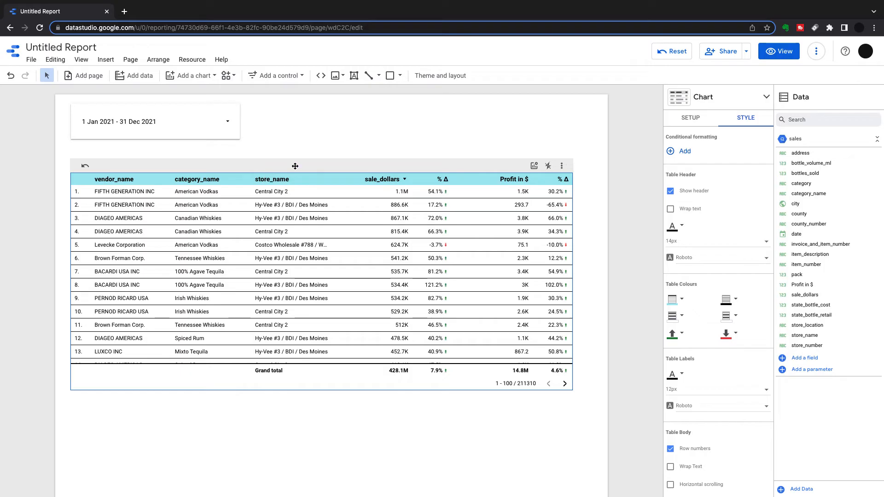
Step: Enable drill-down with vendor_name as the default level, one totalled row per vendor
{"action": "left_click", "coordinate": [691, 118]}
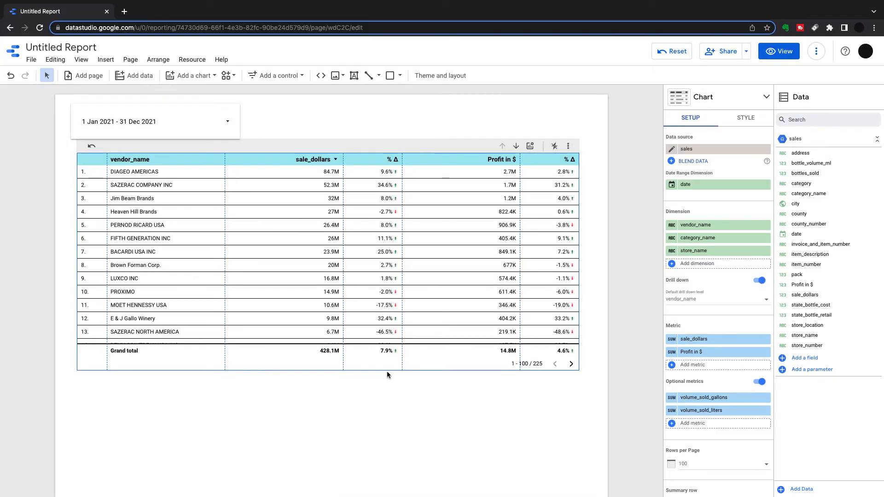
{"action": "mouse_move", "coordinate": [242, 289]}
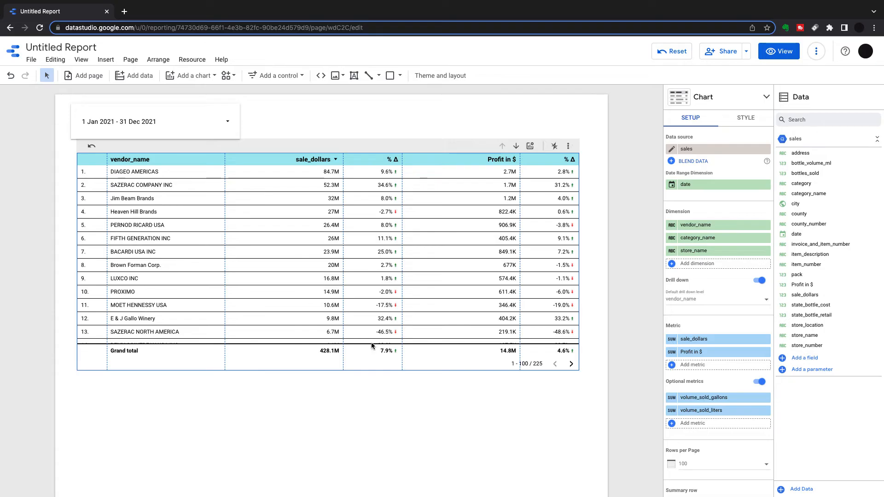
{"action": "mouse_move", "coordinate": [411, 309]}
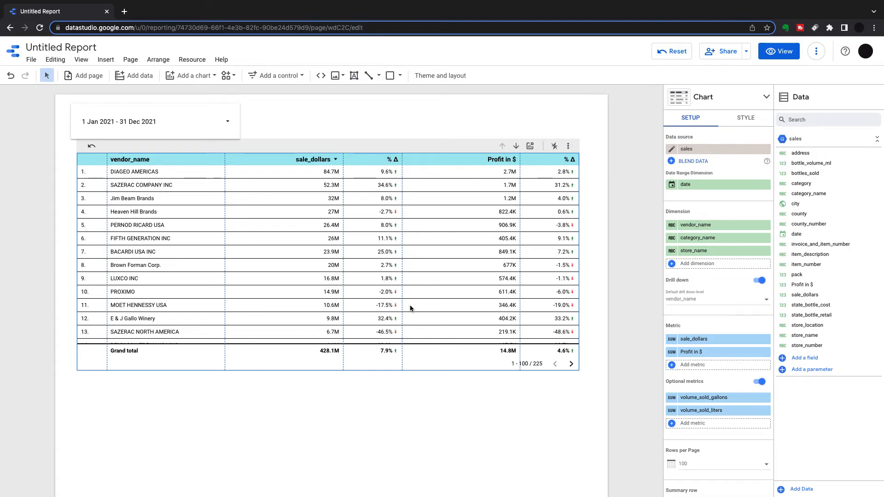
{"action": "mouse_move", "coordinate": [224, 189]}
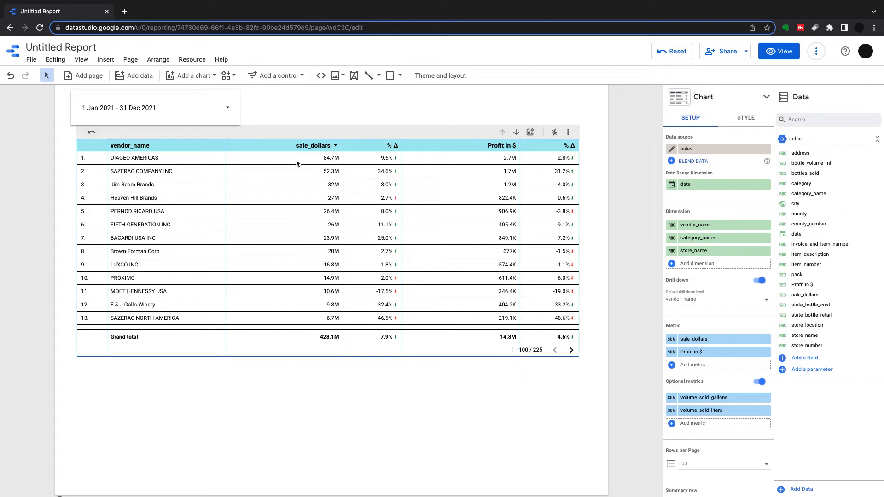
{"action": "mouse_move", "coordinate": [138, 78]}
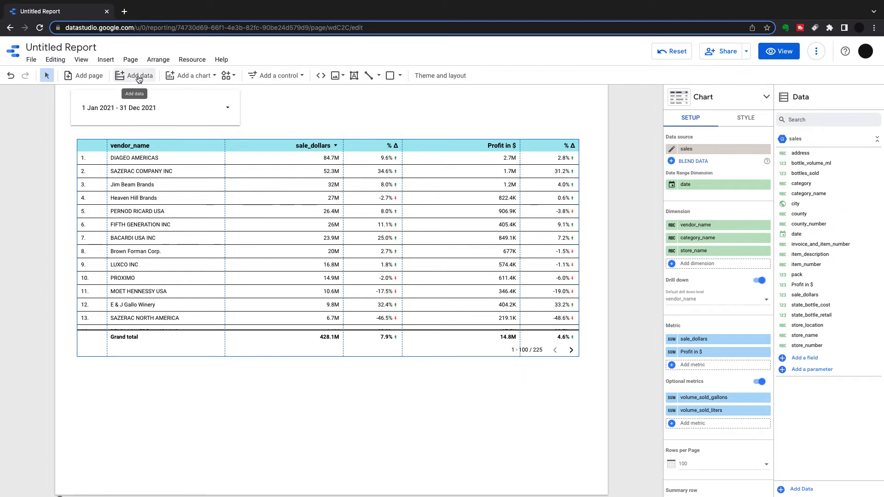
Step: Place a new table below the vendor table and hide the vendor table's row numbers
{"action": "left_click", "coordinate": [191, 75]}
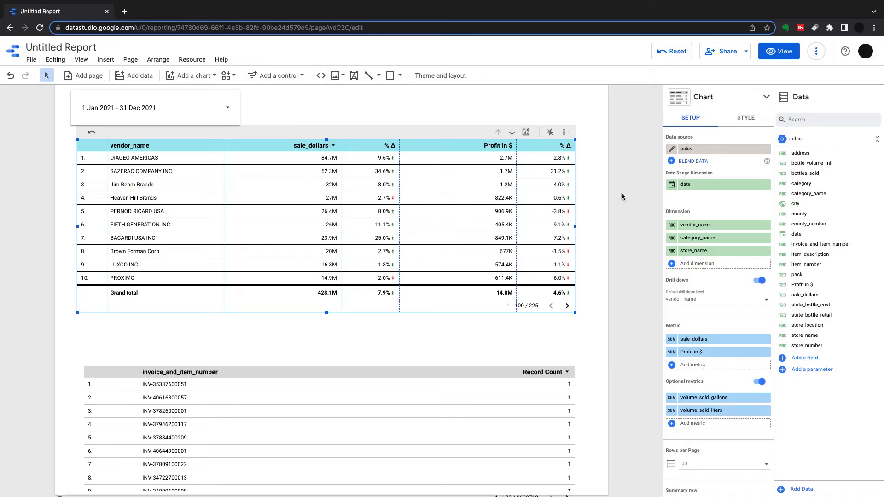
{"action": "mouse_move", "coordinate": [723, 142]}
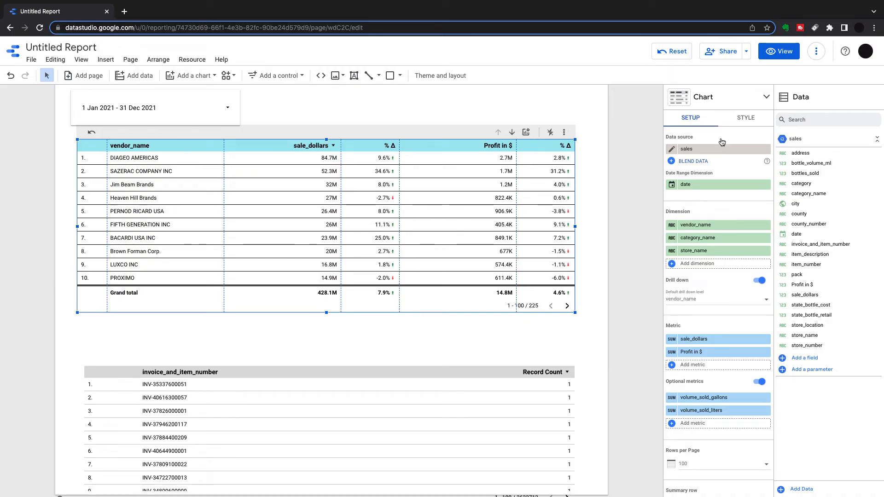
{"action": "left_click", "coordinate": [746, 118]}
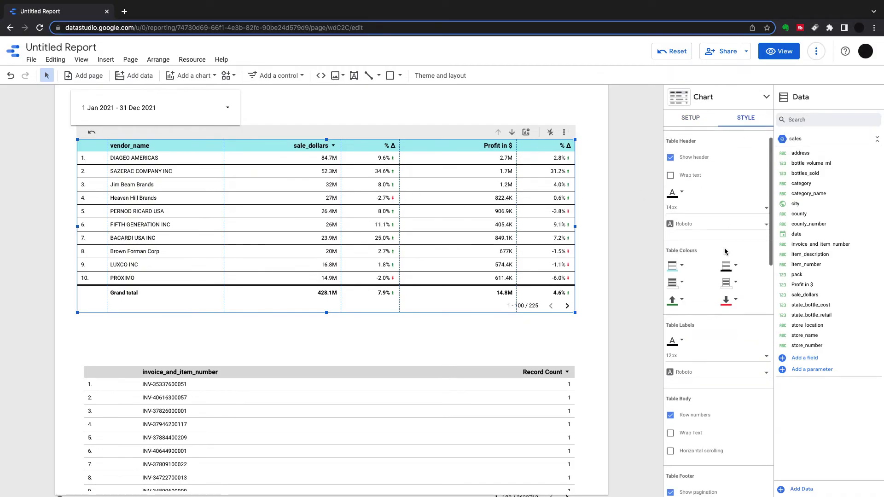
{"action": "scroll", "scroll_direction": "down", "scroll_amount": 3}
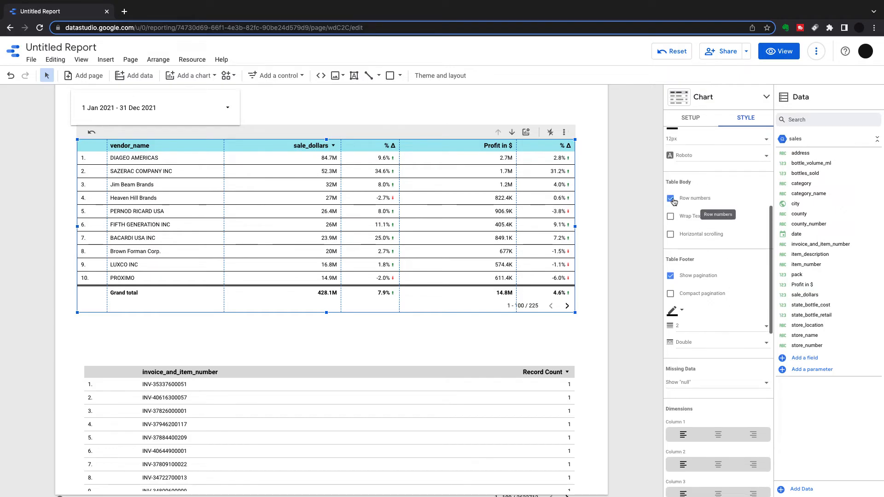
{"action": "left_click", "coordinate": [670, 198]}
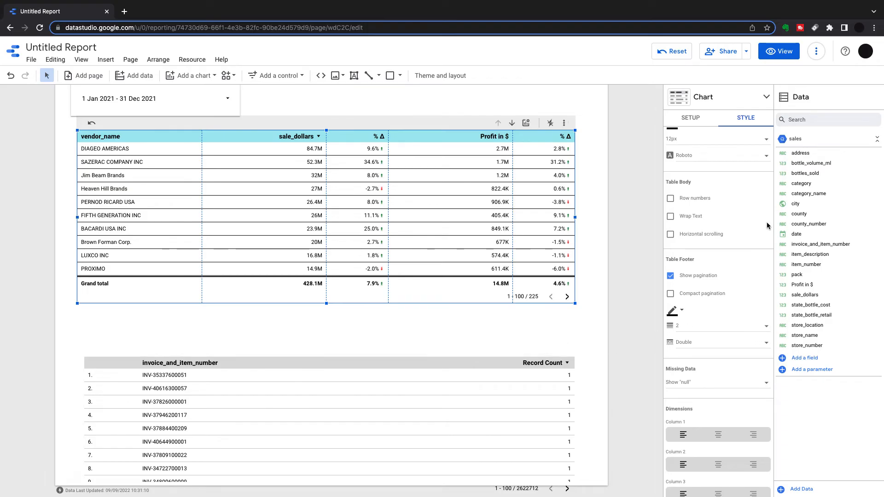
{"action": "mouse_move", "coordinate": [802, 183]}
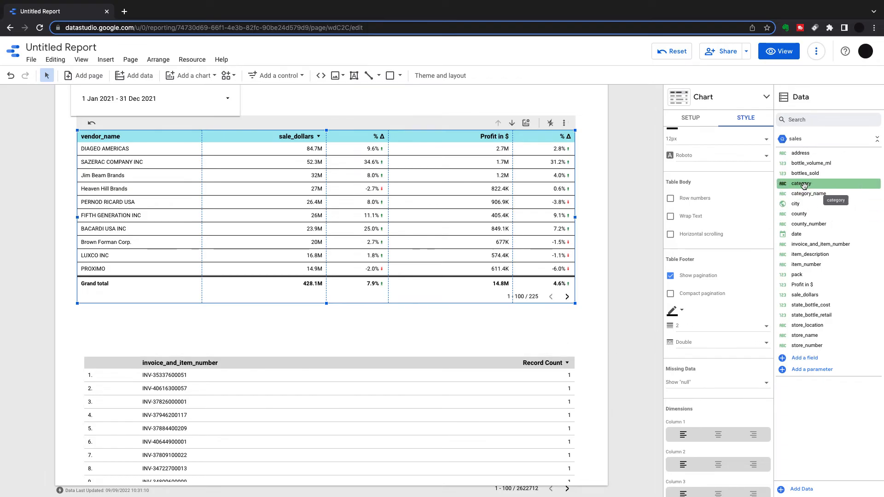
{"action": "mouse_move", "coordinate": [763, 190]}
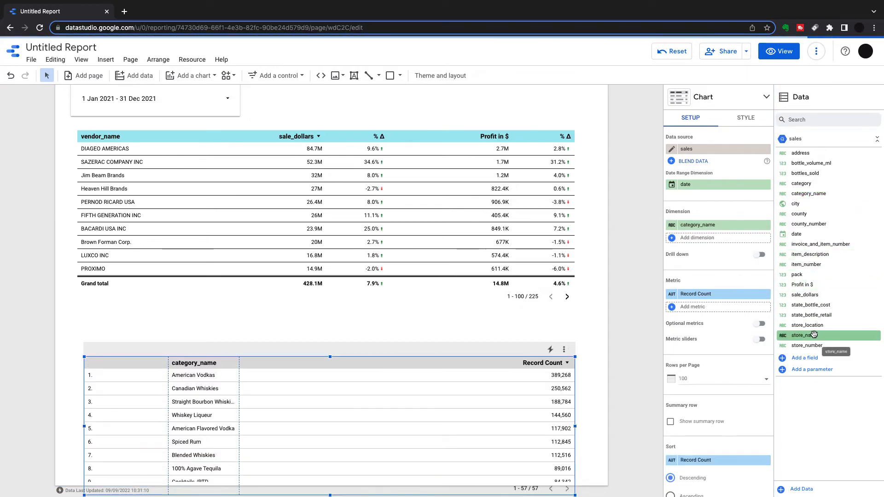
{"action": "mouse_move", "coordinate": [819, 294]}
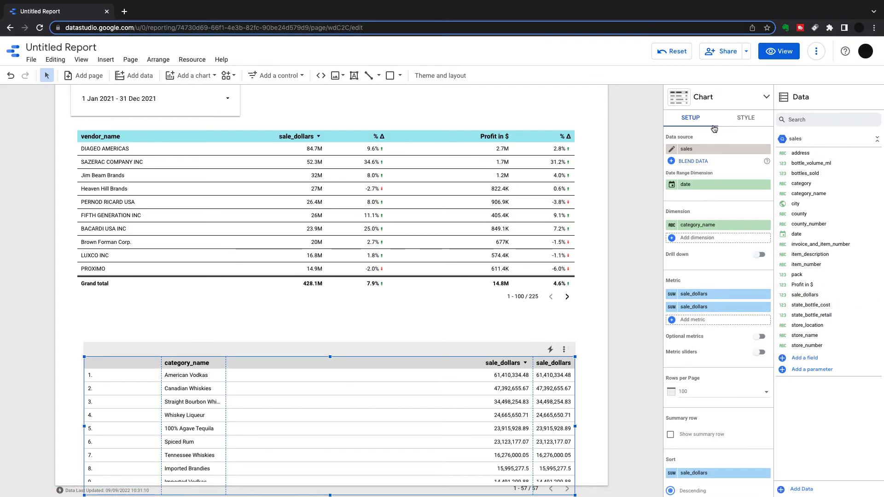
Step: Turn on compact numbers and hide row numbers in the category table
{"action": "left_click", "coordinate": [746, 118]}
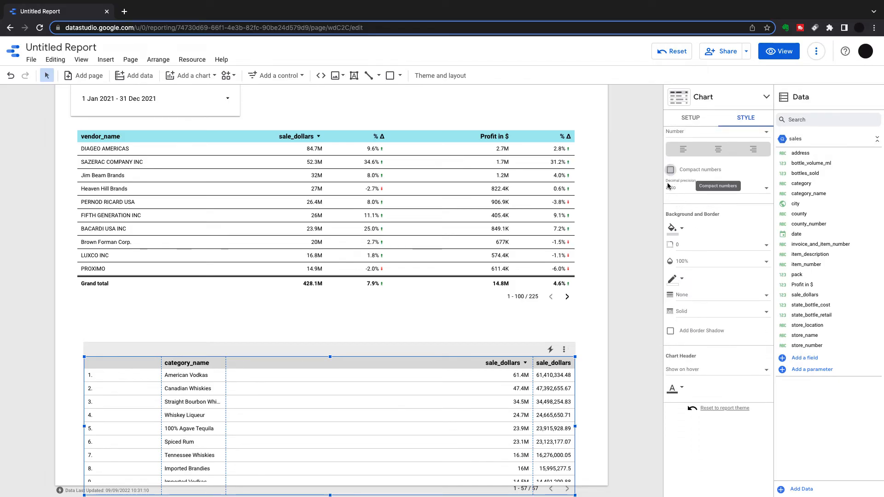
{"action": "left_click", "coordinate": [670, 169]}
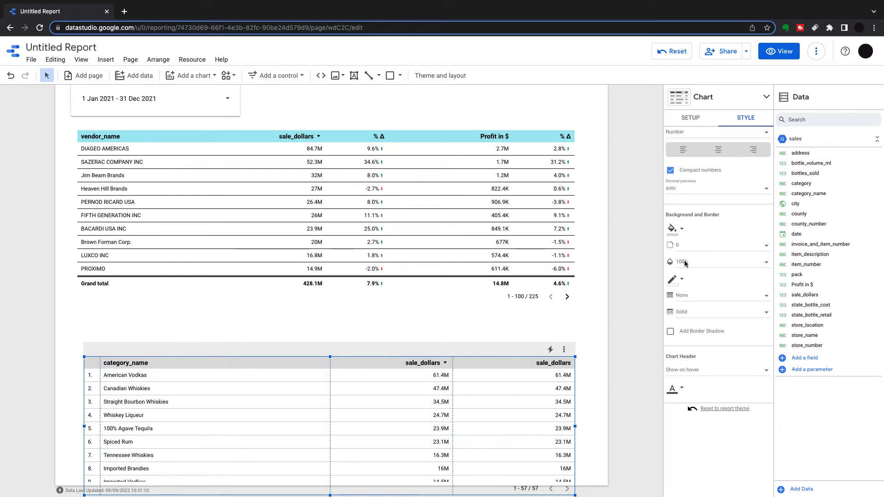
{"action": "scroll", "scroll_direction": "down", "scroll_amount": 3}
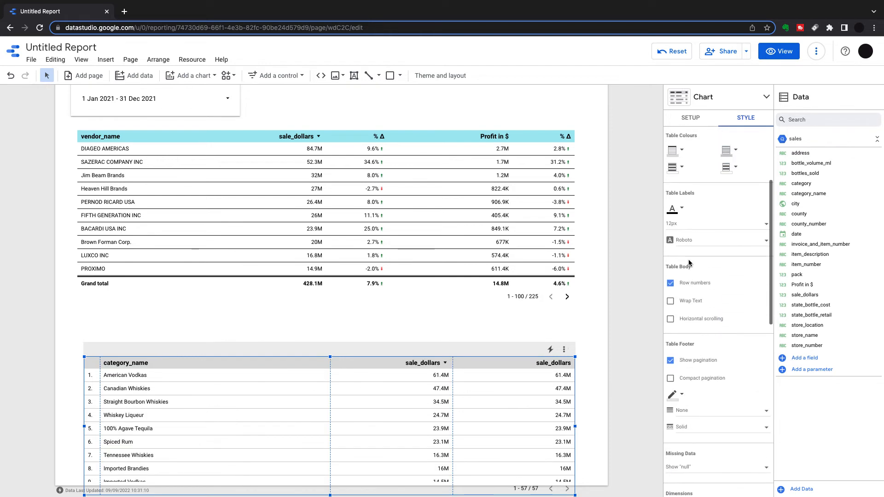
{"action": "left_click", "coordinate": [670, 283]}
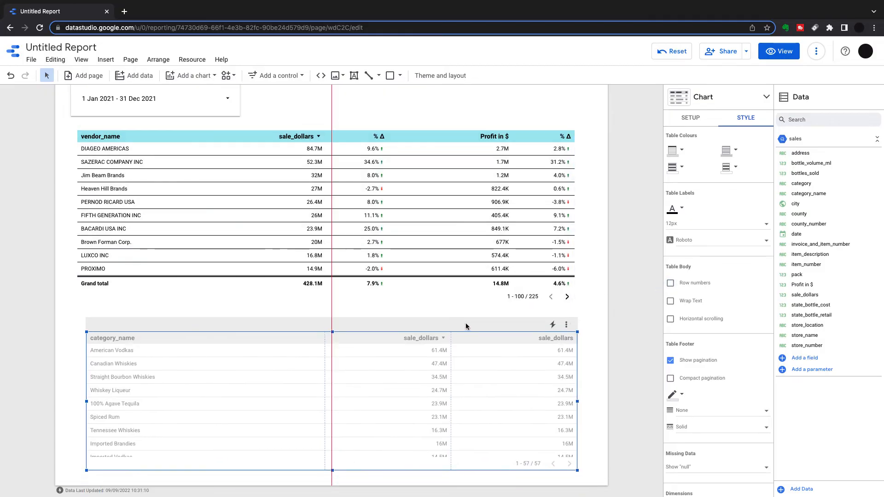
Step: Use Profit in $ as the second metric and compare against the previous period
{"action": "left_click", "coordinate": [691, 118]}
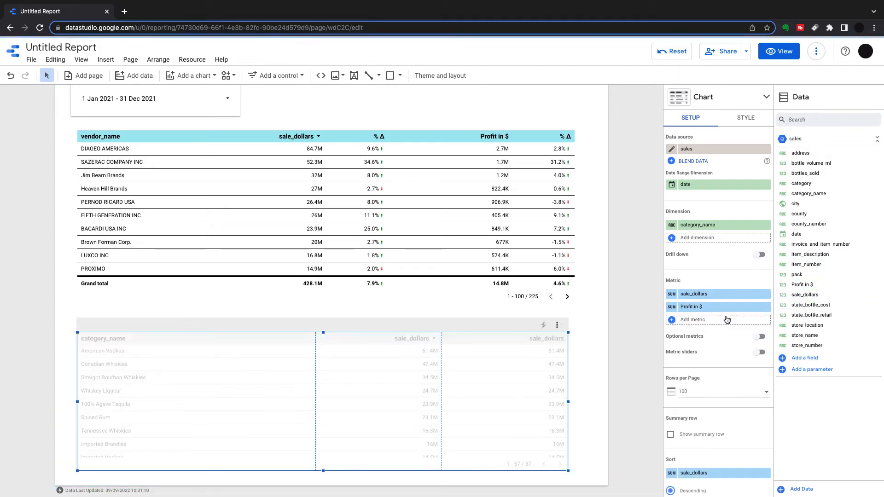
{"action": "left_click", "coordinate": [724, 307]}
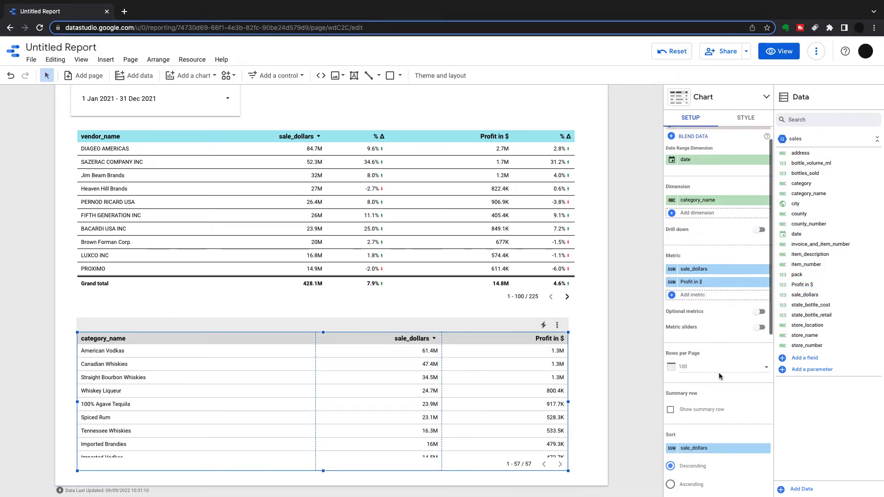
{"action": "scroll", "scroll_direction": "down", "scroll_amount": 3}
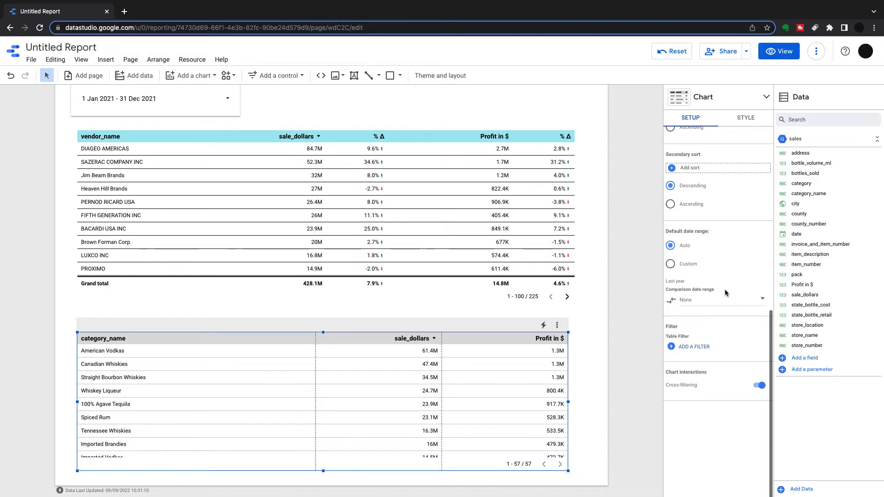
{"action": "left_click", "coordinate": [716, 299]}
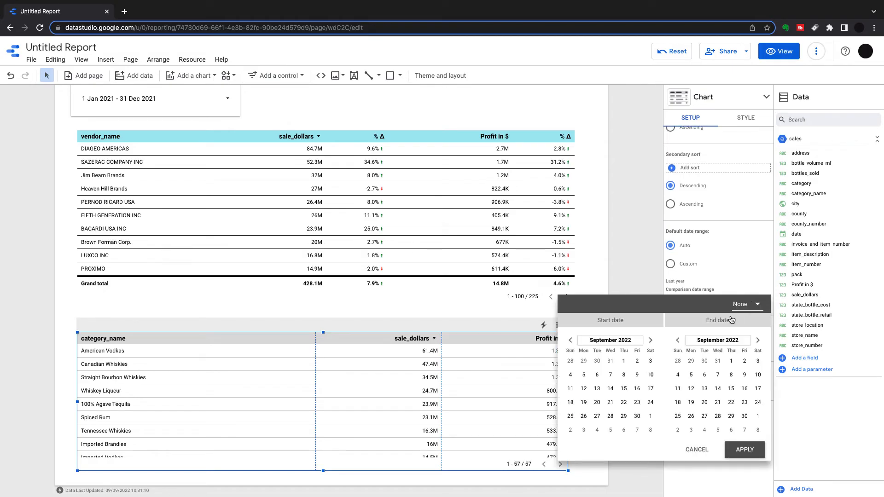
{"action": "left_click", "coordinate": [740, 304]}
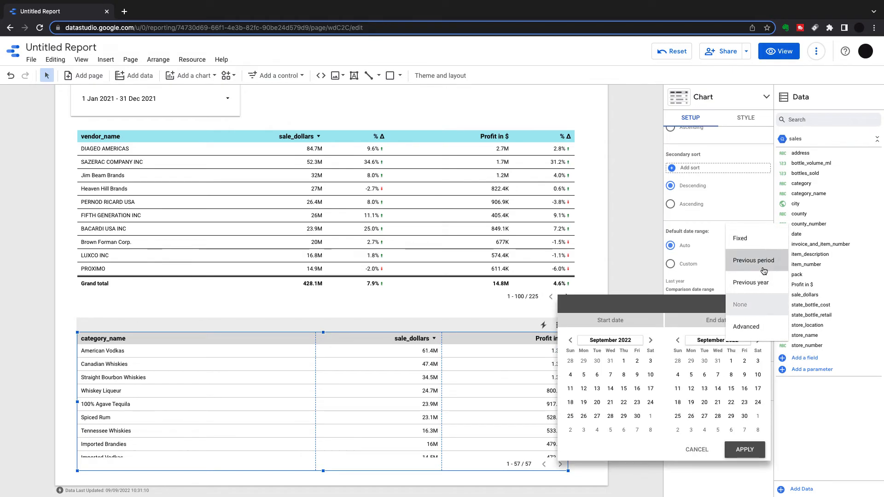
{"action": "left_click", "coordinate": [754, 260]}
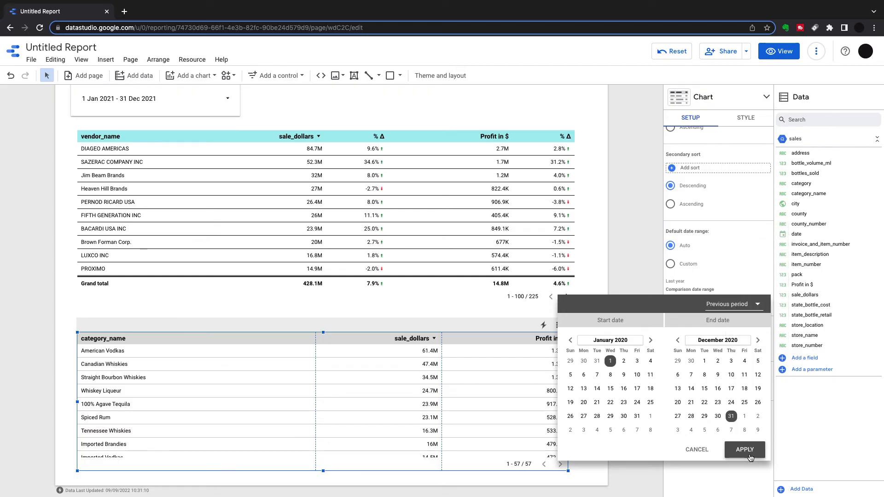
{"action": "left_click", "coordinate": [744, 449]}
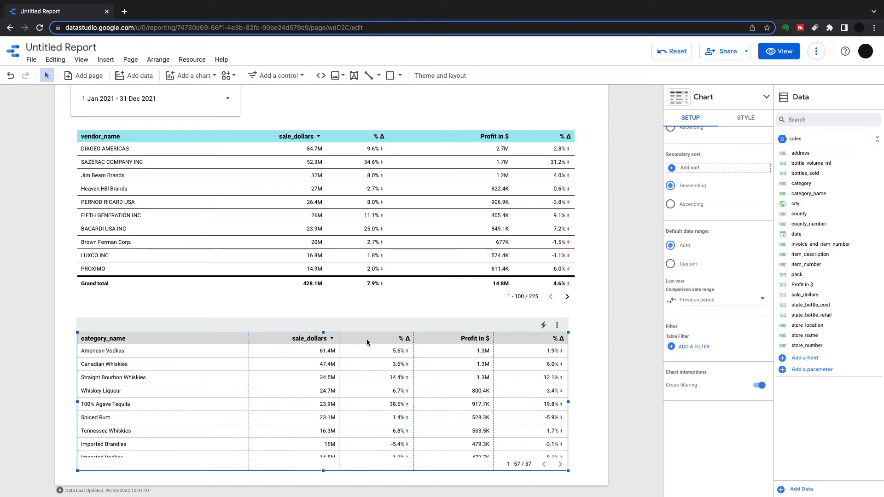
{"action": "scroll", "scroll_direction": "down", "scroll_amount": 3}
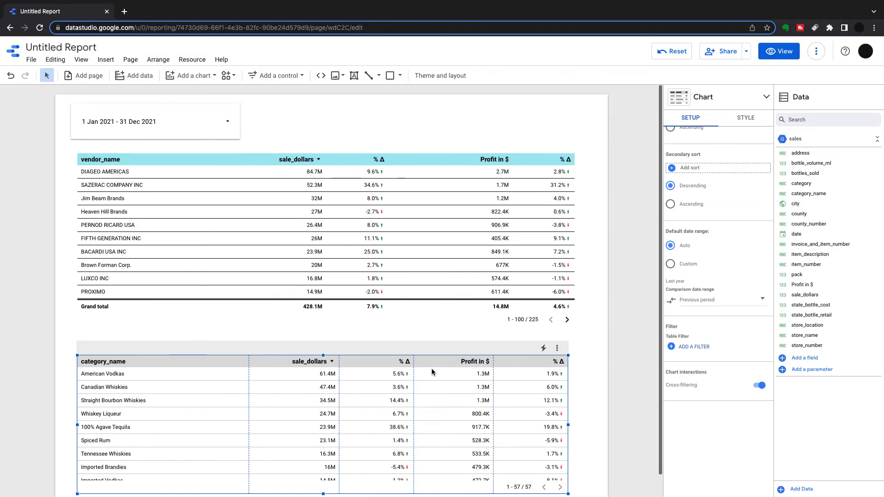
{"action": "left_click", "coordinate": [590, 339]}
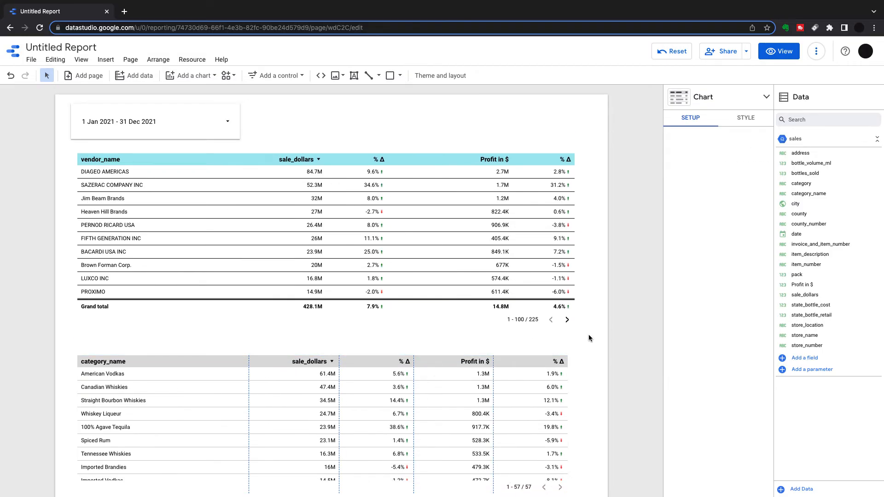
Step: Select Jim Beam Brands in the vendor table, narrowing the category table to 35 categories
{"action": "left_click", "coordinate": [578, 336]}
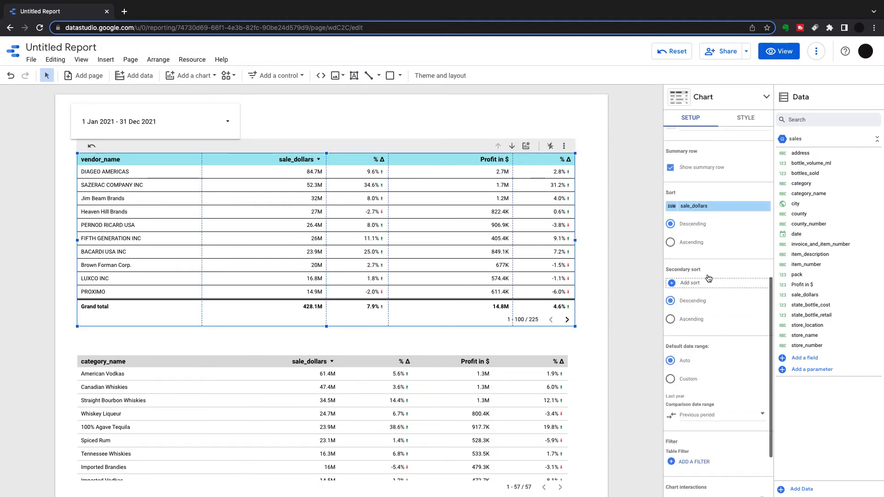
{"action": "scroll", "scroll_direction": "down", "scroll_amount": 3}
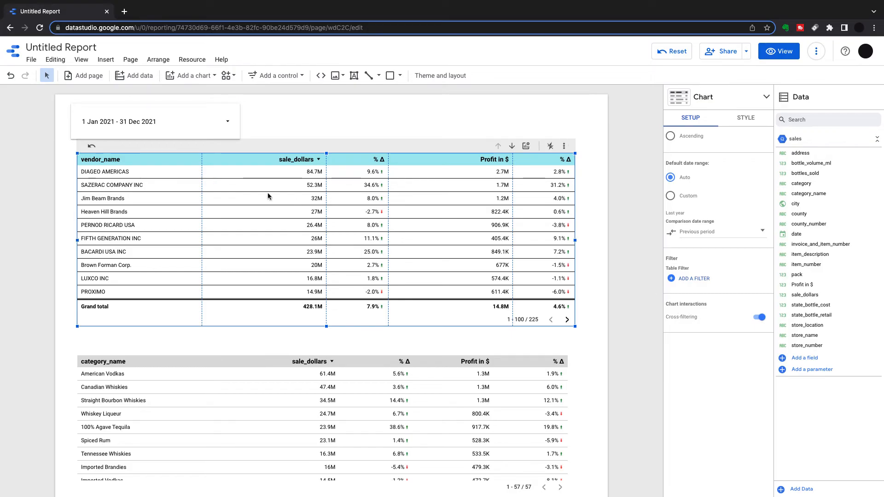
{"action": "mouse_move", "coordinate": [114, 175]}
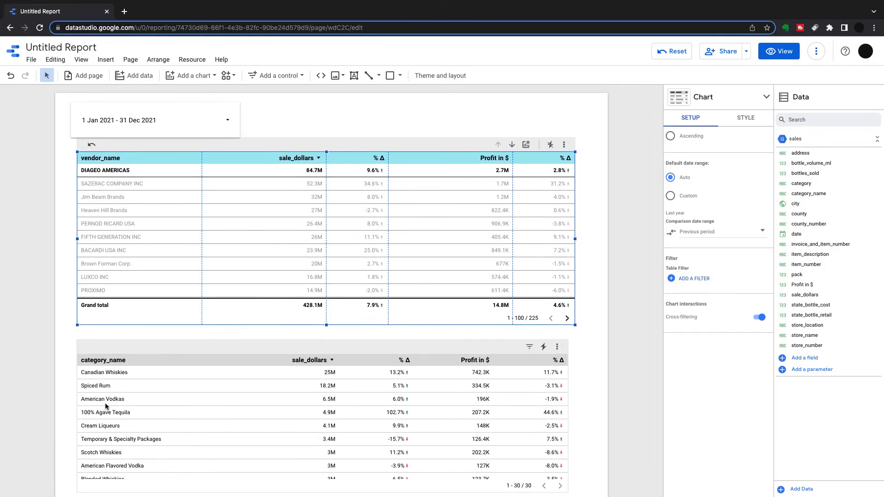
{"action": "mouse_move", "coordinate": [288, 420]}
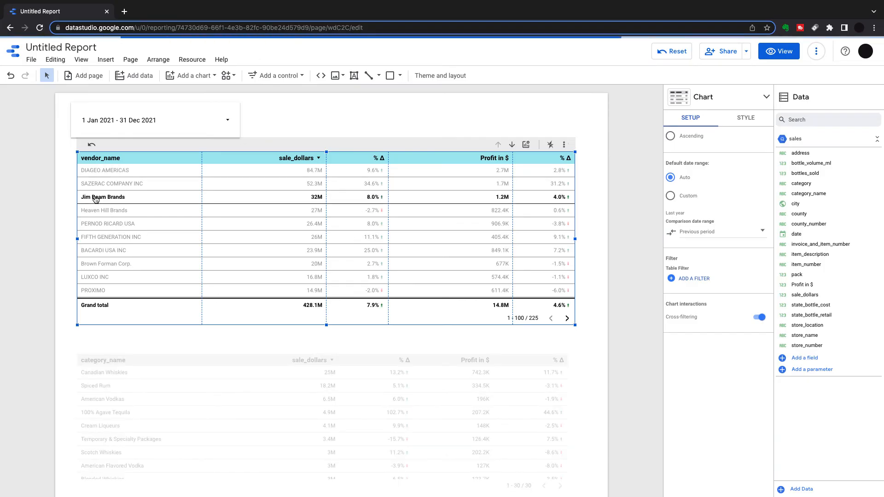
{"action": "left_click", "coordinate": [104, 198]}
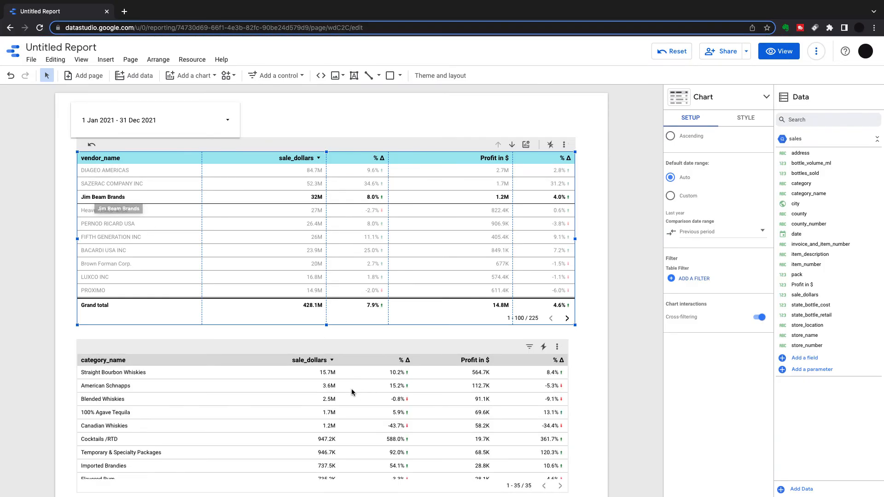
{"action": "mouse_move", "coordinate": [387, 381]}
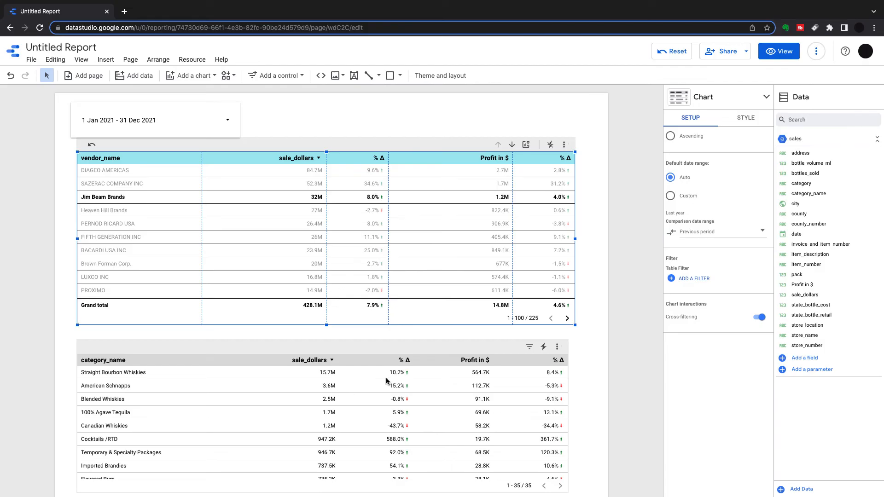
{"action": "mouse_move", "coordinate": [375, 363]}
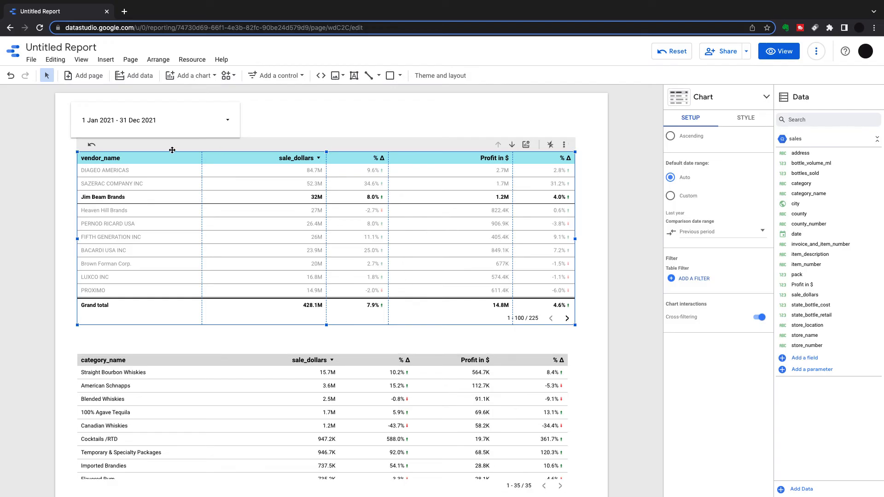
{"action": "mouse_move", "coordinate": [295, 80]}
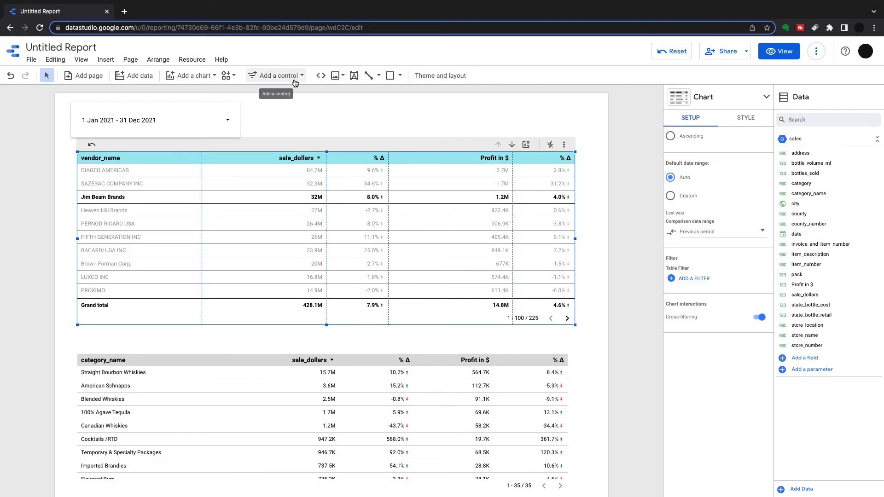
Step: Place a county drop-down list beside the date range and clear its county choices
{"action": "left_click", "coordinate": [281, 75]}
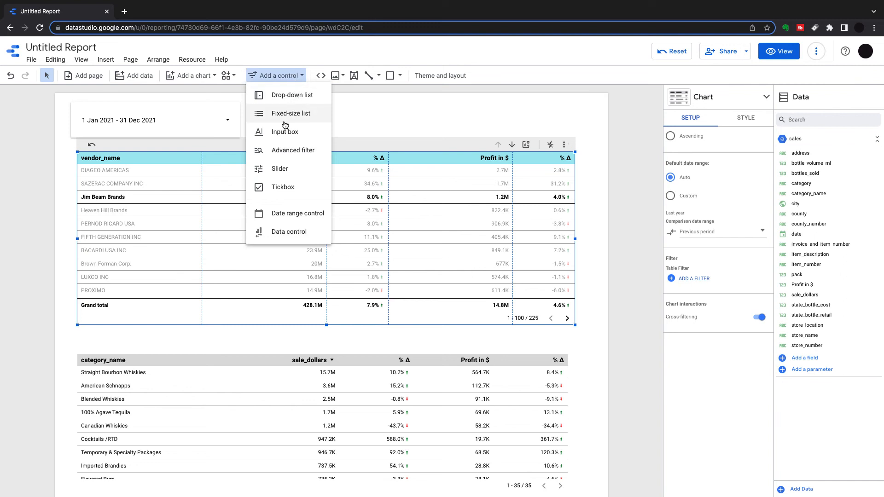
{"action": "left_click", "coordinate": [292, 95]}
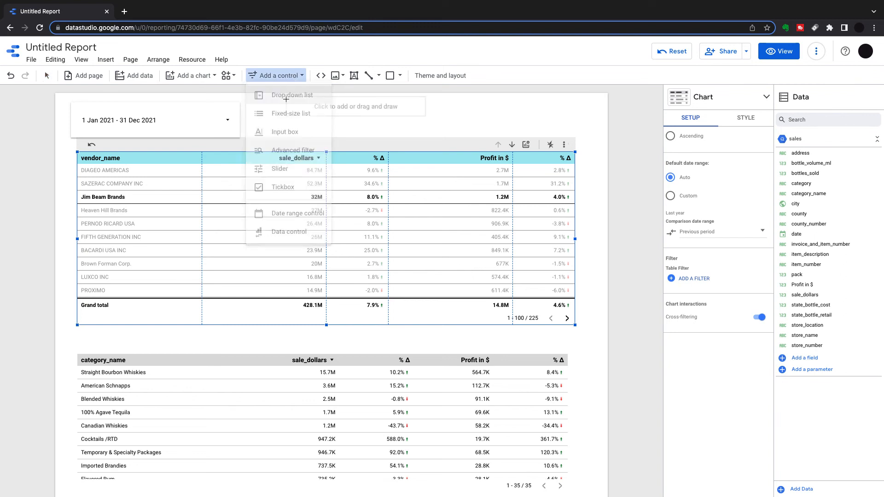
{"action": "left_click", "coordinate": [291, 95]}
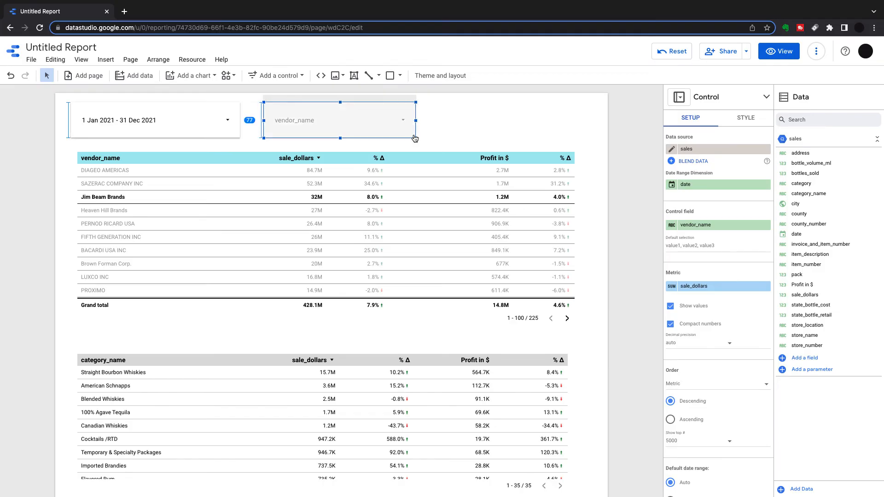
{"action": "mouse_move", "coordinate": [840, 212]}
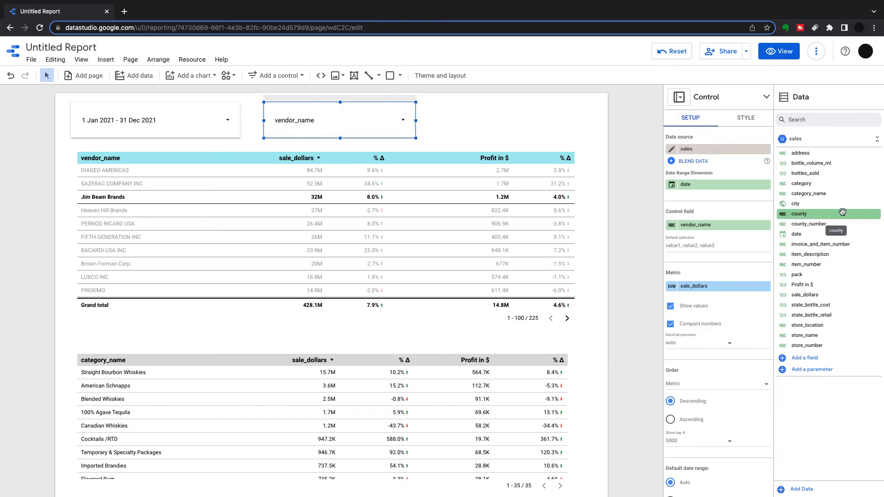
{"action": "mouse_move", "coordinate": [664, 214]}
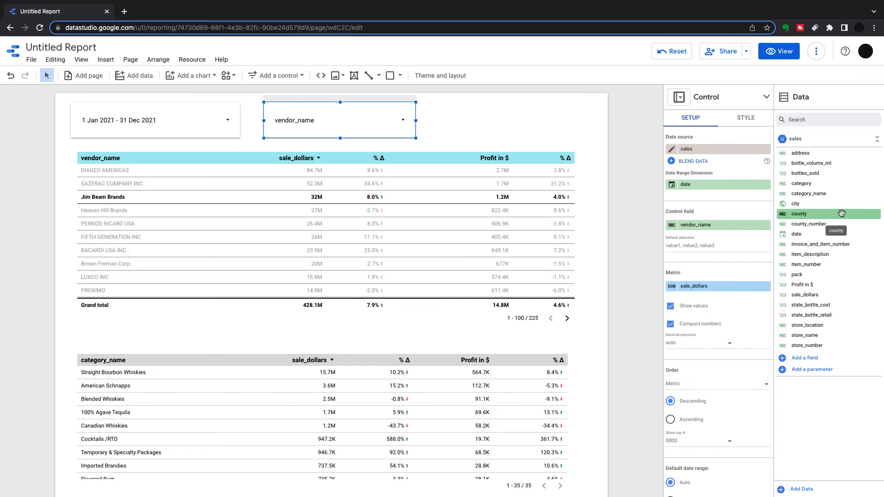
{"action": "mouse_move", "coordinate": [814, 214]}
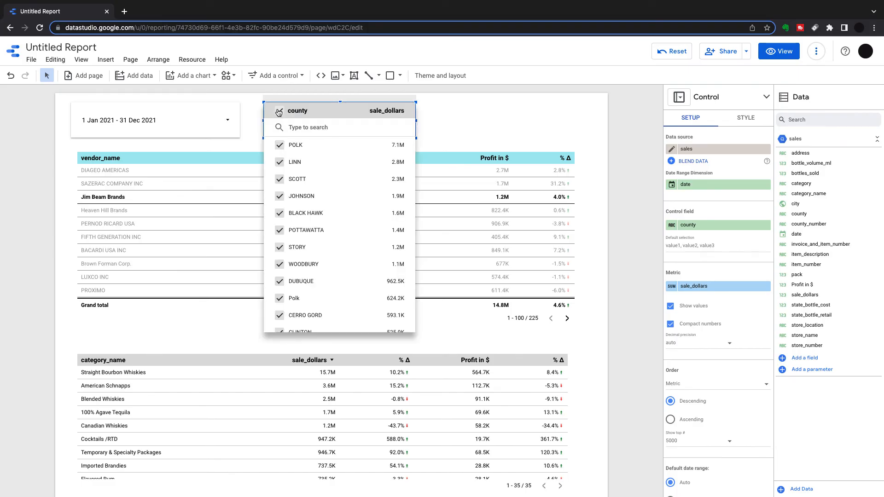
{"action": "left_click", "coordinate": [279, 196]}
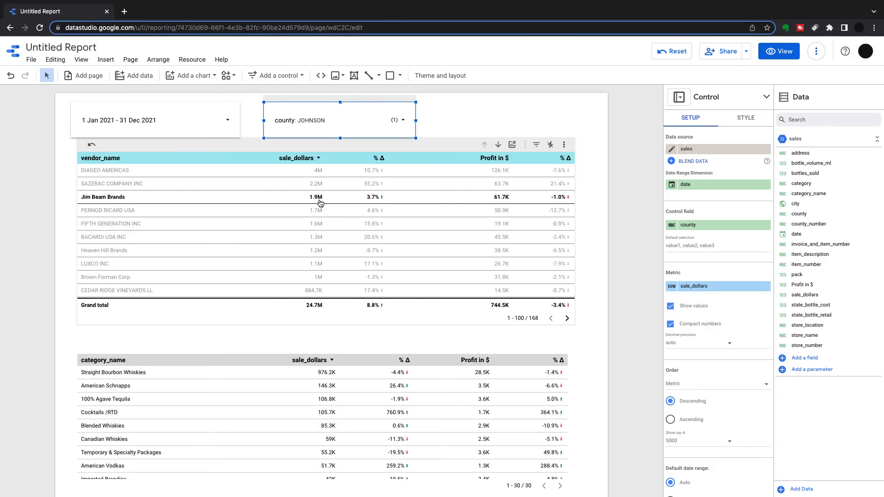
{"action": "mouse_move", "coordinate": [340, 402]}
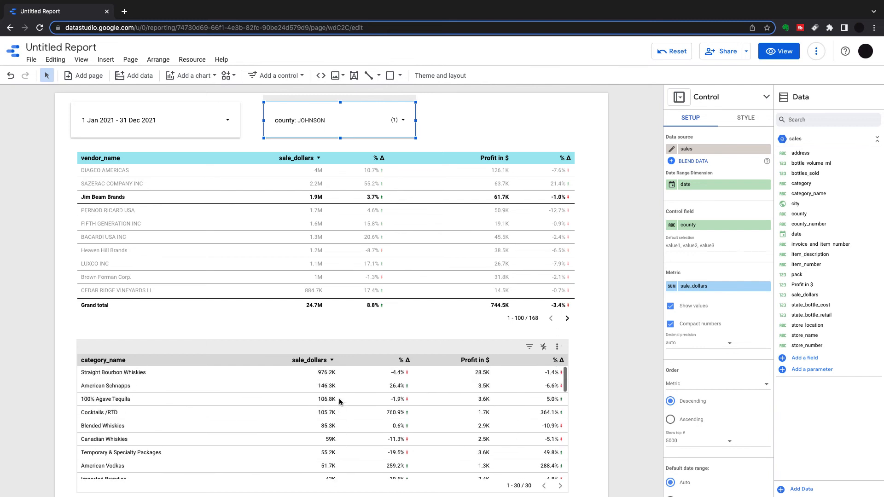
{"action": "mouse_move", "coordinate": [255, 427]}
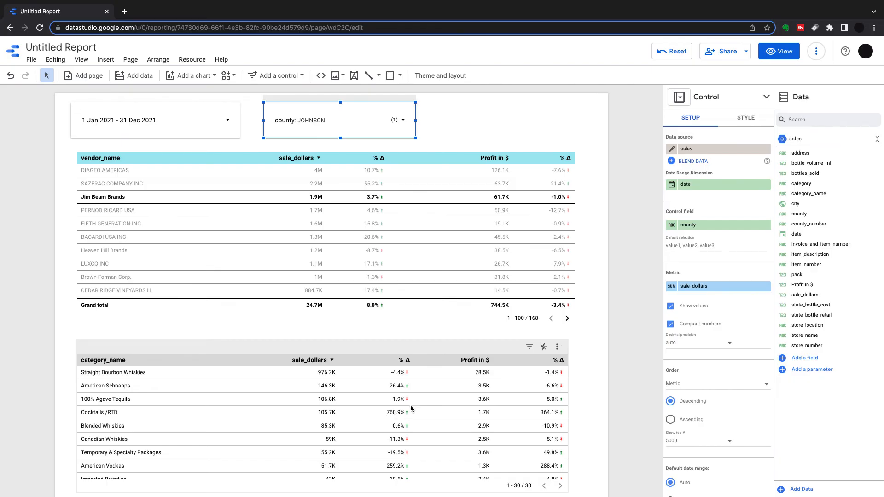
{"action": "mouse_move", "coordinate": [384, 414]}
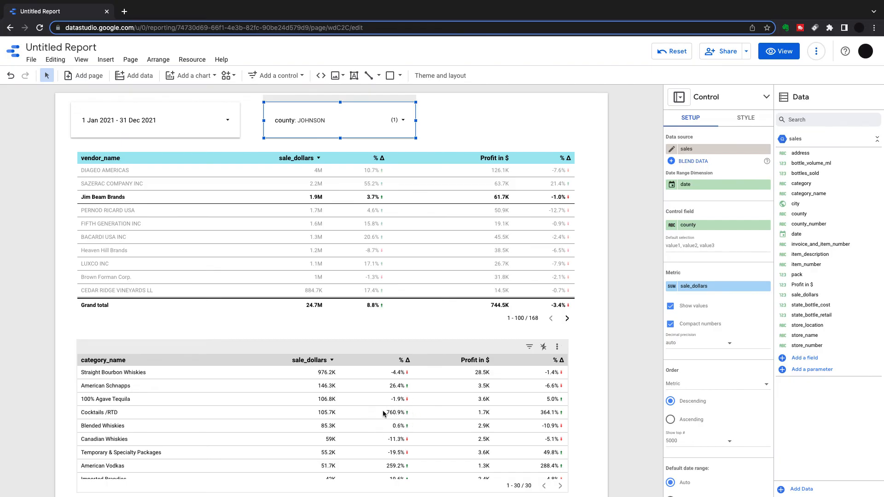
{"action": "mouse_move", "coordinate": [327, 399]}
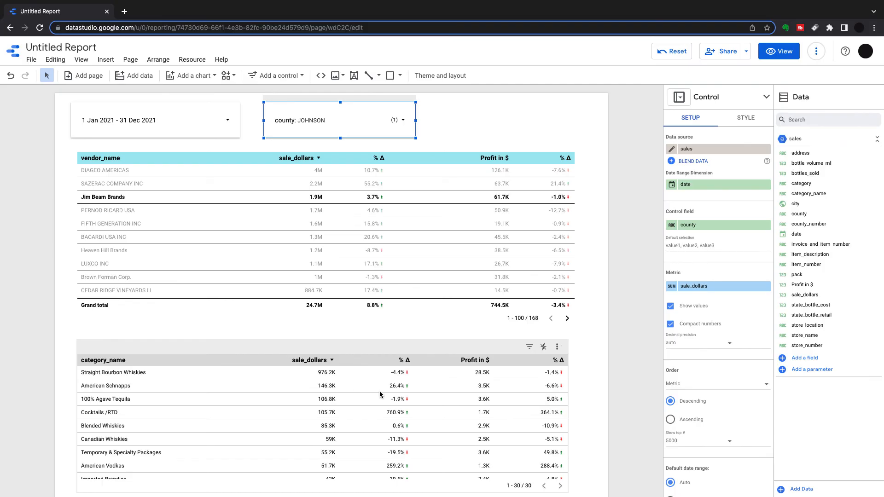
{"action": "mouse_move", "coordinate": [309, 414]}
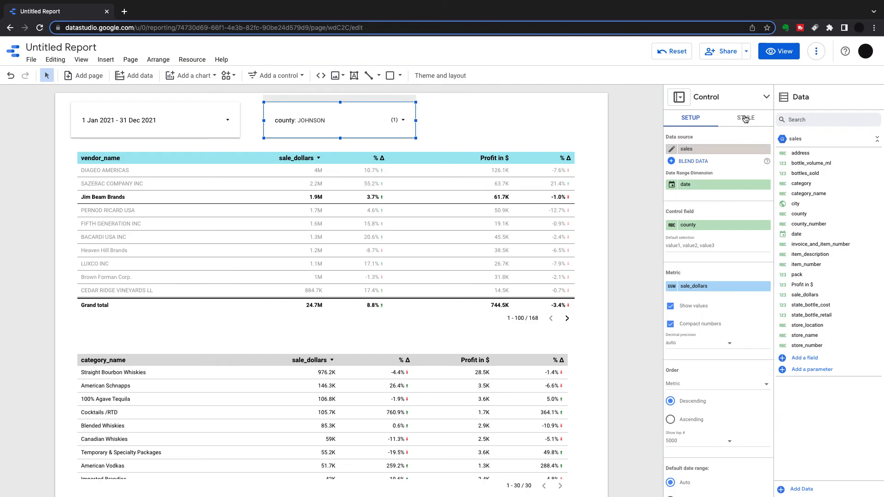
Step: Add a conditional formatting rule to the category table: Profit in $ greater than 9999
{"action": "left_click", "coordinate": [745, 118]}
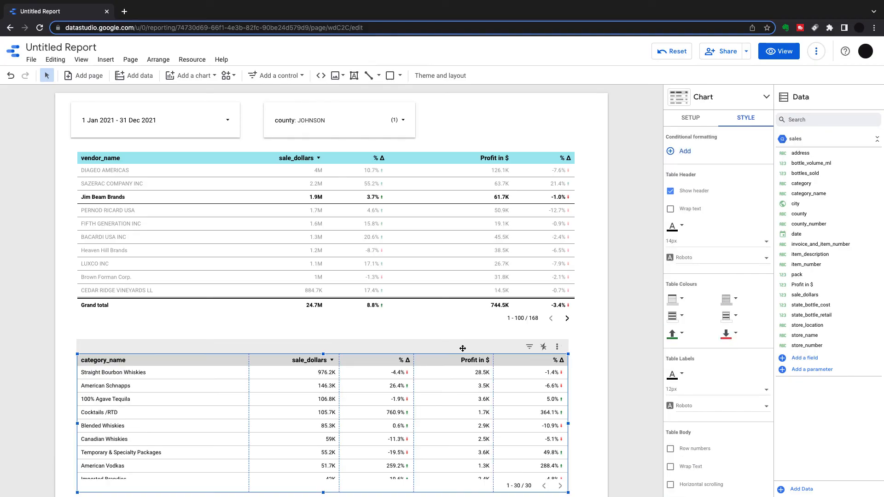
{"action": "left_click", "coordinate": [671, 151]}
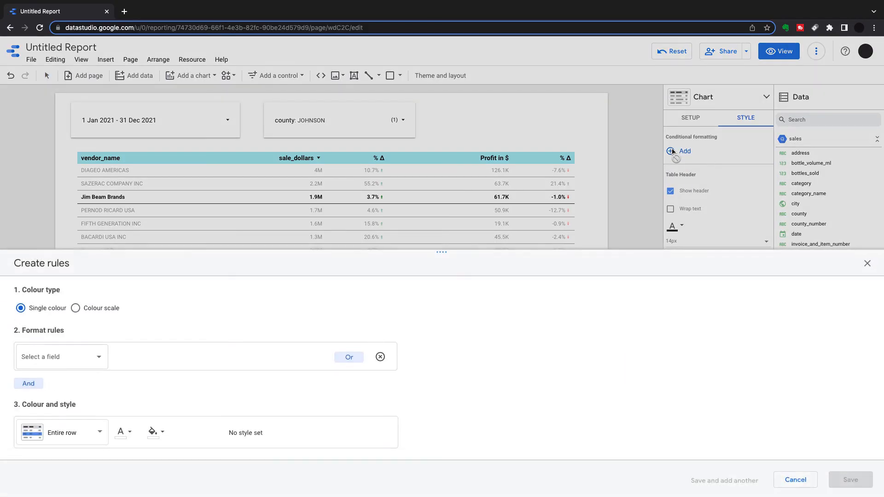
{"action": "left_click", "coordinate": [61, 356]}
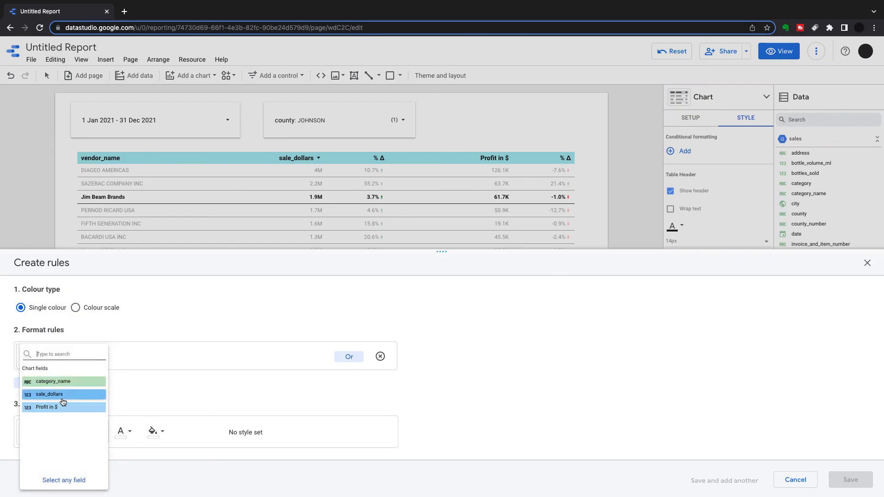
{"action": "left_click", "coordinate": [44, 407]}
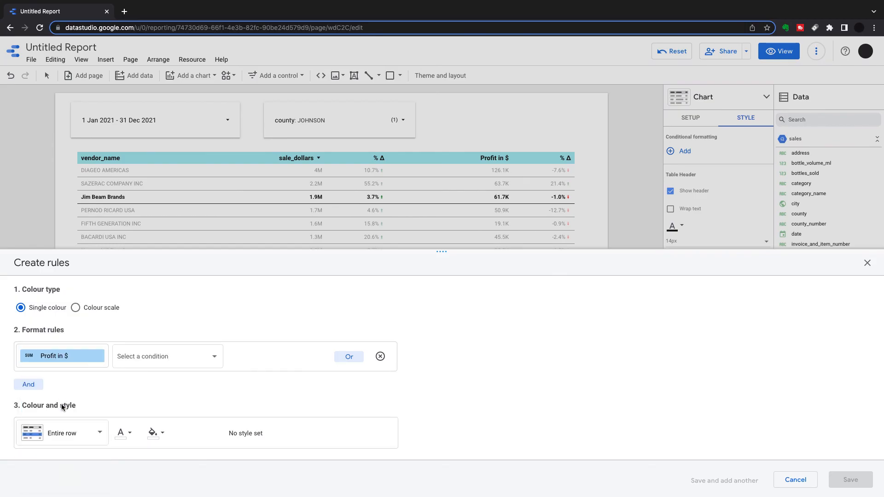
{"action": "left_click", "coordinate": [168, 356]}
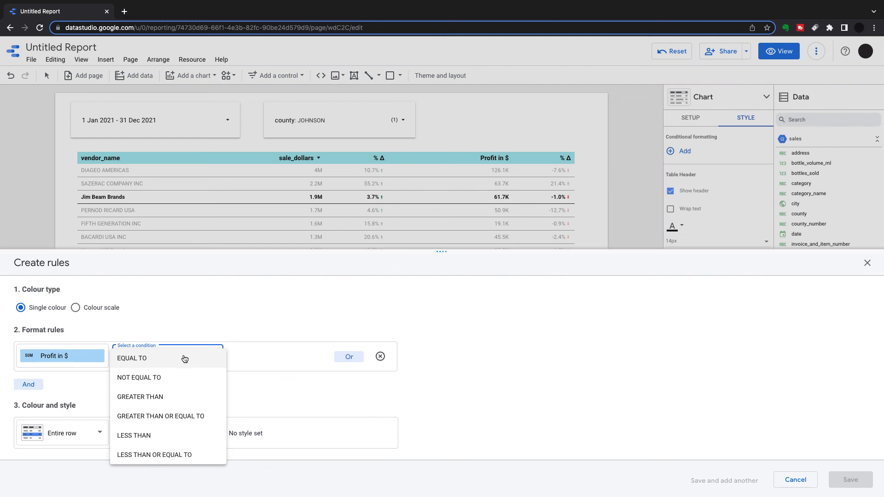
{"action": "left_click", "coordinate": [140, 397]}
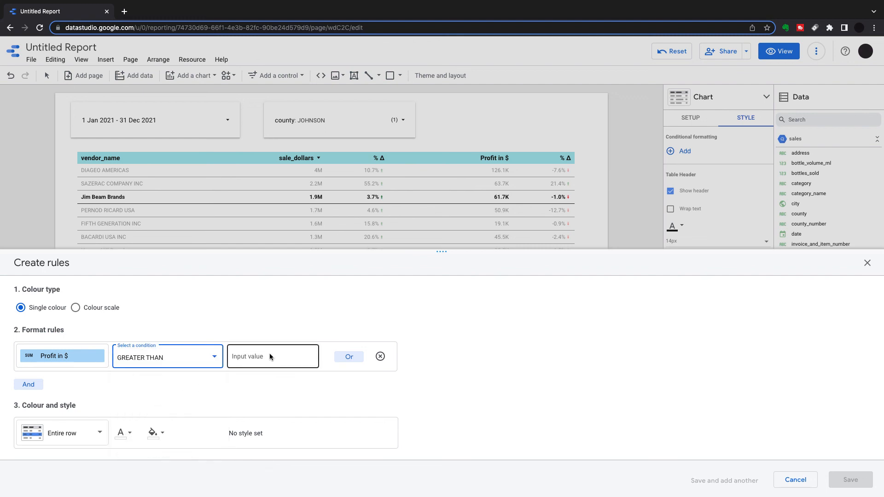
{"action": "left_click", "coordinate": [270, 356]}
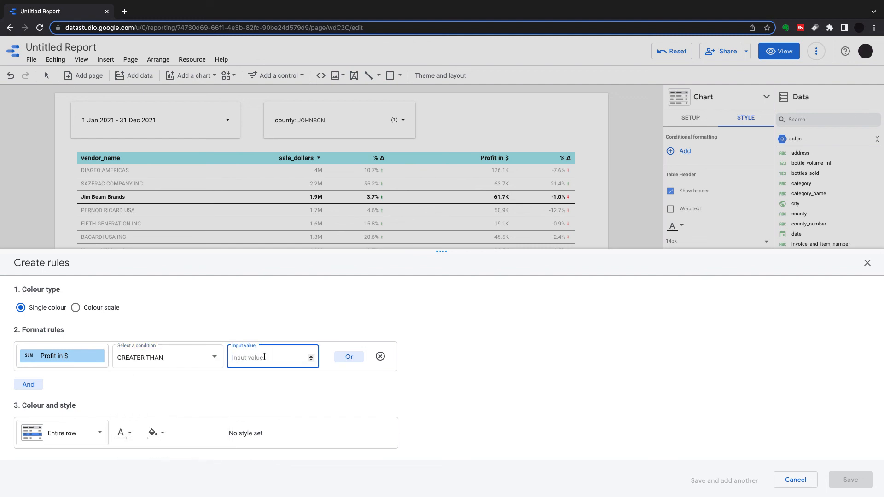
{"action": "type", "text": "9999"}
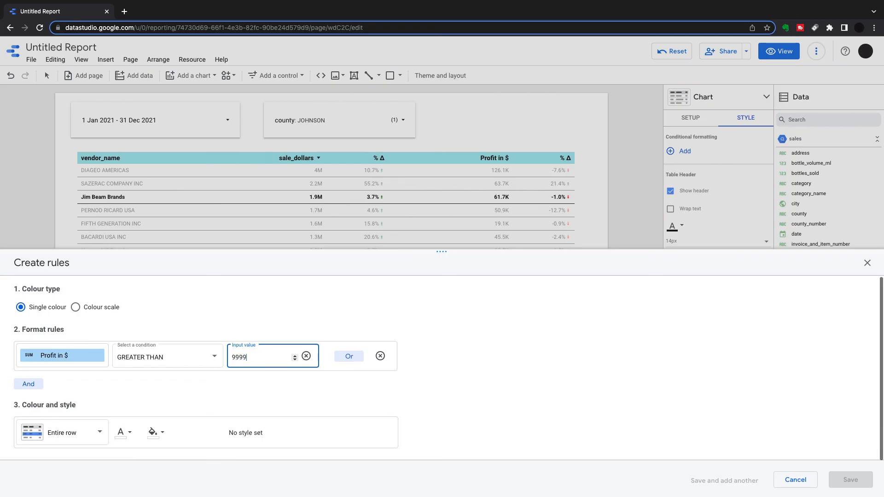
Step: Make the rule colour only the category_name column with a green background
{"action": "left_click", "coordinate": [62, 433]}
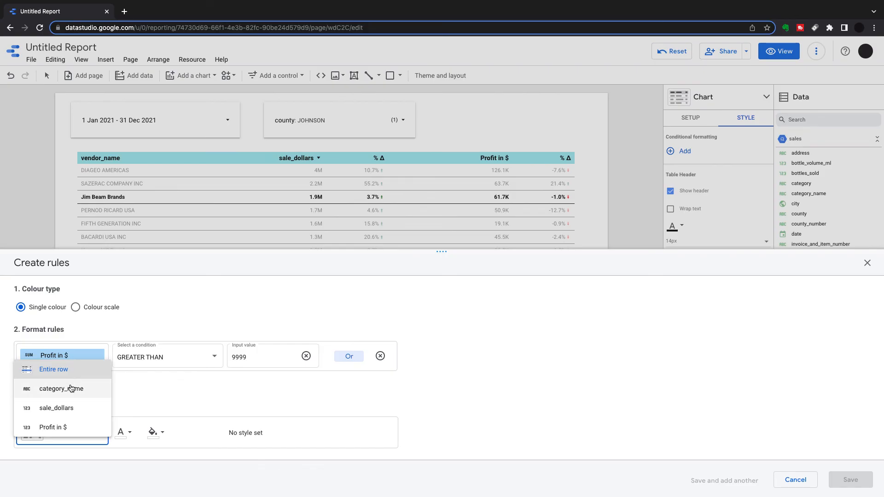
{"action": "left_click", "coordinate": [61, 389]}
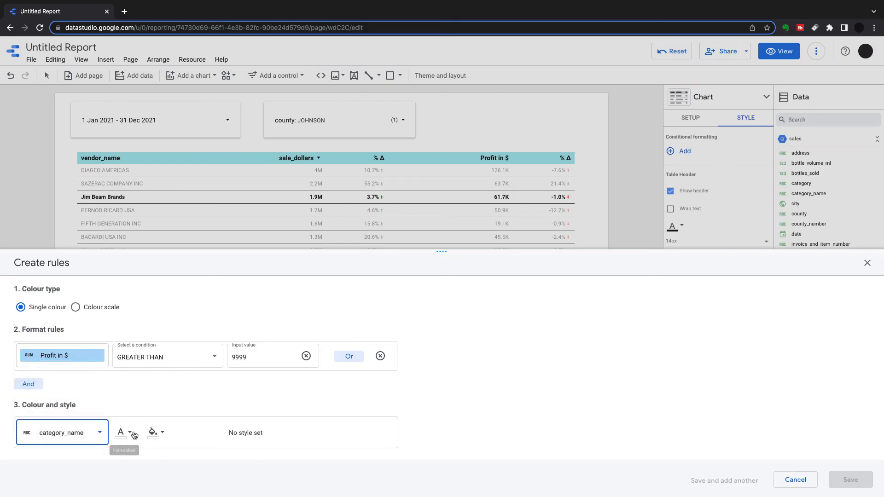
{"action": "left_click", "coordinate": [128, 433]}
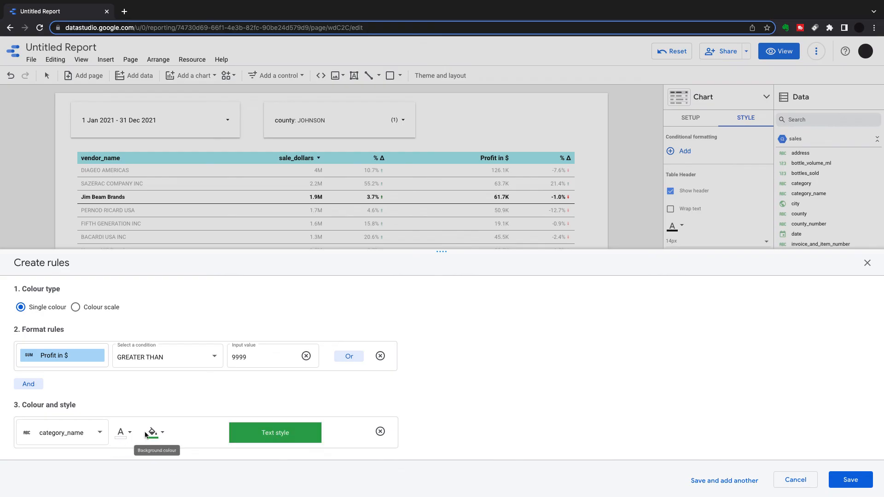
{"action": "left_click", "coordinate": [851, 480]}
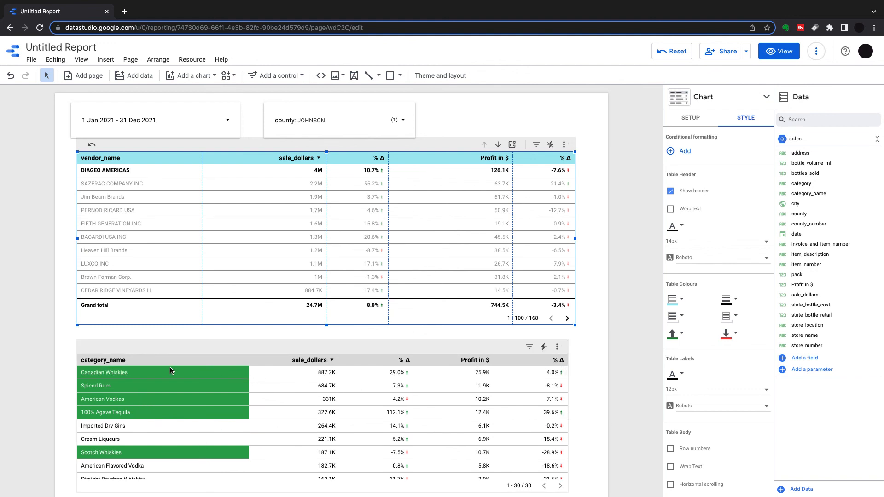
{"action": "mouse_move", "coordinate": [171, 371]}
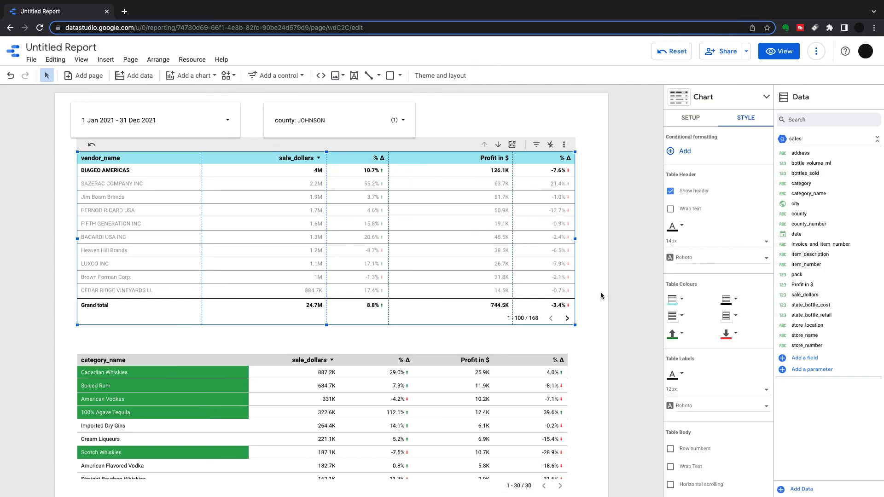
Step: Deselect the table to view the green-highlighted high-profit category names
{"action": "left_click", "coordinate": [601, 296]}
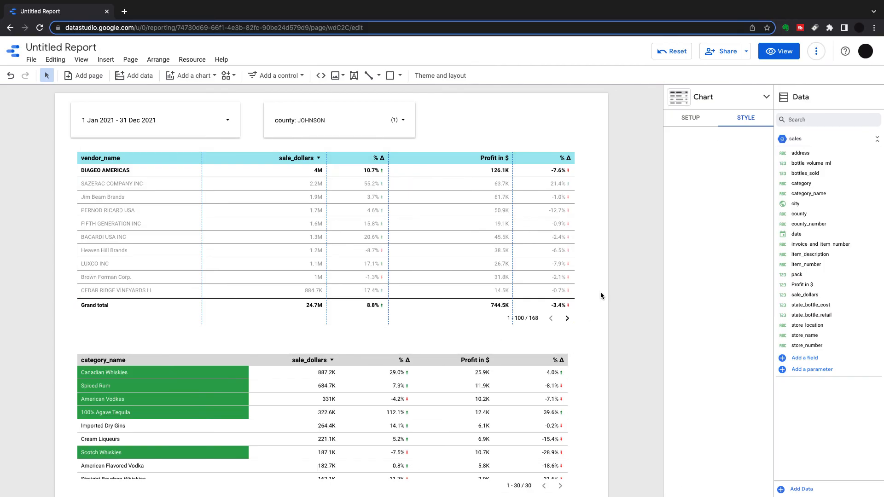